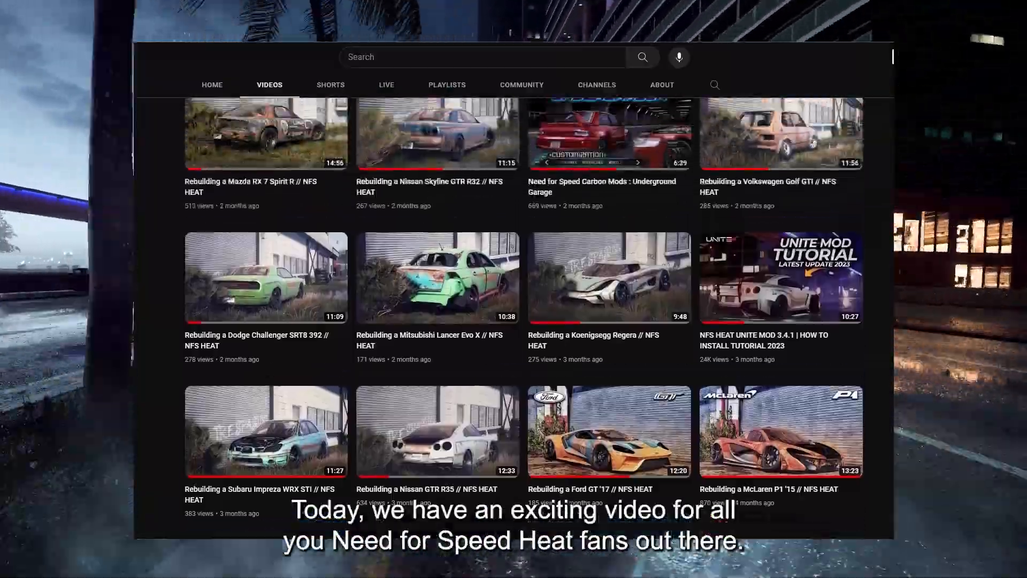
Start purchasing the Deluxe Edition and open the frosty-updates channel.
{"action": "scroll", "scroll_direction": "up", "scroll_amount": 3}
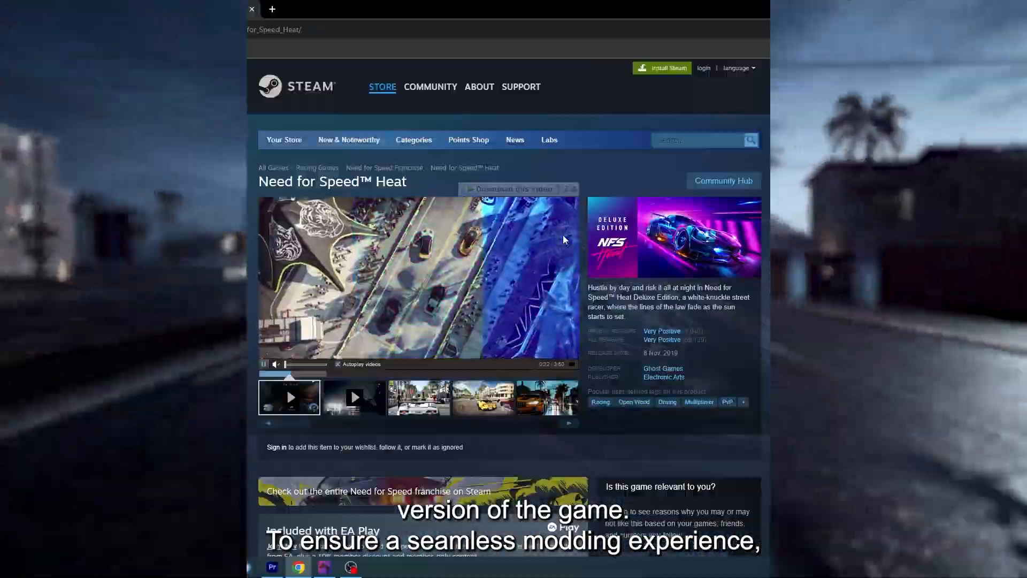
{"action": "scroll", "scroll_direction": "down", "scroll_amount": 3}
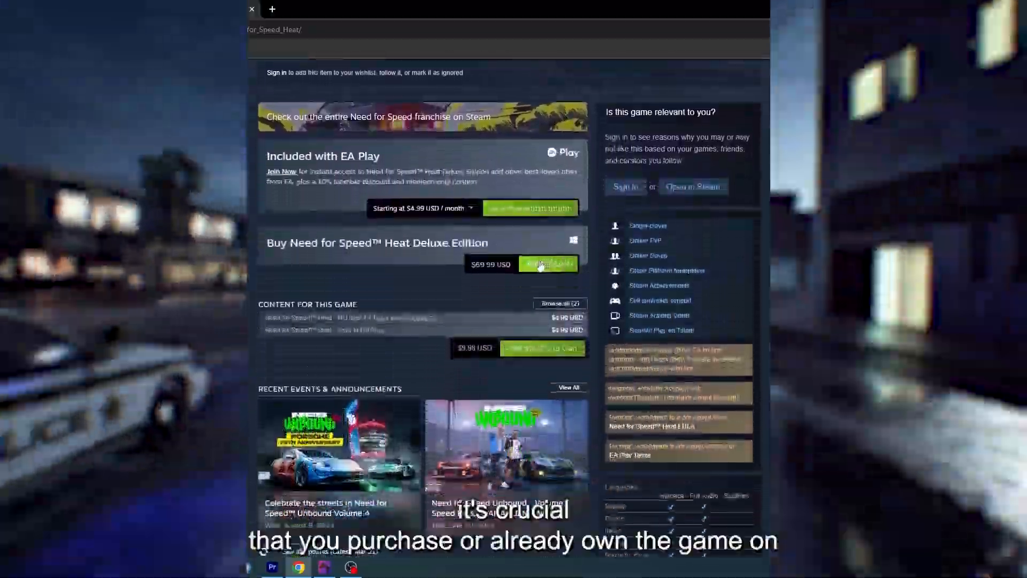
{"action": "left_click", "coordinate": [548, 264]}
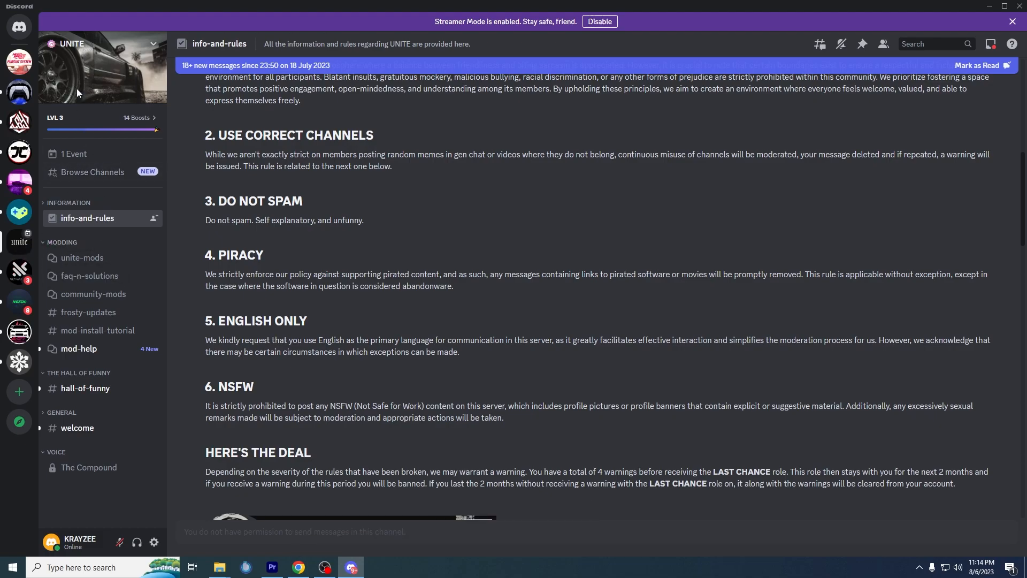
{"action": "mouse_move", "coordinate": [88, 467]}
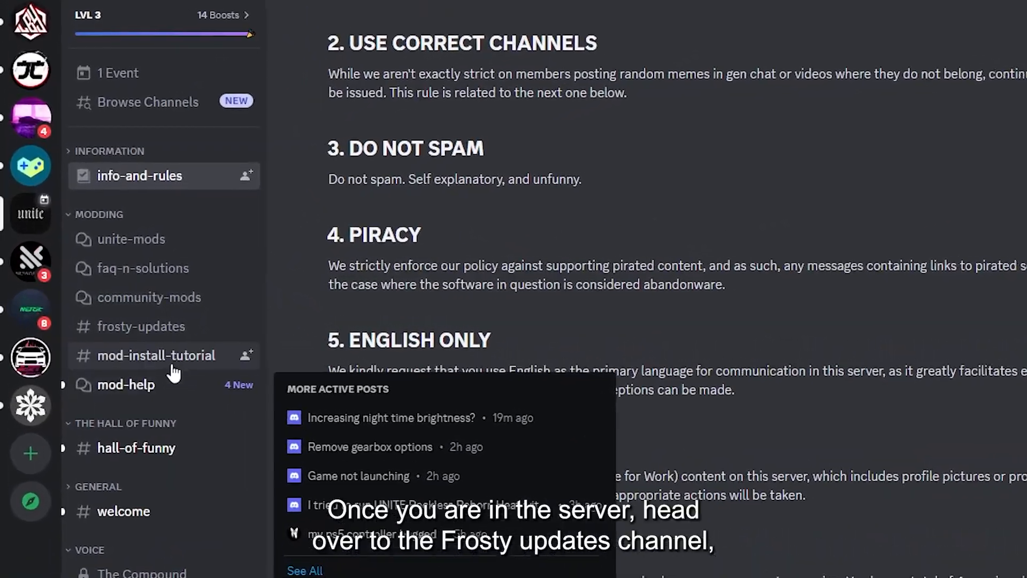
{"action": "left_click", "coordinate": [141, 326]}
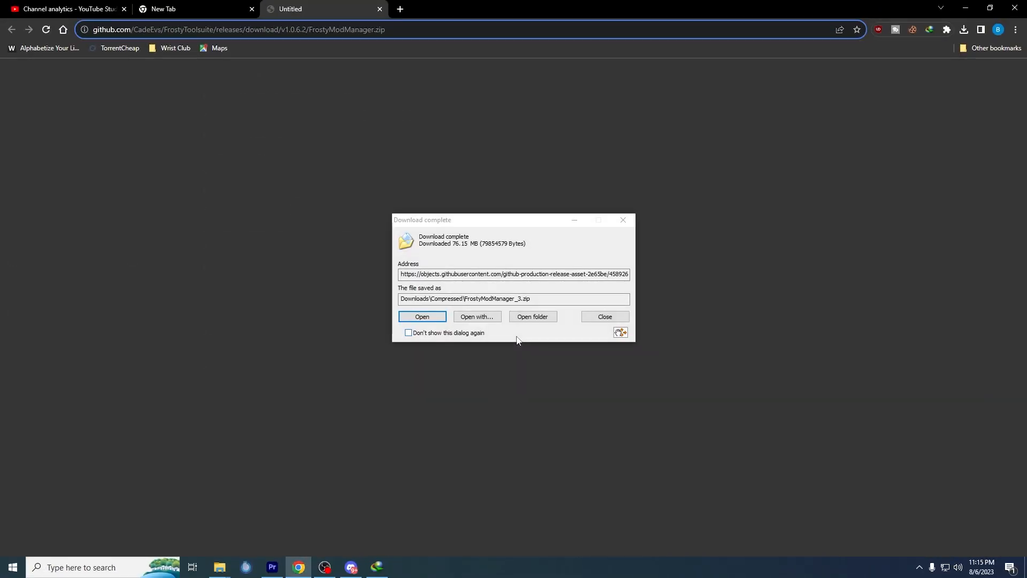
Extract the FrostyModManager folder from the archive into the Unite Mod 3.5 Tutorial folder.
{"action": "left_click", "coordinate": [422, 316]}
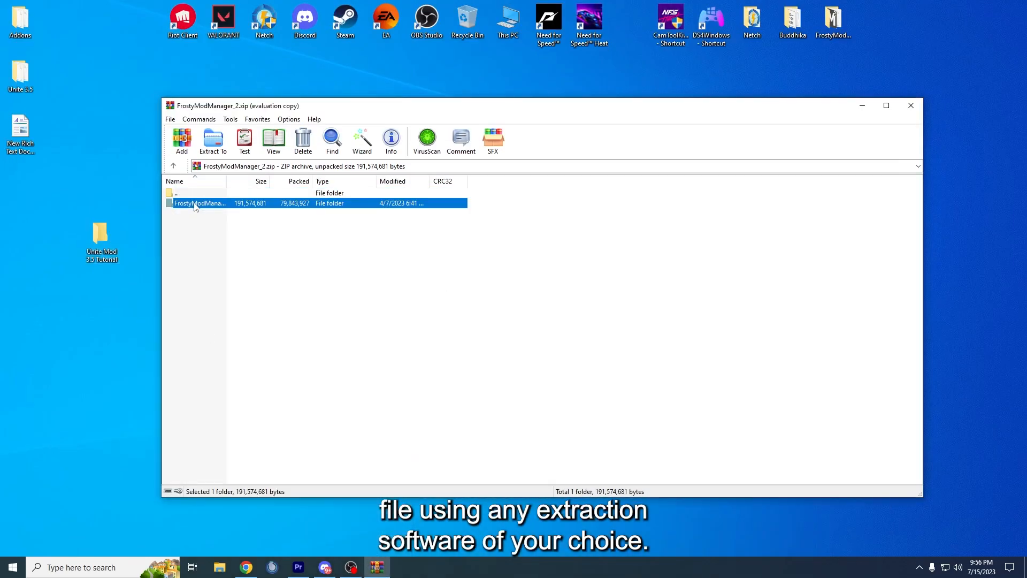
{"action": "left_click", "coordinate": [212, 140]}
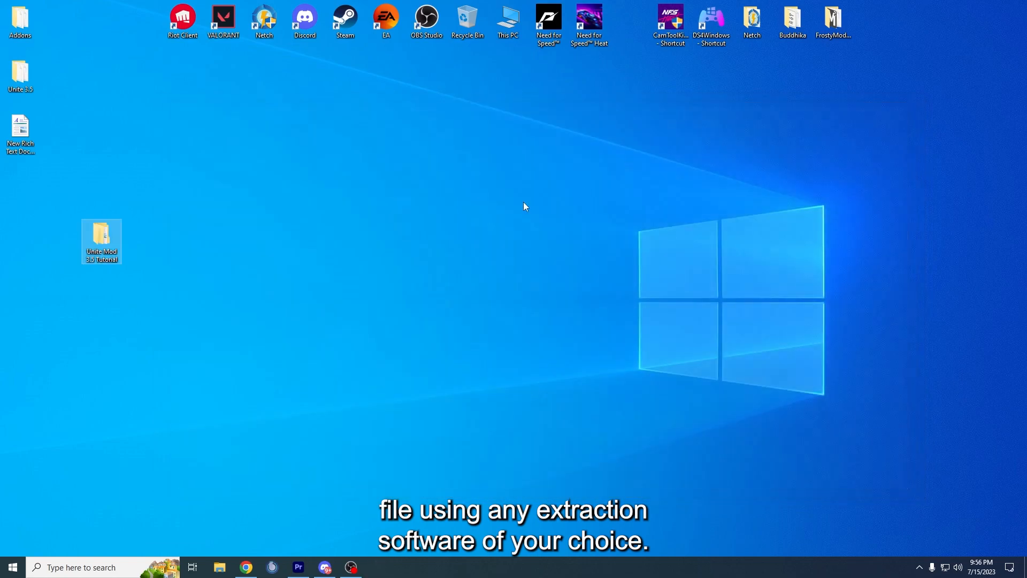
{"action": "double_click", "coordinate": [101, 237]}
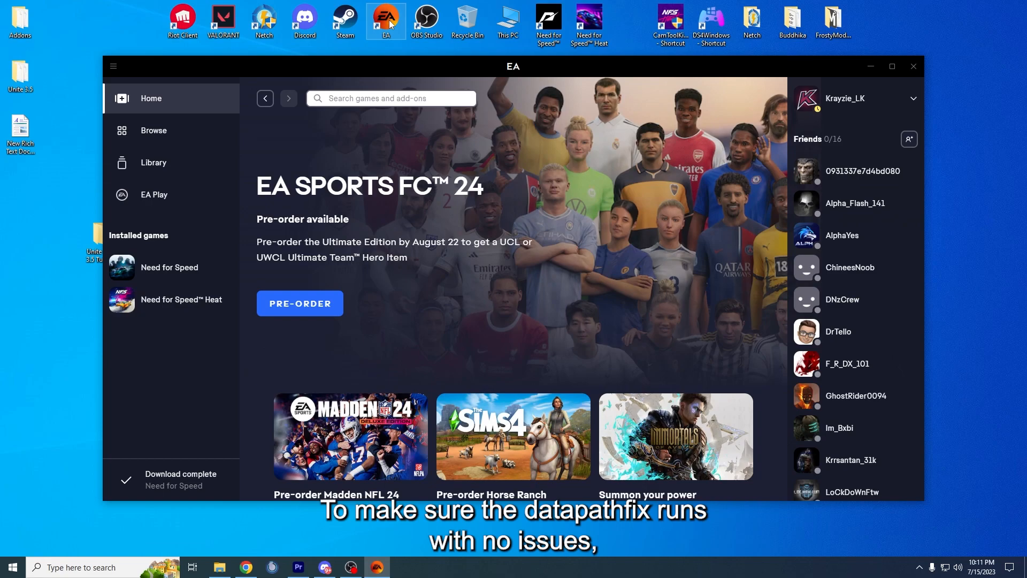
Maximize the EA app and switch off In-game overlay under Settings > Application.
{"action": "left_click", "coordinate": [891, 67]}
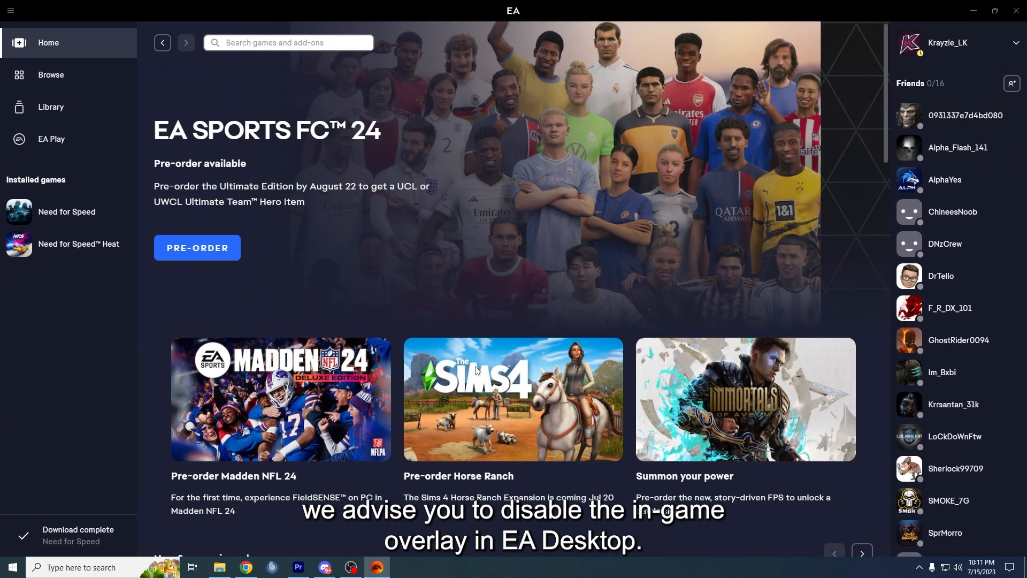
{"action": "mouse_move", "coordinate": [219, 318]}
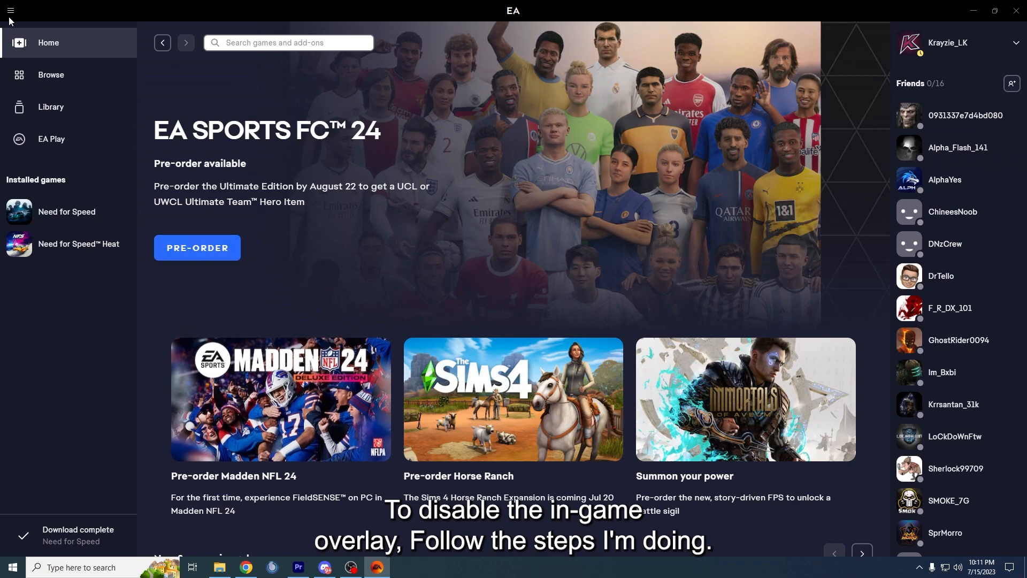
{"action": "left_click", "coordinate": [11, 11]}
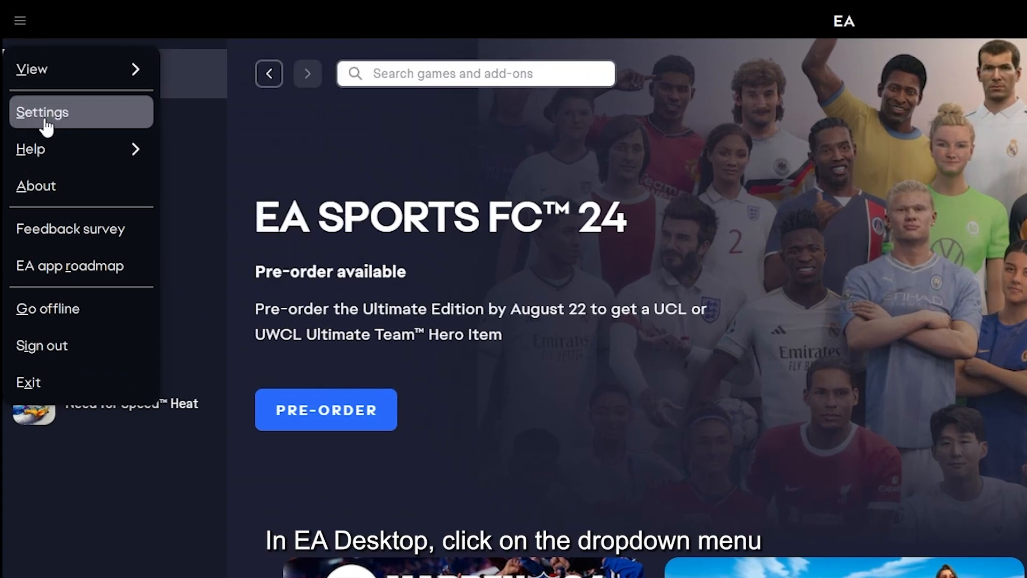
{"action": "left_click", "coordinate": [42, 112]}
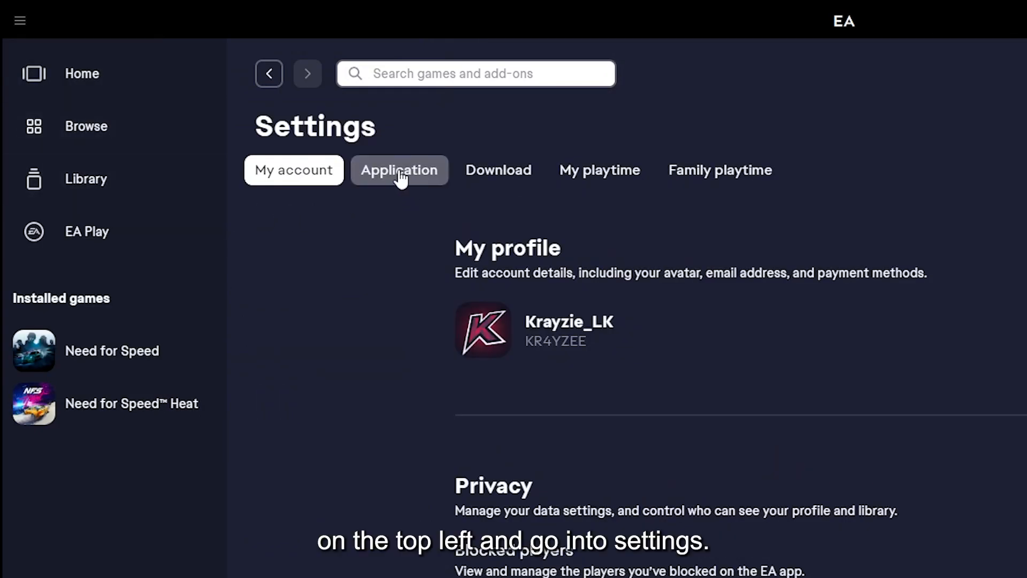
{"action": "left_click", "coordinate": [398, 170]}
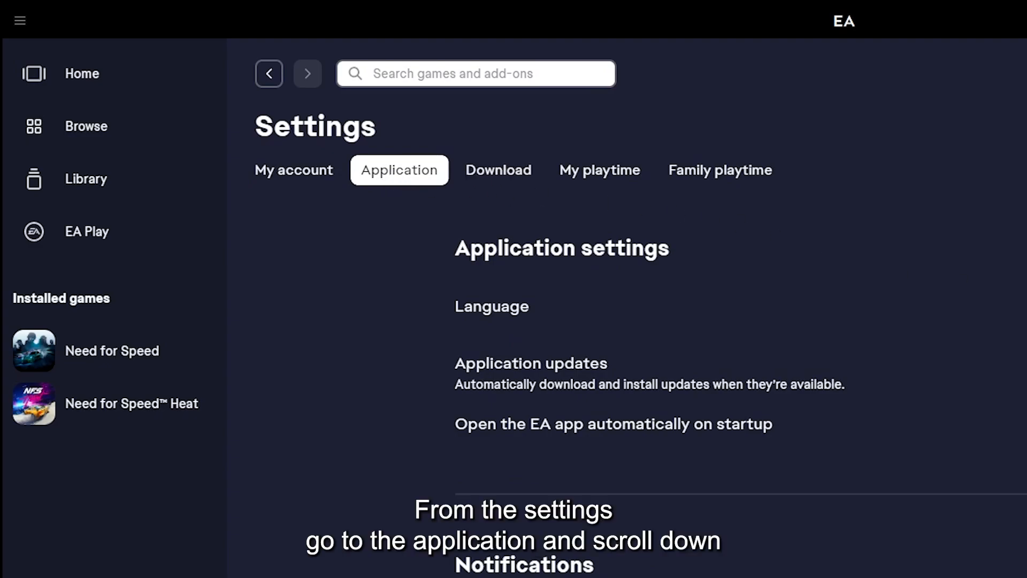
{"action": "scroll", "scroll_direction": "down", "scroll_amount": 3}
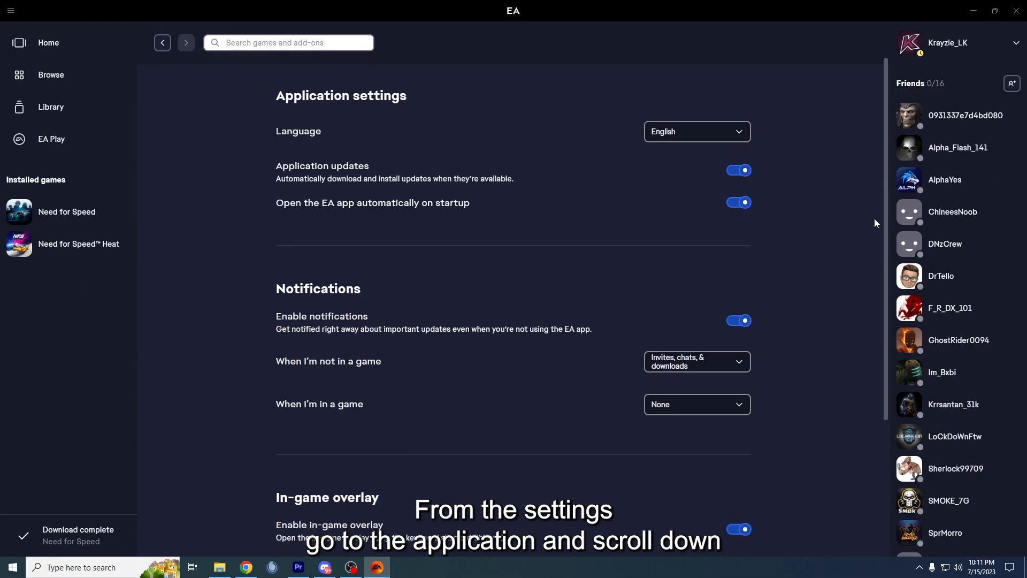
{"action": "scroll", "scroll_direction": "down", "scroll_amount": 3}
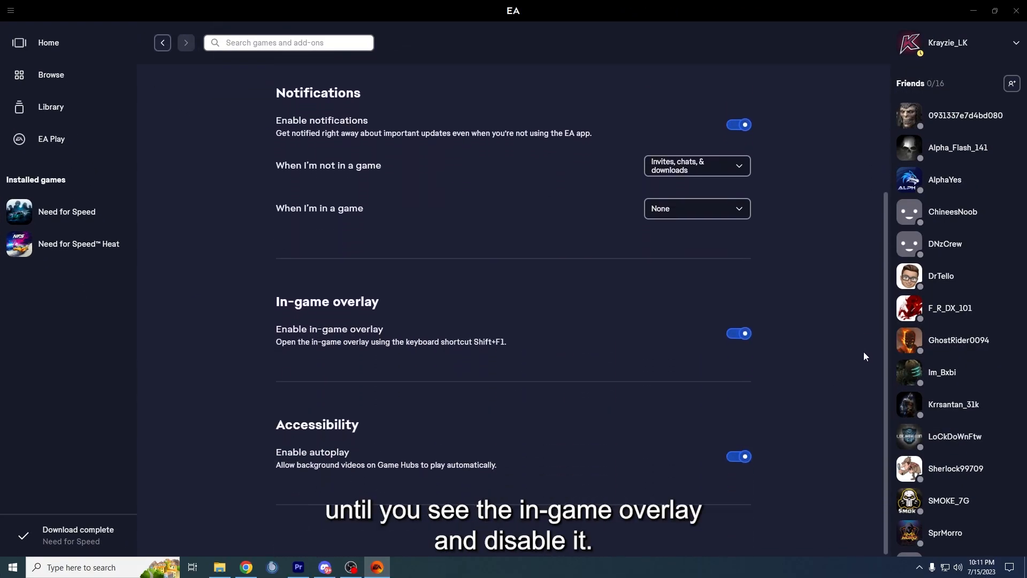
{"action": "mouse_move", "coordinate": [476, 349]}
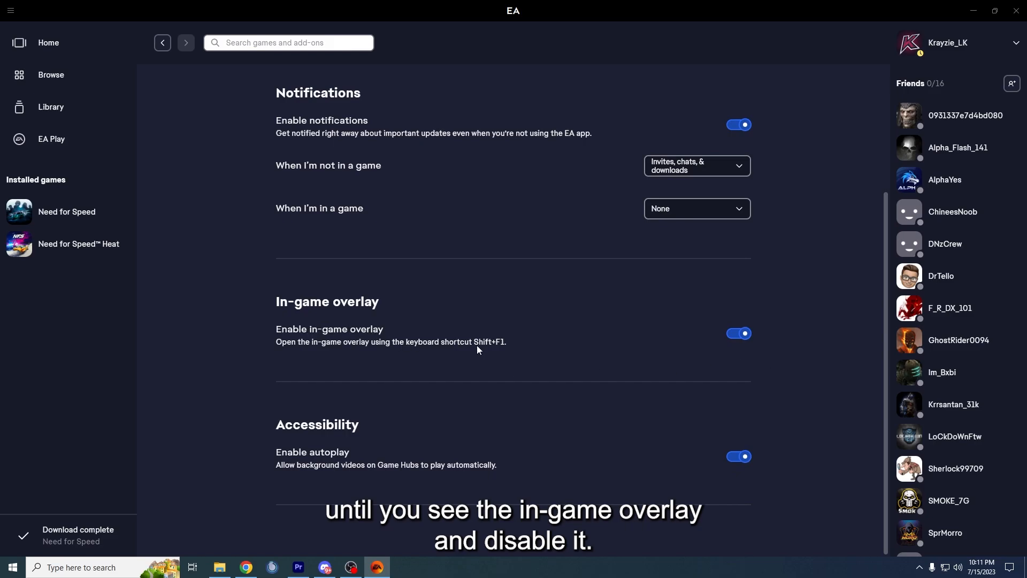
{"action": "left_click", "coordinate": [739, 333]}
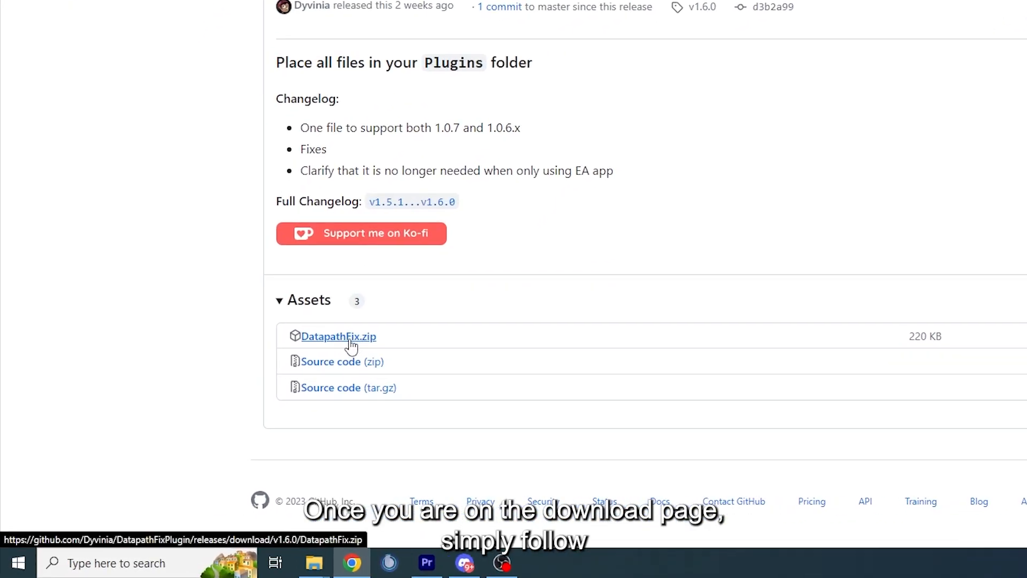
Download DatapathFix.zip from the v1.6.0 release assets and close the completion dialog.
{"action": "left_click", "coordinate": [338, 336]}
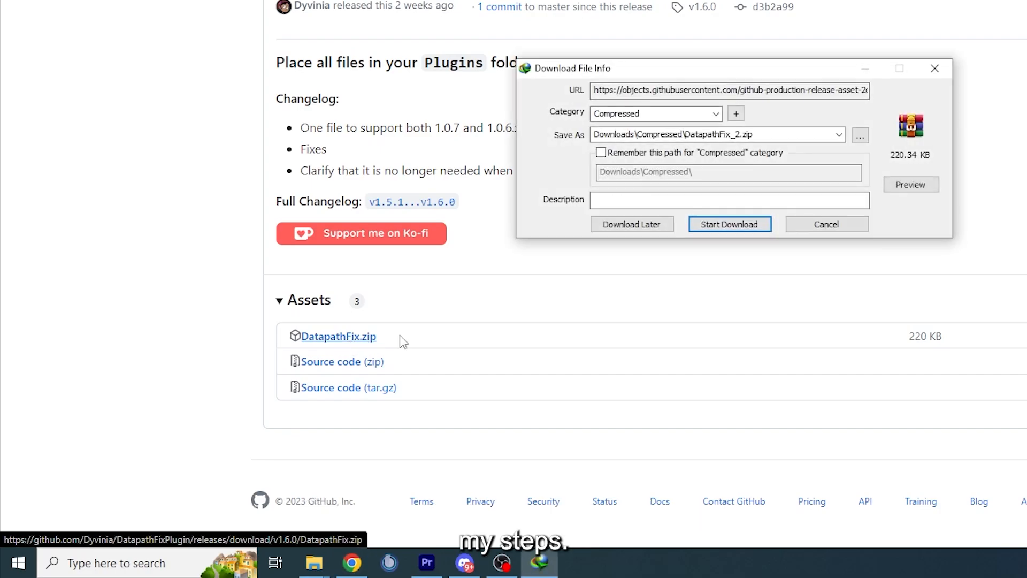
{"action": "left_click", "coordinate": [729, 224]}
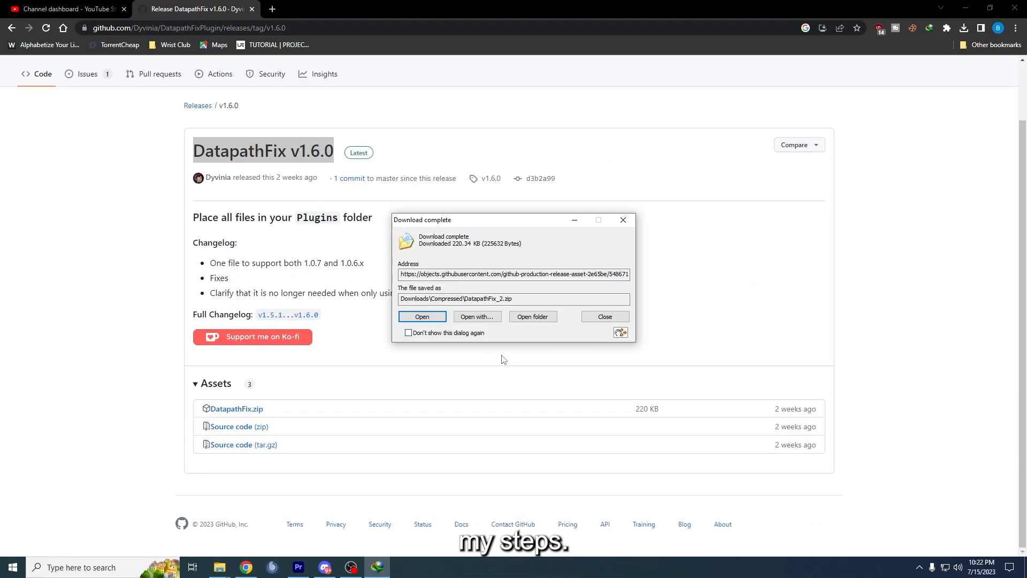
{"action": "left_click", "coordinate": [422, 316]}
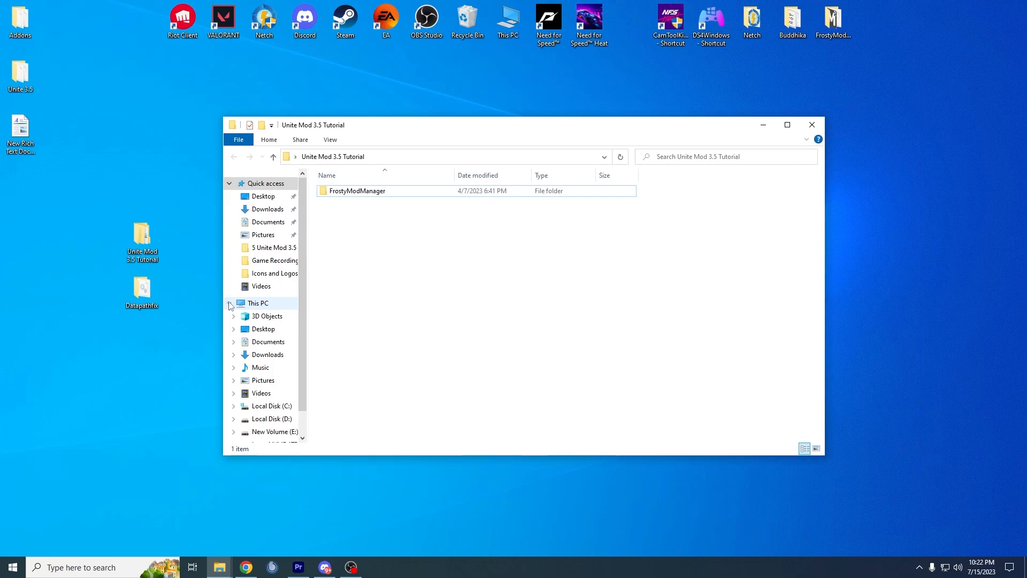
Move the DatapathFix folder and DatapathFixPlugin.dll into FrostyModManager\Plugins.
{"action": "double_click", "coordinate": [357, 191]}
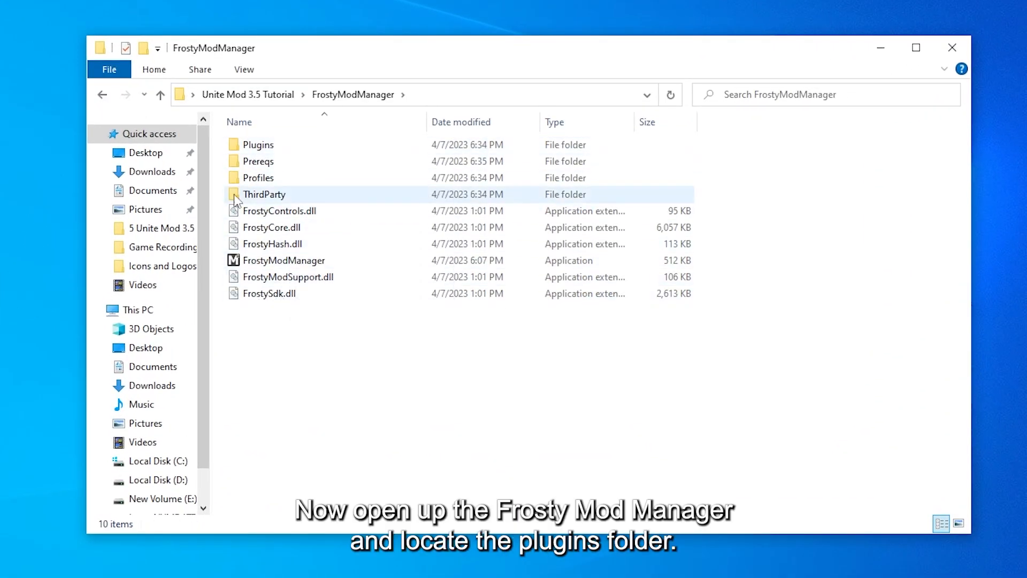
{"action": "double_click", "coordinate": [257, 144]}
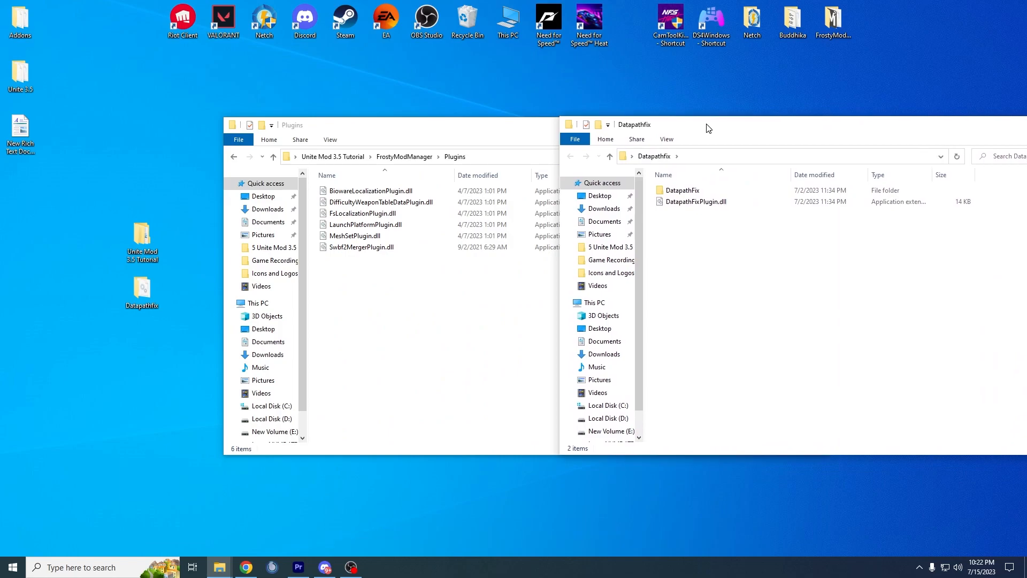
{"action": "left_click", "coordinate": [694, 202]}
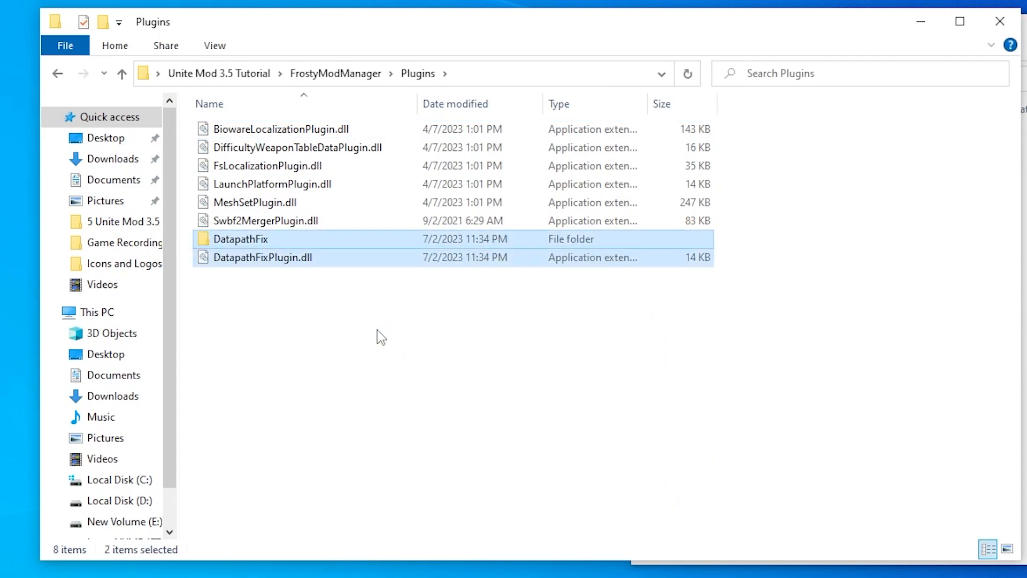
{"action": "left_click", "coordinate": [138, 111]}
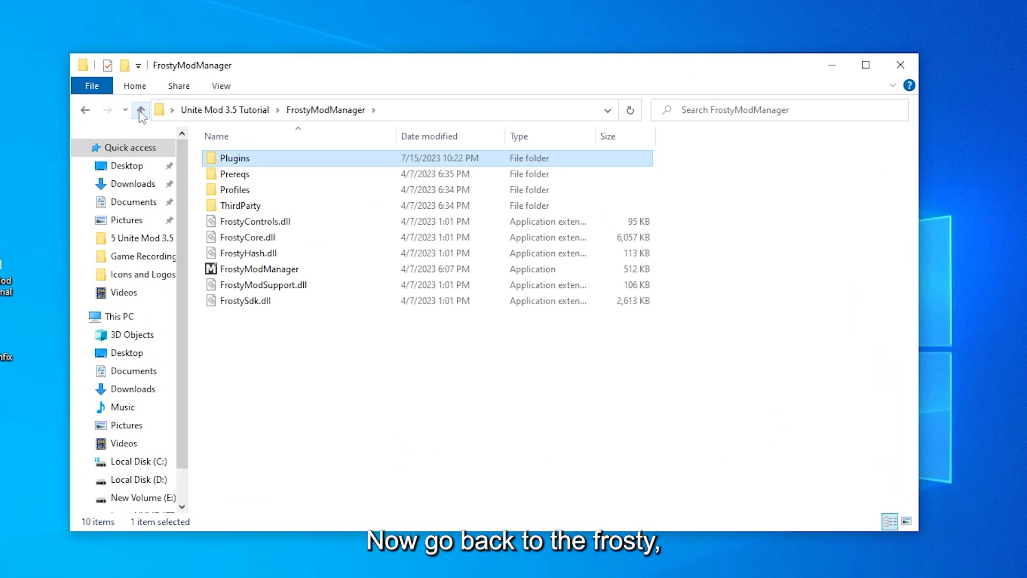
{"action": "mouse_move", "coordinate": [260, 269]}
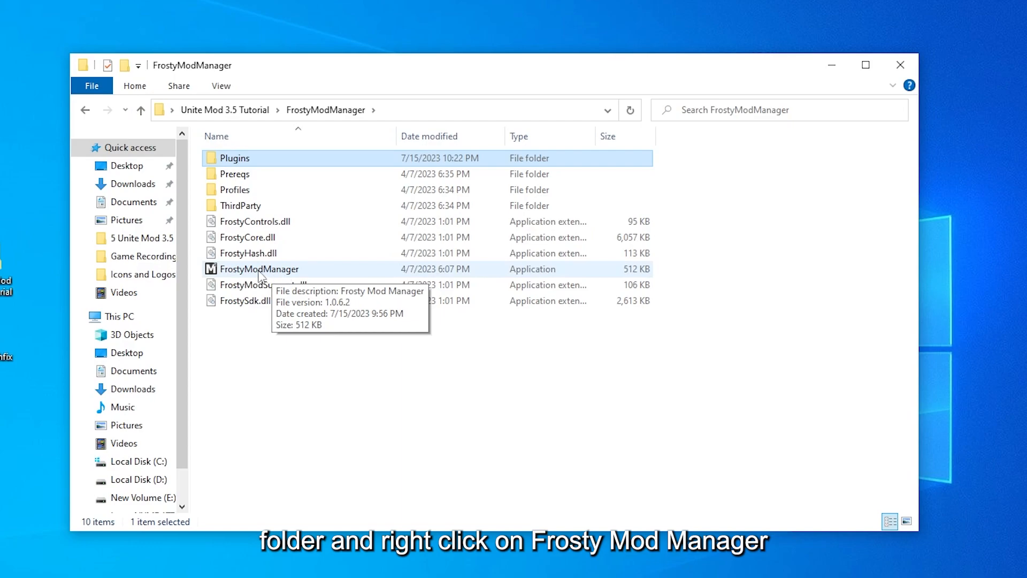
Enable 'Run this program as an administrator' in FrostyModManager.exe's Compatibility properties.
{"action": "right_click", "coordinate": [260, 268]}
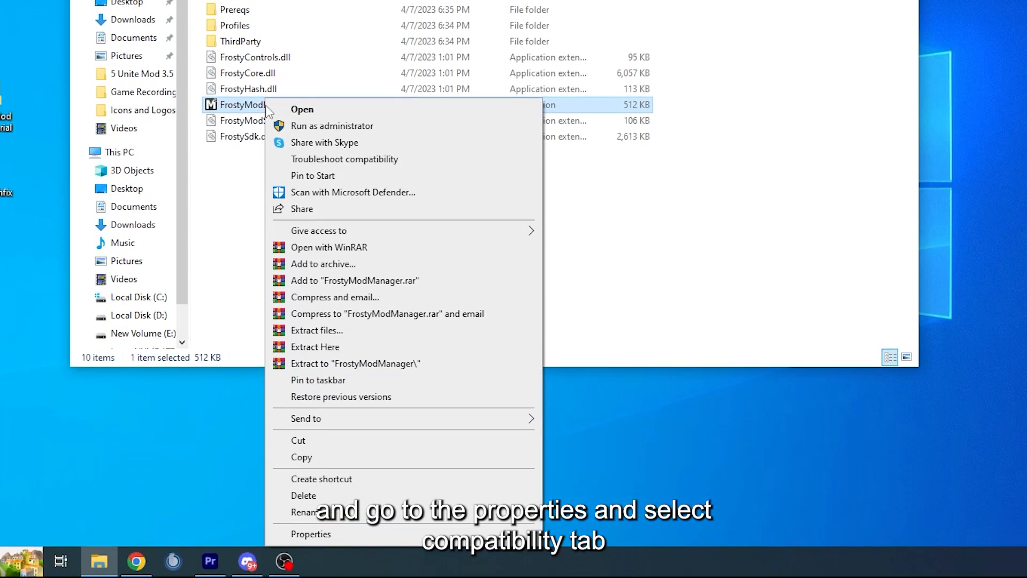
{"action": "left_click", "coordinate": [310, 534]}
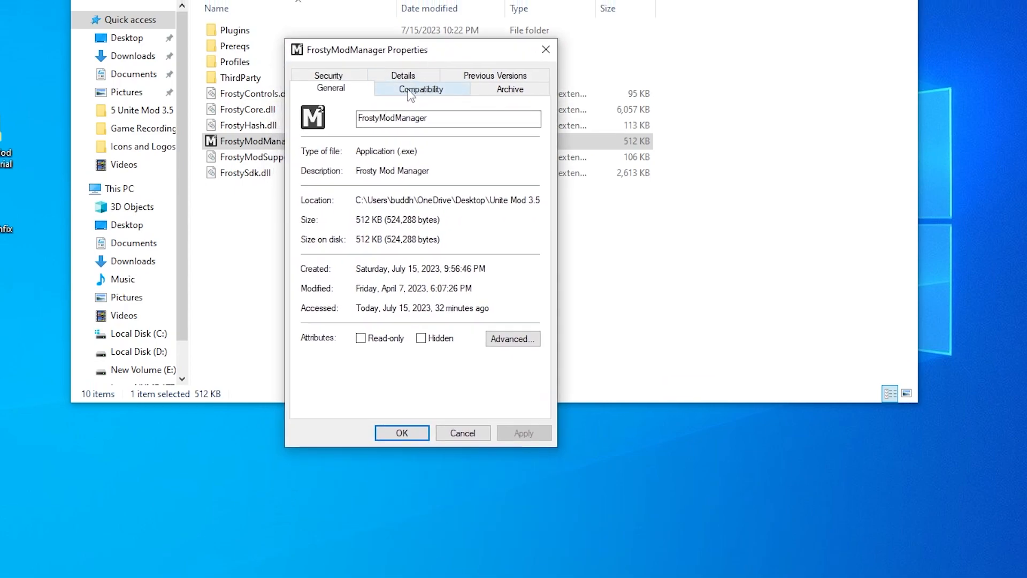
{"action": "left_click", "coordinate": [421, 88]}
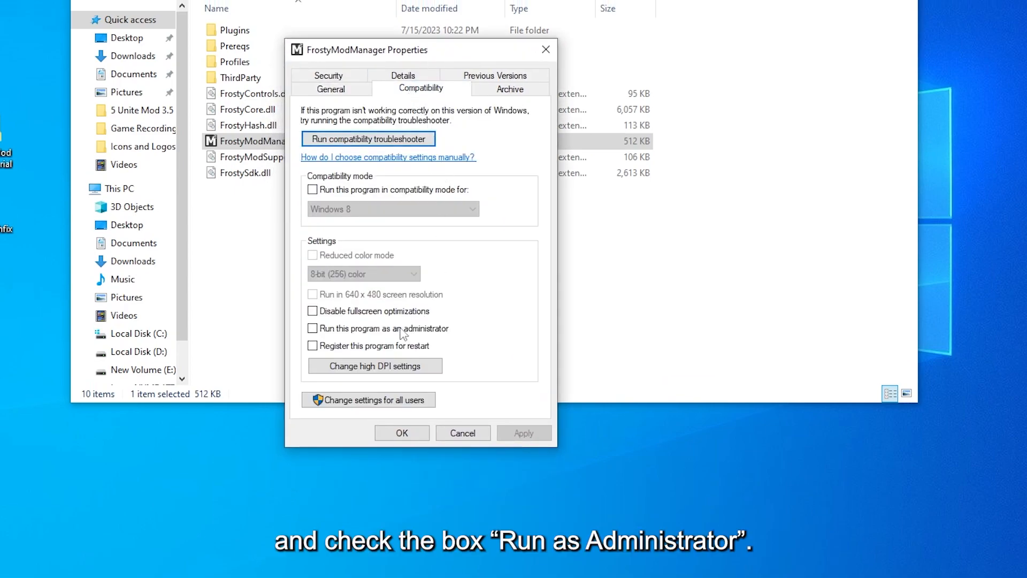
{"action": "left_click", "coordinate": [312, 328]}
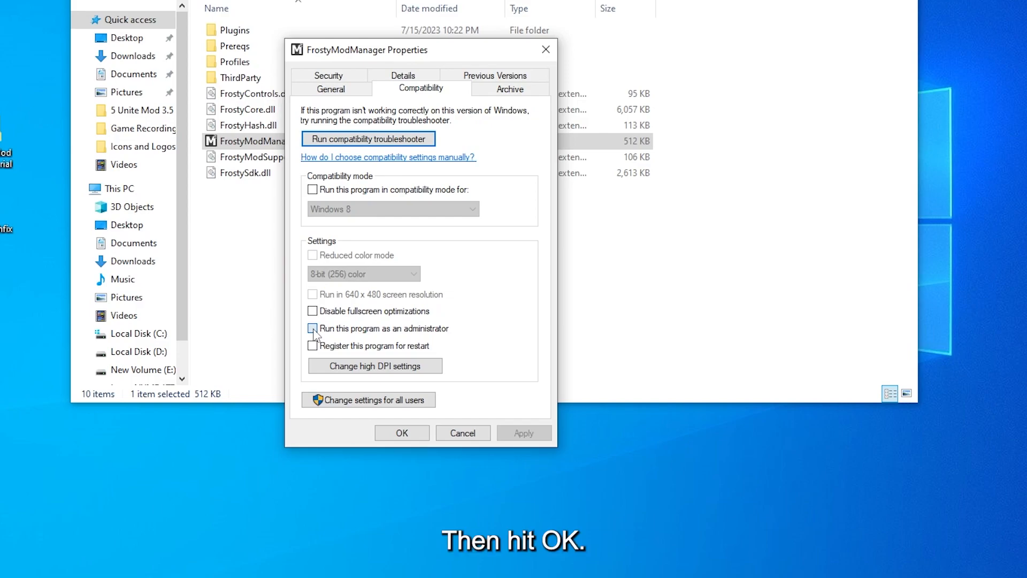
{"action": "left_click", "coordinate": [401, 432]}
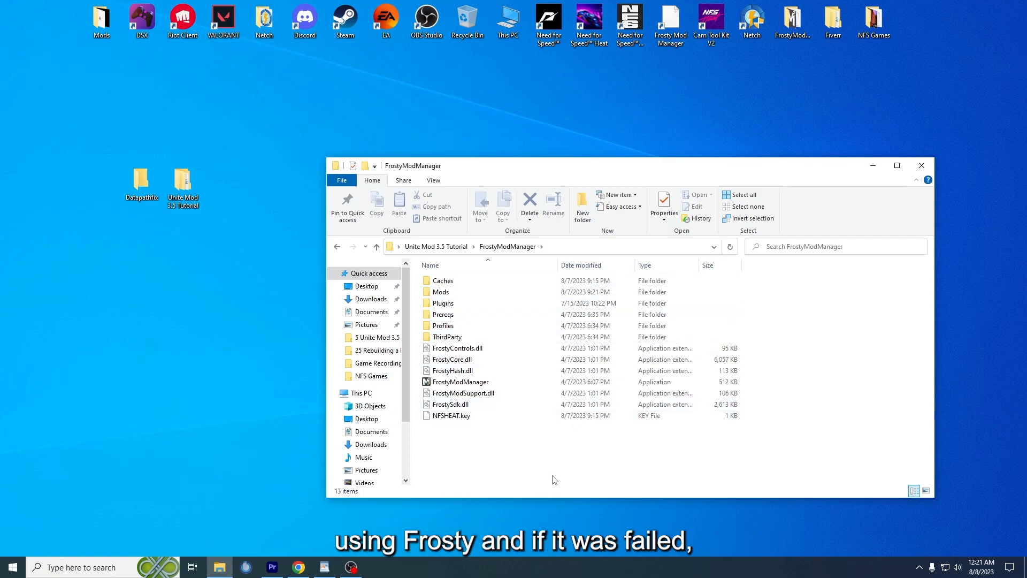
{"action": "mouse_move", "coordinate": [553, 200]}
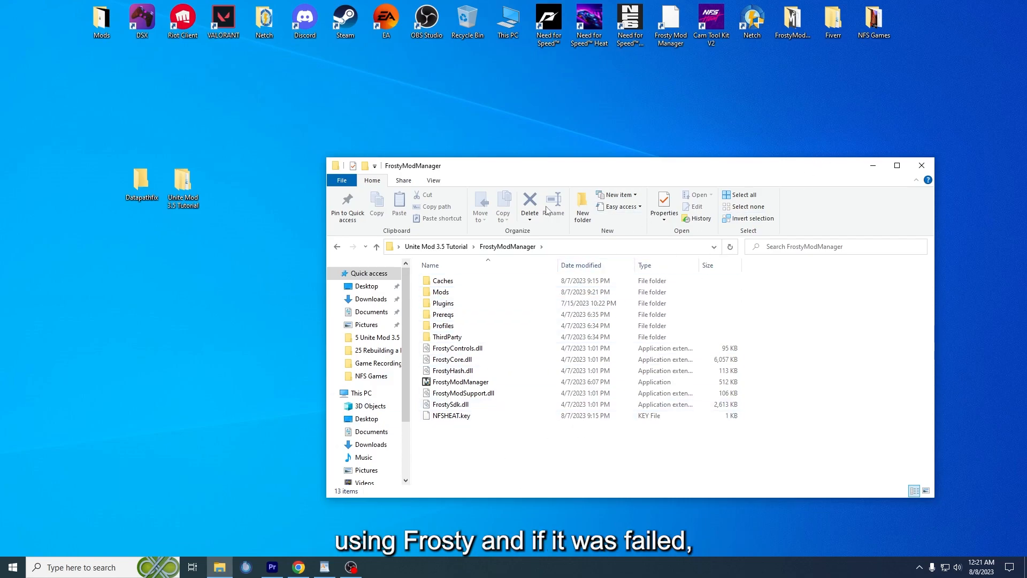
{"action": "mouse_move", "coordinate": [525, 359]}
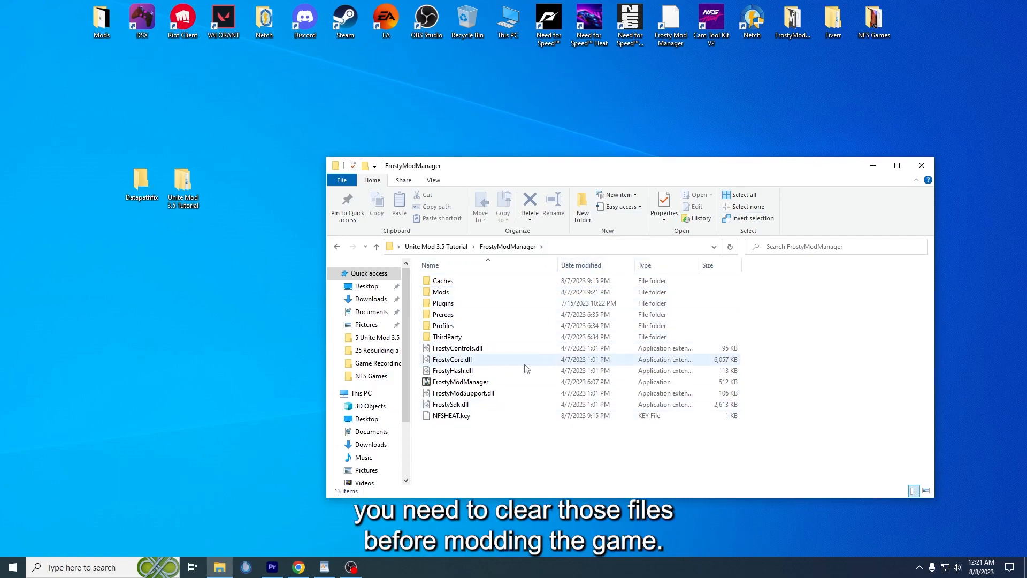
{"action": "mouse_move", "coordinate": [507, 21]}
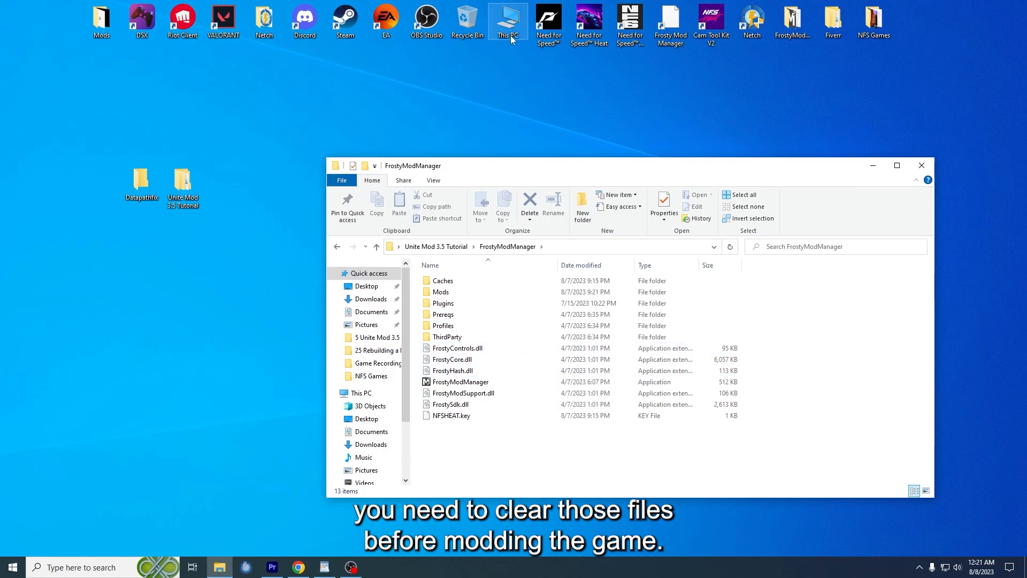
Delete NFSHEAT.cache from the FrostyModManager Caches folder.
{"action": "left_click", "coordinate": [361, 393]}
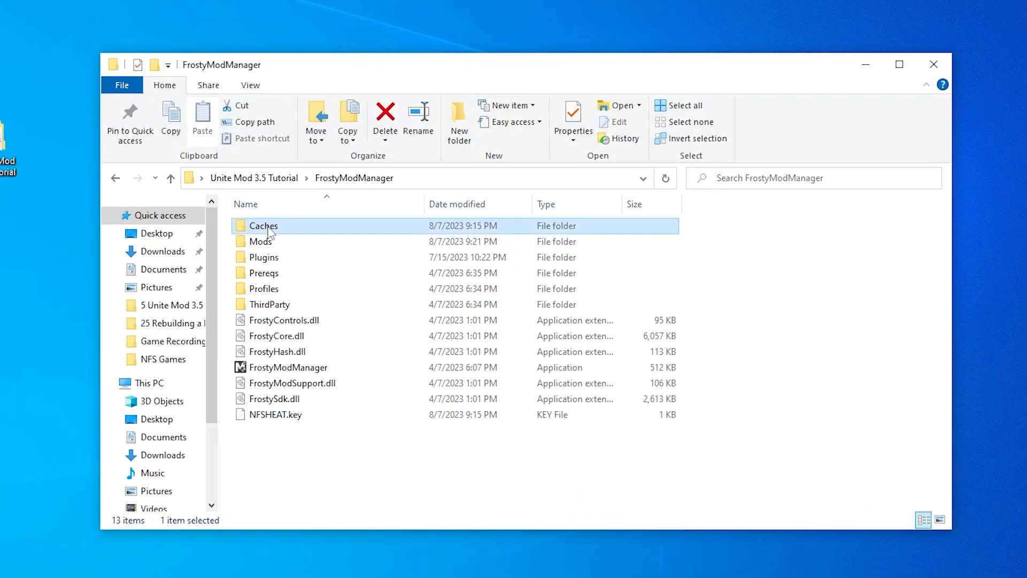
{"action": "double_click", "coordinate": [263, 226]}
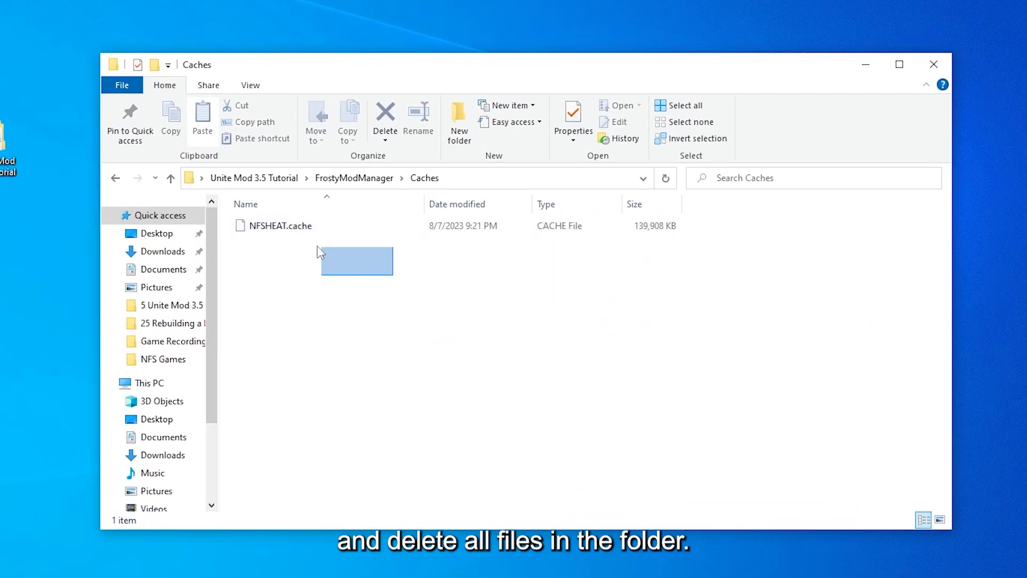
{"action": "right_click", "coordinate": [275, 225]}
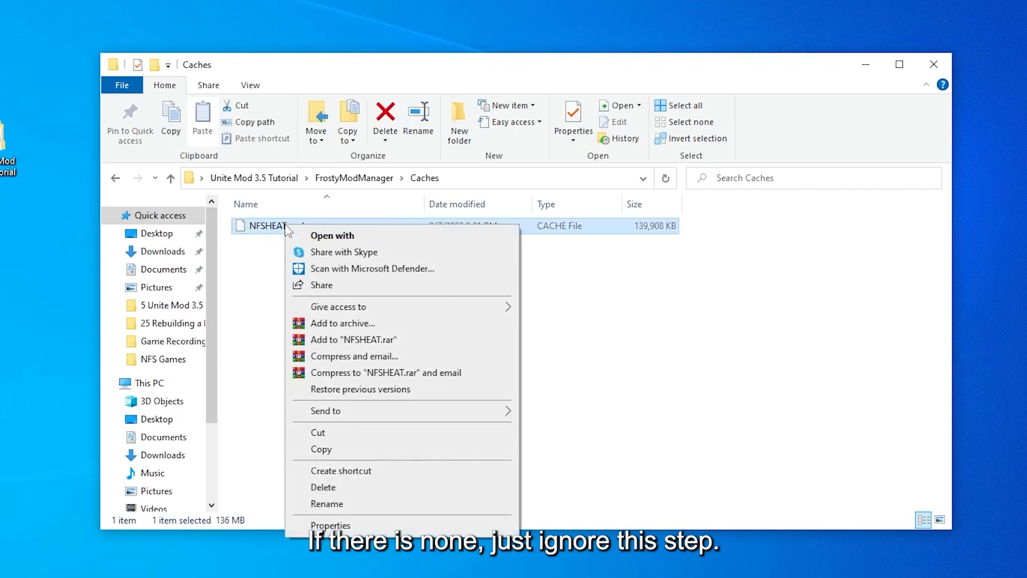
{"action": "mouse_move", "coordinate": [330, 491]}
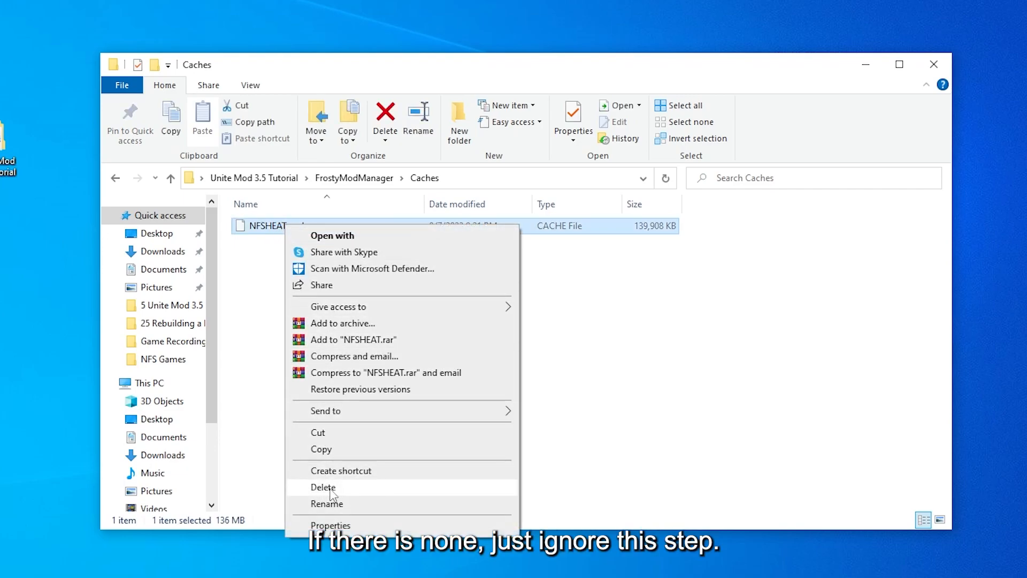
{"action": "left_click", "coordinate": [323, 487]}
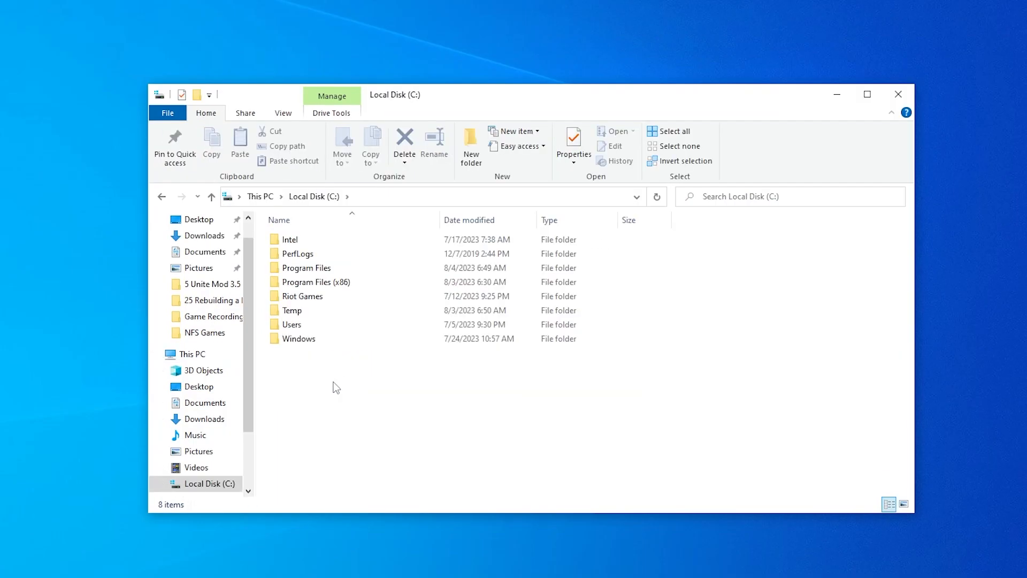
Delete the ModData folder from Steam's Need for Speed Heat install folder.
{"action": "double_click", "coordinate": [316, 282]}
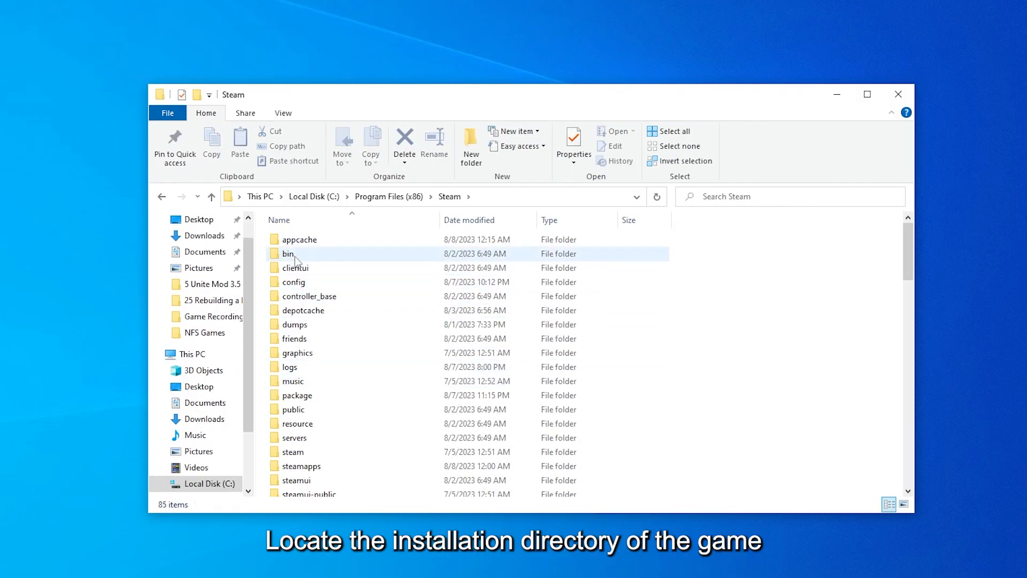
{"action": "double_click", "coordinate": [301, 466]}
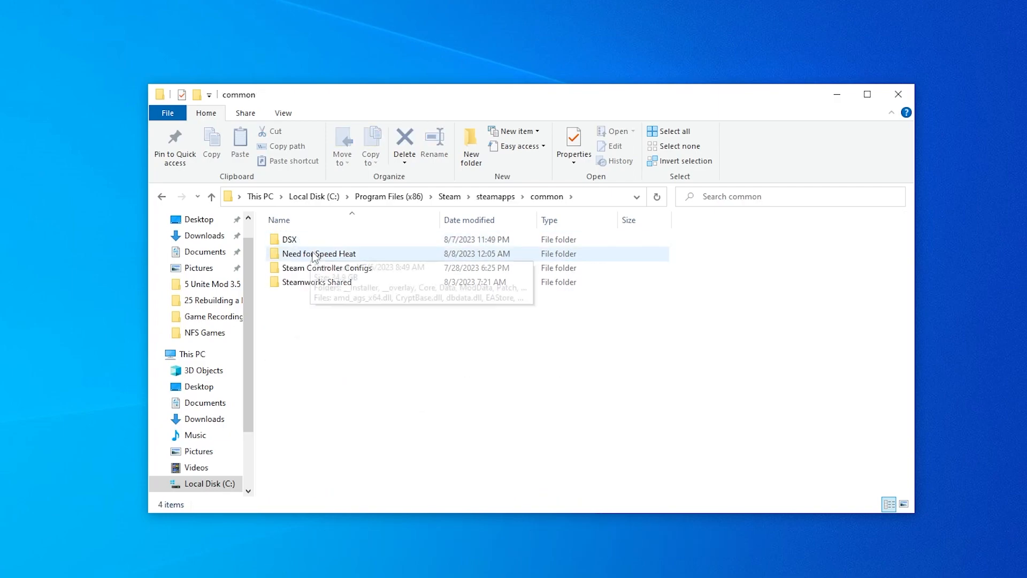
{"action": "double_click", "coordinate": [319, 254]}
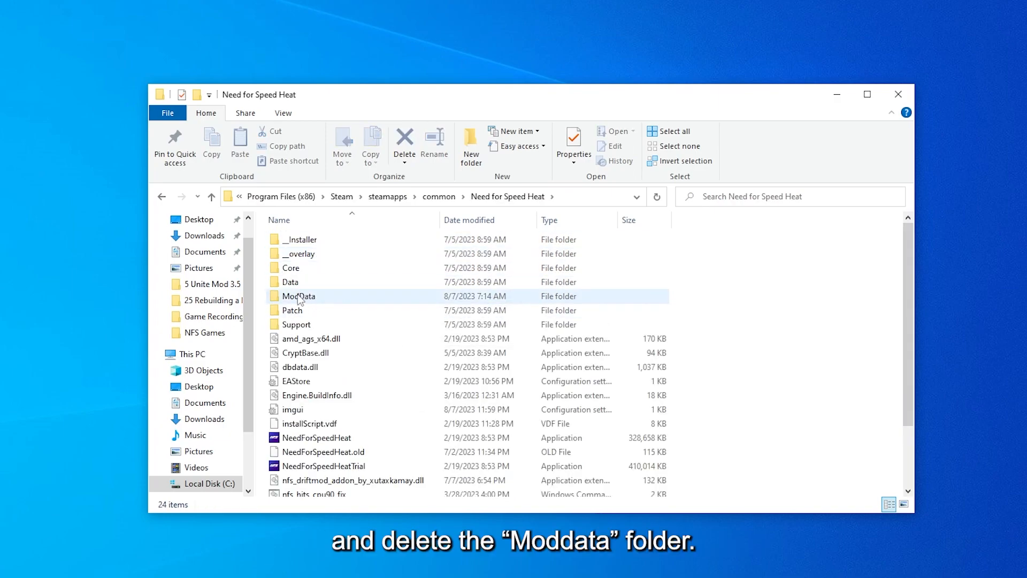
{"action": "right_click", "coordinate": [299, 296]}
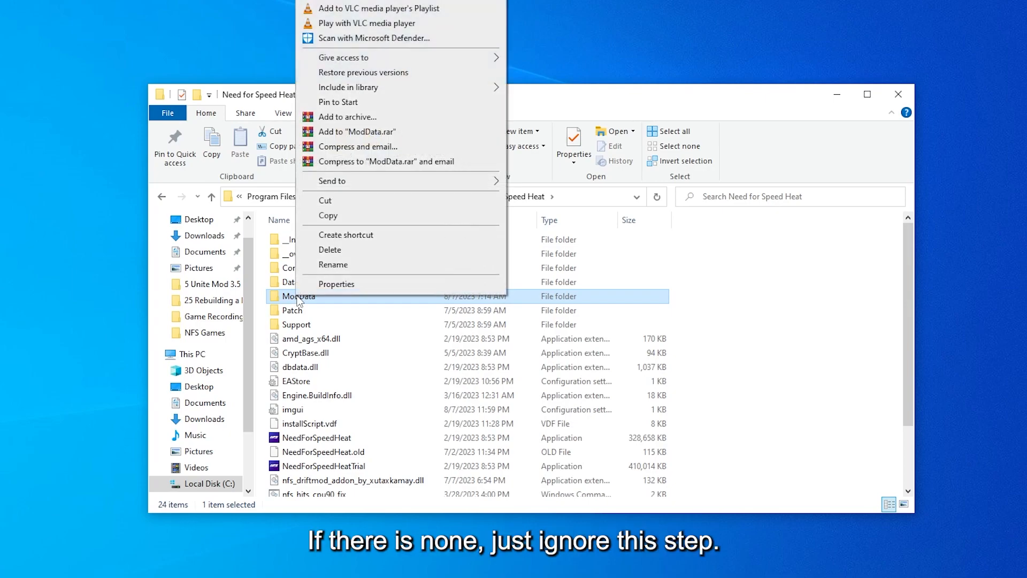
{"action": "left_click", "coordinate": [330, 250]}
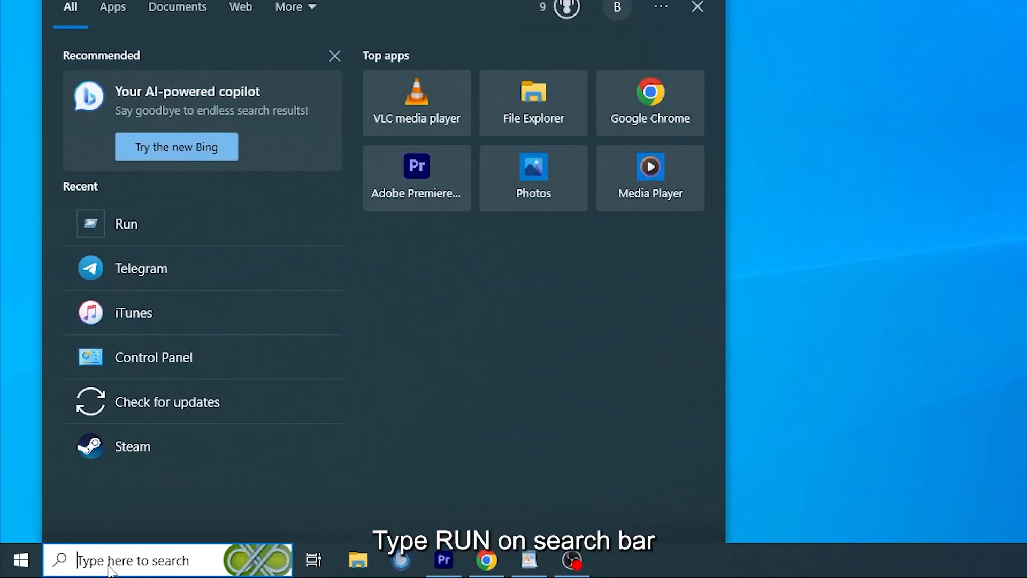
Open %localappdata% through Run and delete the Frosty folder.
{"action": "type", "text": "ru"}
{"action": "type", "text": "%localappdata%"}
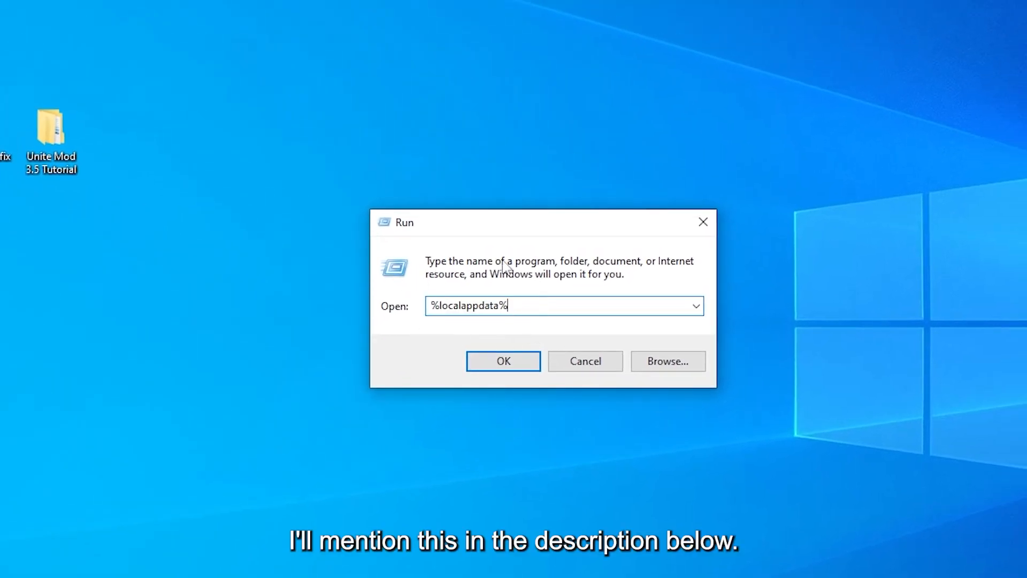
{"action": "left_click", "coordinate": [503, 361]}
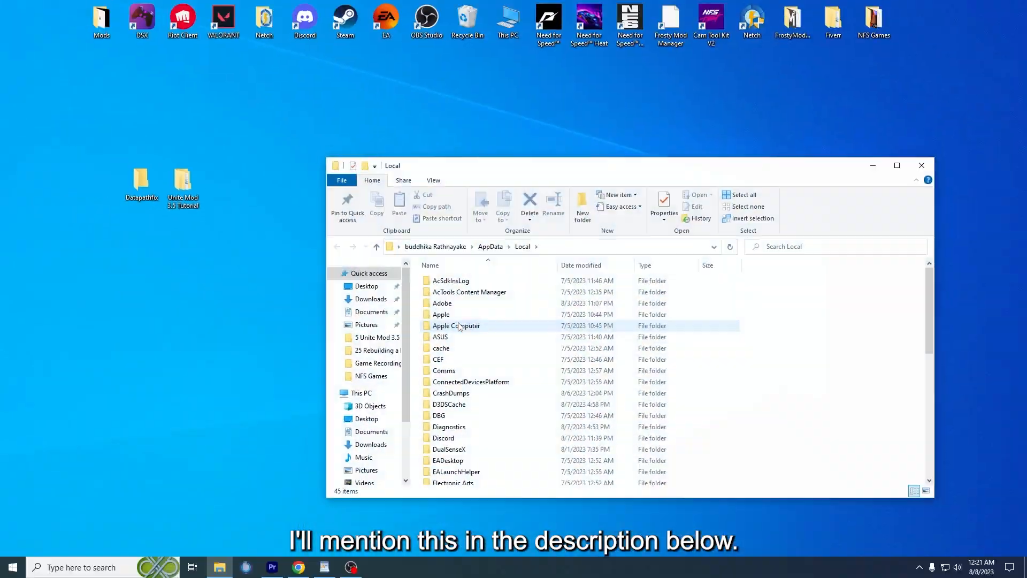
{"action": "left_click", "coordinate": [470, 382]}
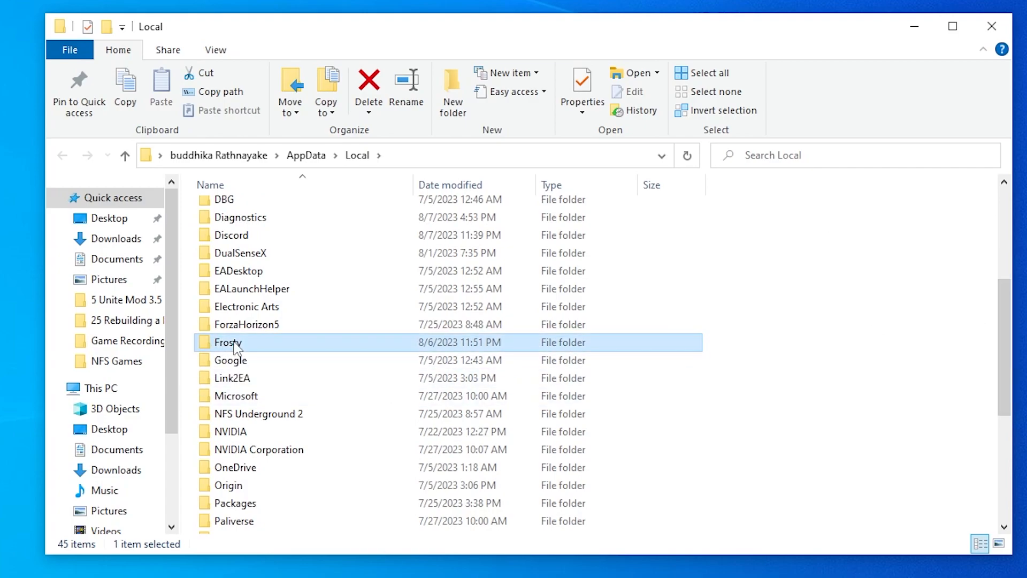
{"action": "right_click", "coordinate": [226, 342]}
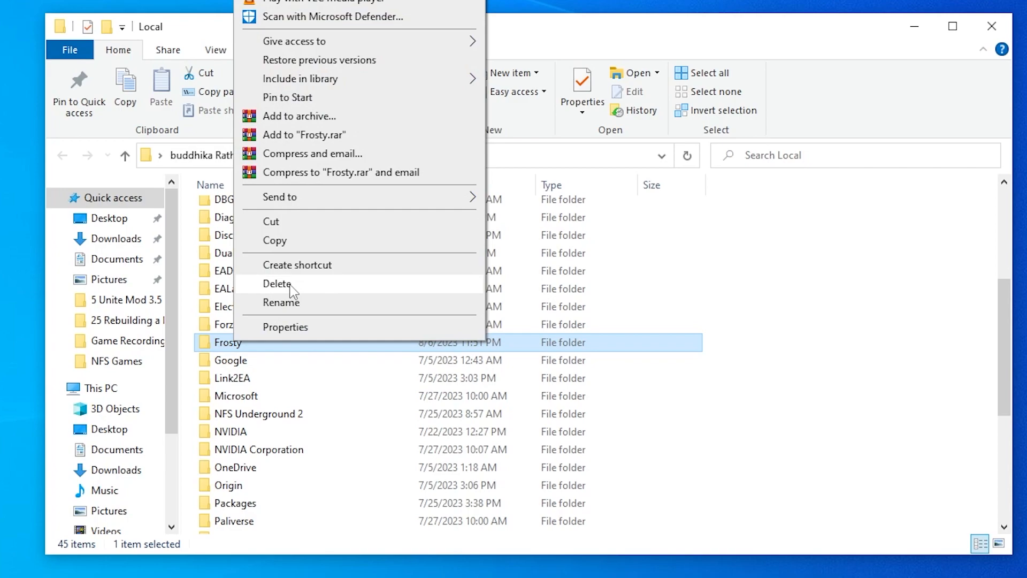
{"action": "left_click", "coordinate": [277, 284]}
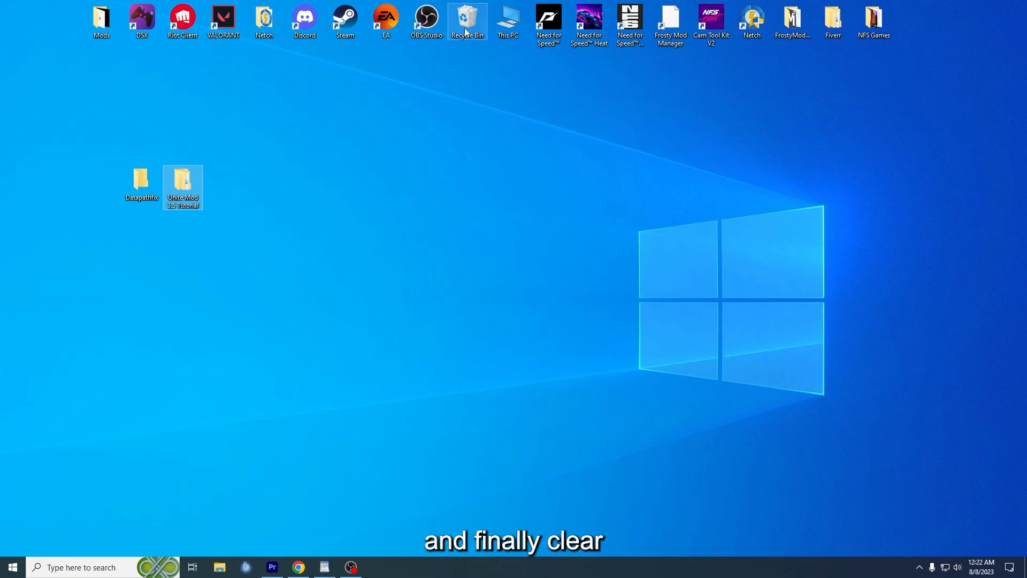
Empty the Recycle Bin, confirming permanent deletion of its 2 items.
{"action": "right_click", "coordinate": [467, 20]}
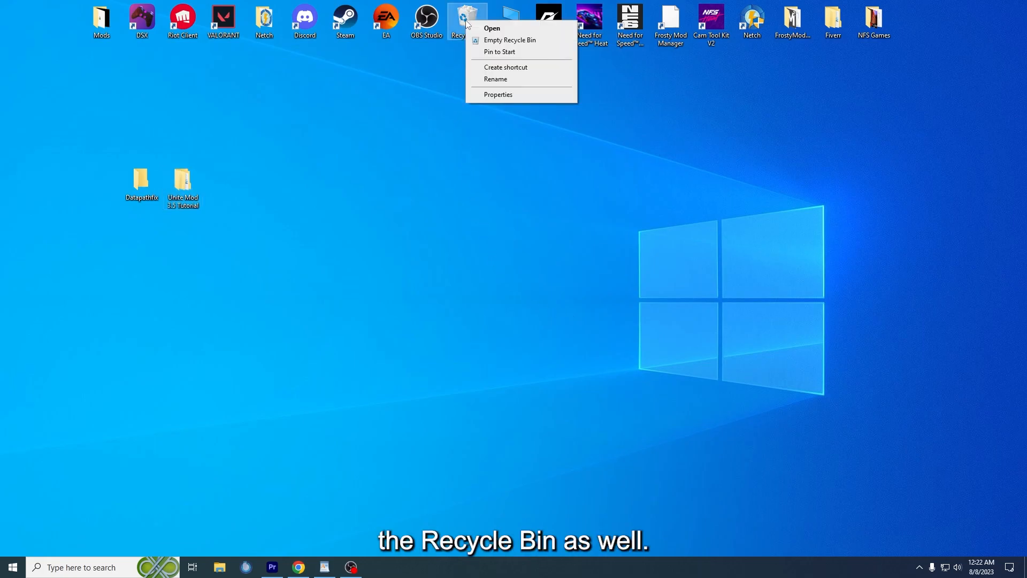
{"action": "left_click", "coordinate": [510, 40]}
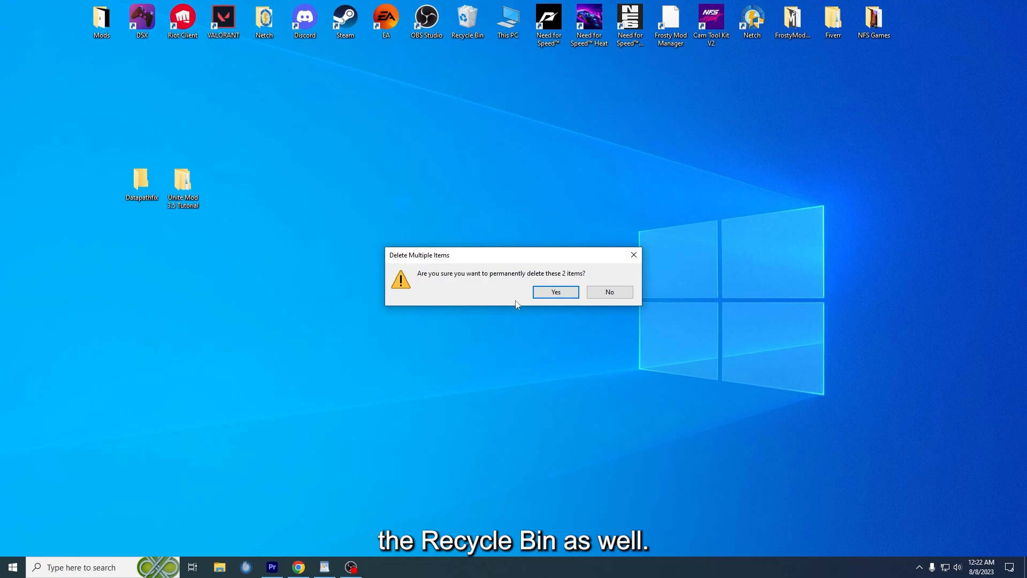
{"action": "left_click", "coordinate": [555, 292]}
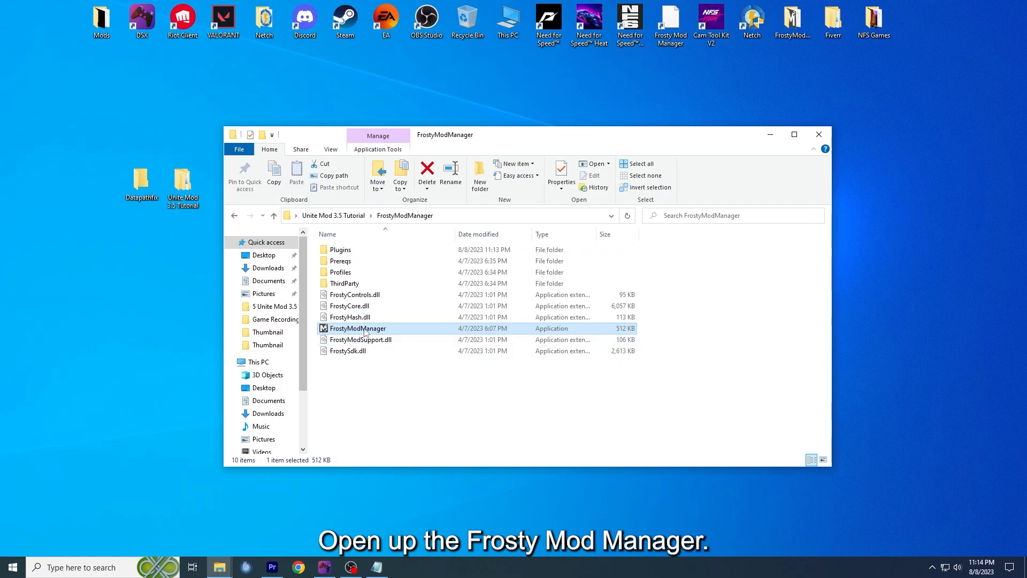
Launch Frosty Mod Manager, scan for installed games, and choose New to add an executable.
{"action": "double_click", "coordinate": [358, 328]}
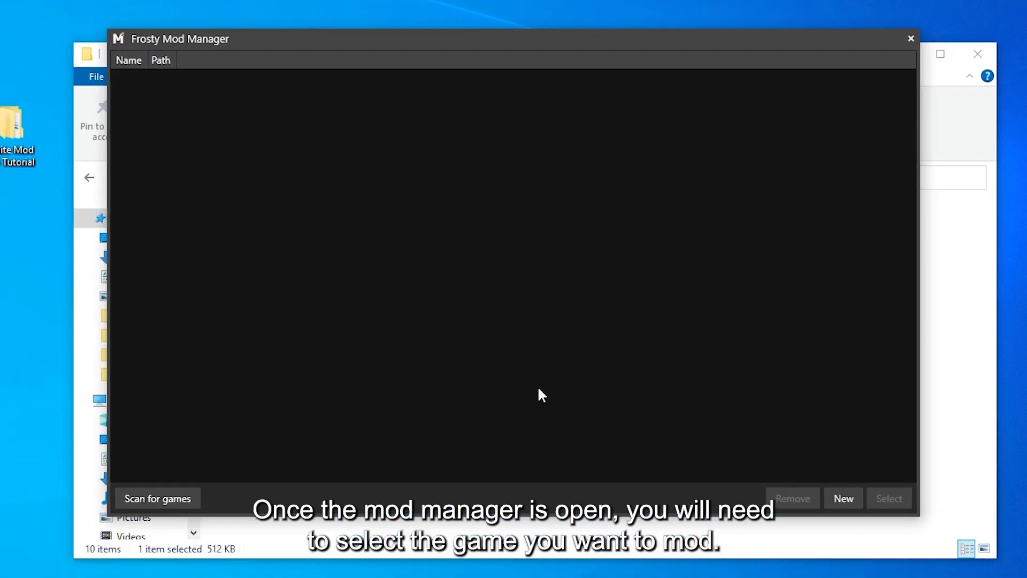
{"action": "mouse_move", "coordinate": [341, 227]}
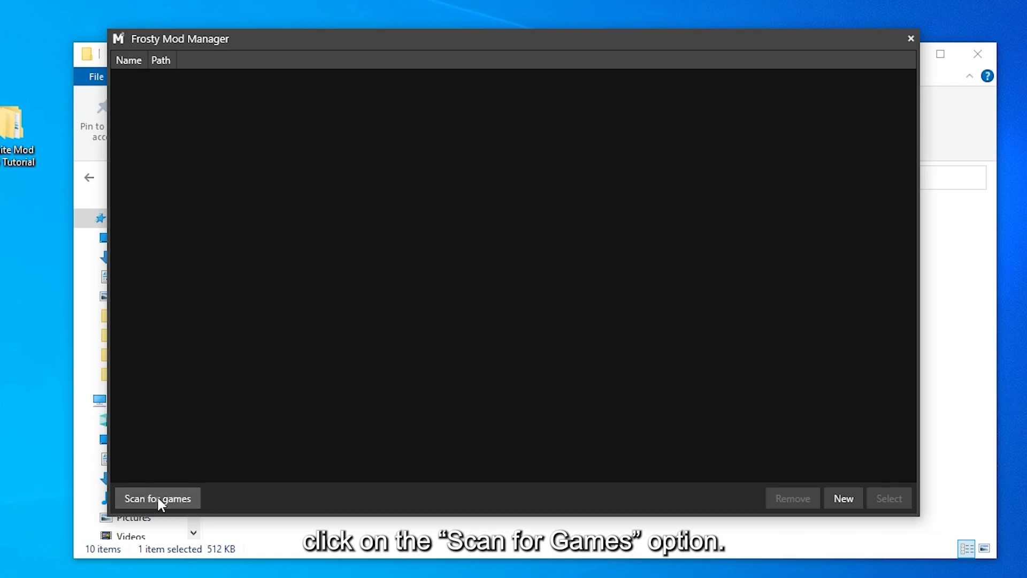
{"action": "left_click", "coordinate": [157, 498]}
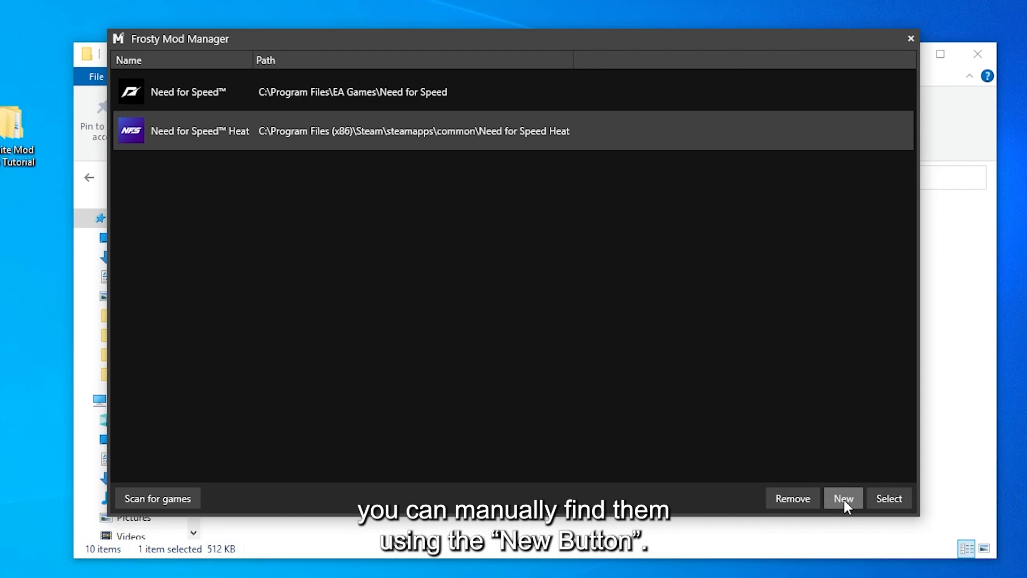
{"action": "left_click", "coordinate": [843, 498]}
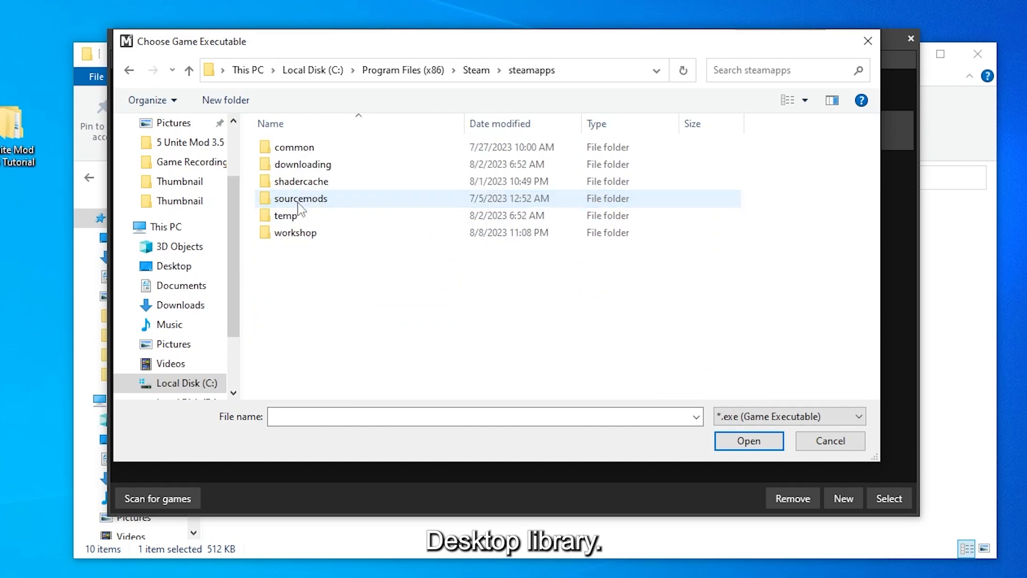
Choose NeedForSpeedHeat from common > Need for Speed Heat as the game executable.
{"action": "double_click", "coordinate": [292, 147]}
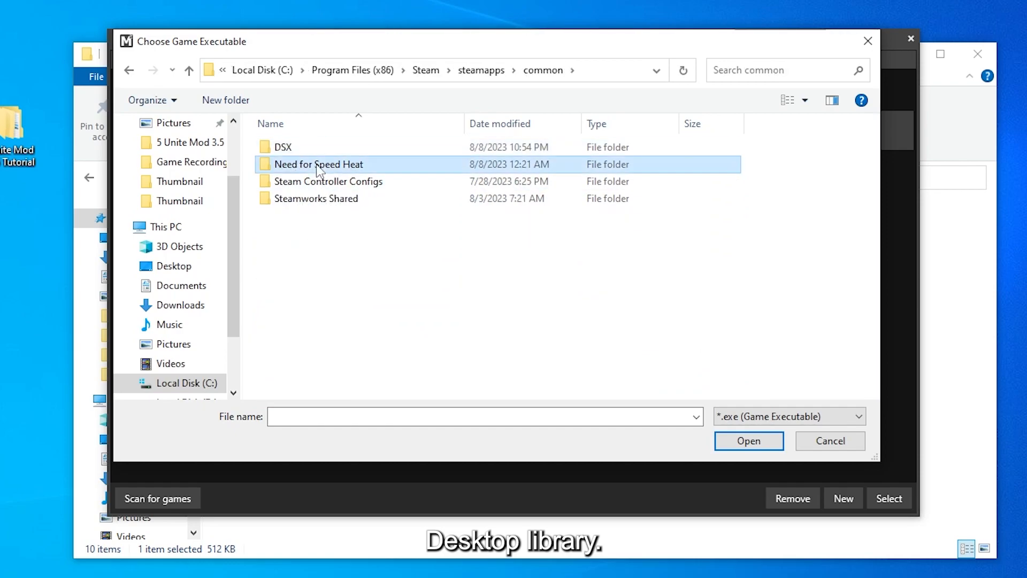
{"action": "double_click", "coordinate": [319, 164]}
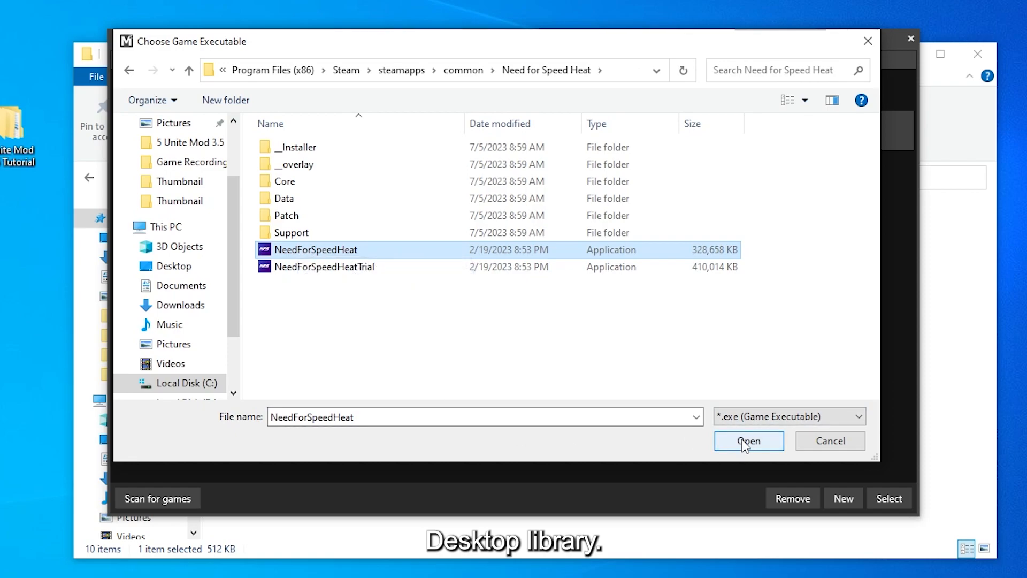
{"action": "left_click", "coordinate": [748, 440]}
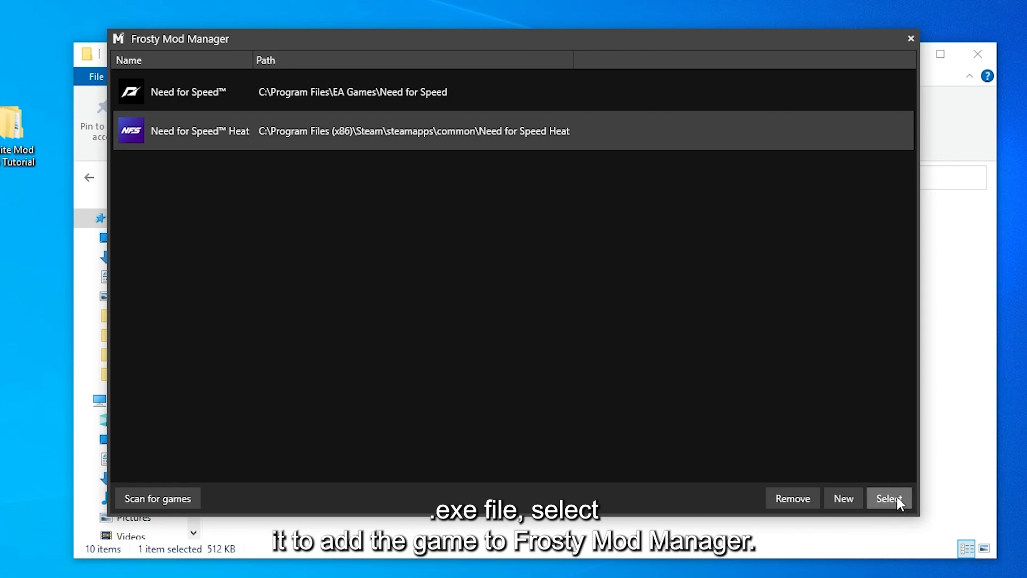
Load Need for Speed Heat and paste the copied encryption key into the Enter Key dialog.
{"action": "left_click", "coordinate": [889, 498]}
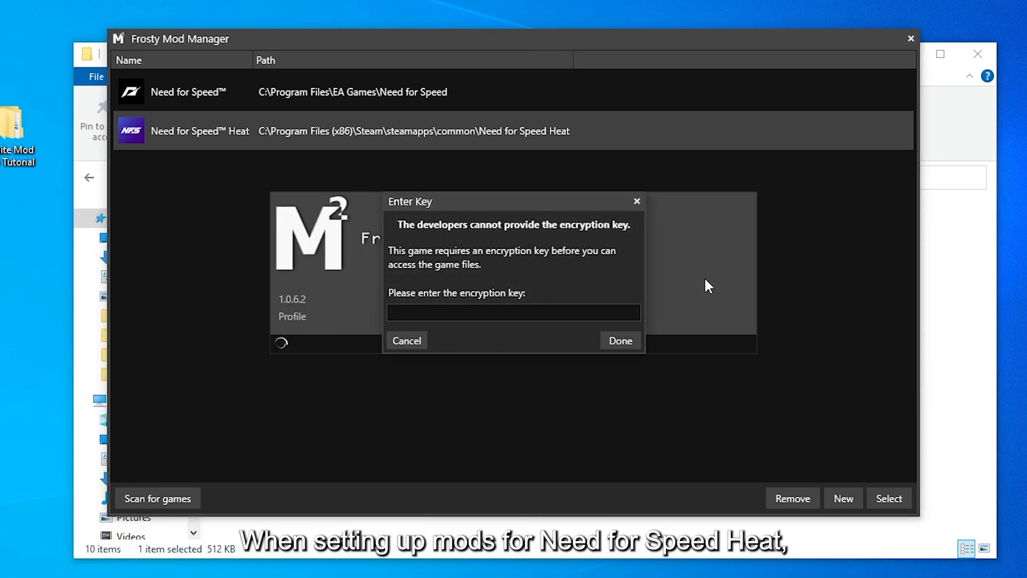
{"action": "mouse_move", "coordinate": [610, 269]}
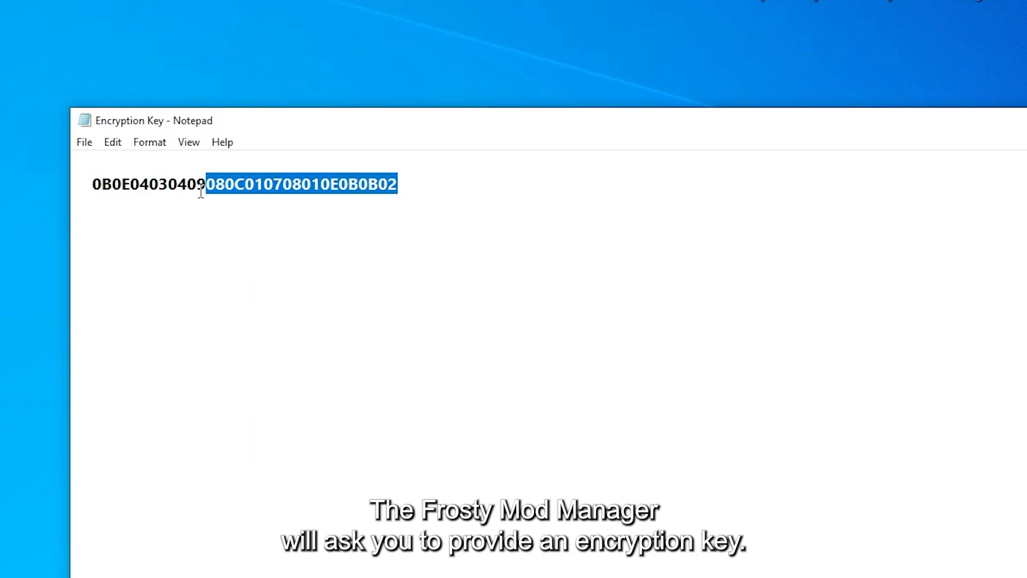
{"action": "right_click", "coordinate": [246, 184]}
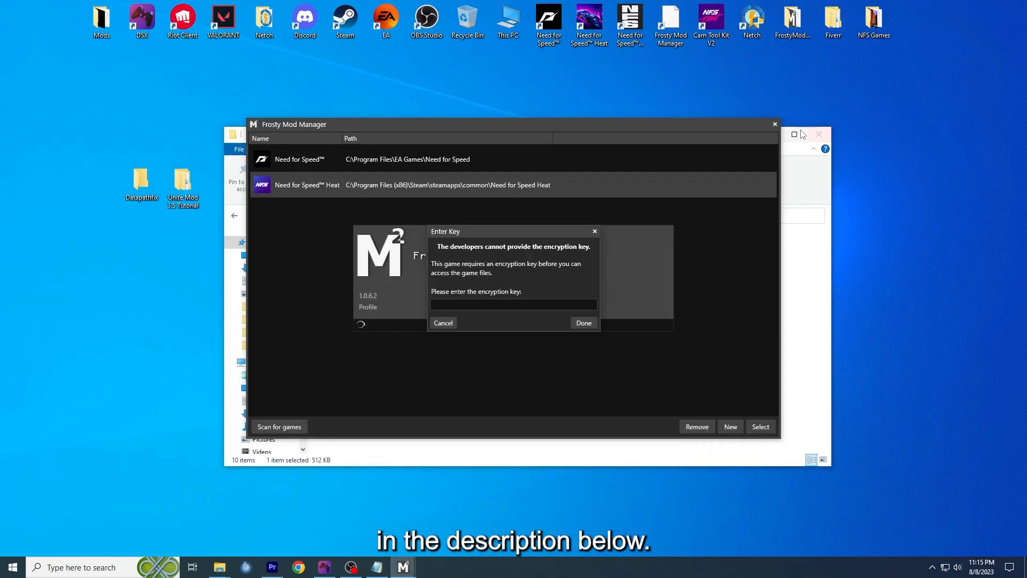
{"action": "right_click", "coordinate": [513, 303]}
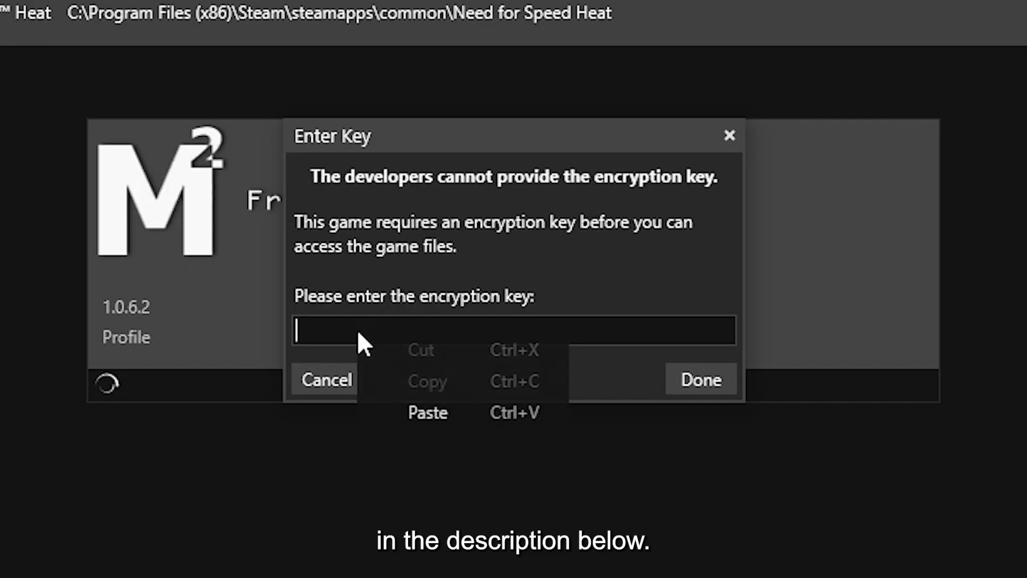
{"action": "mouse_move", "coordinate": [456, 423]}
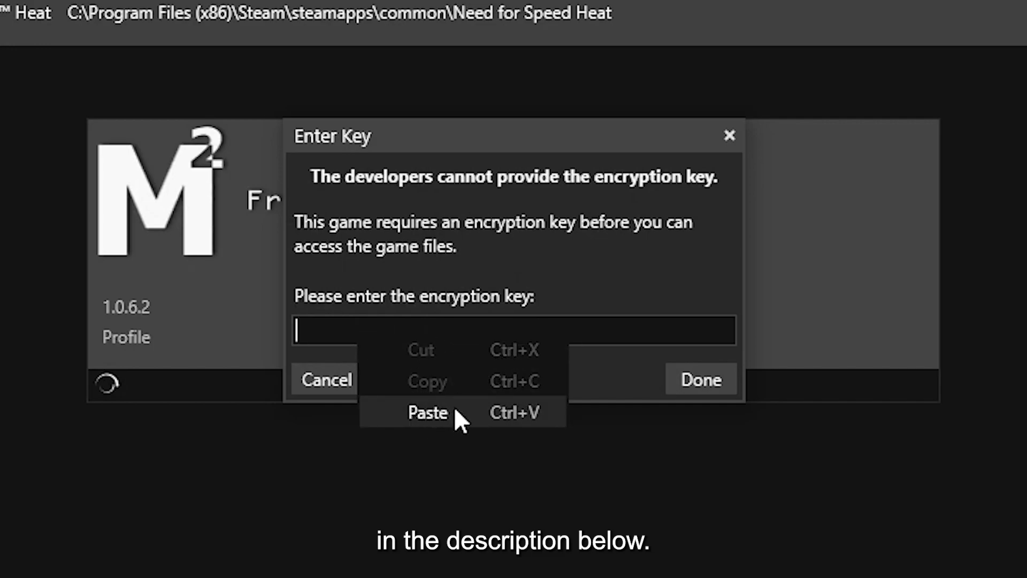
{"action": "left_click", "coordinate": [427, 413]}
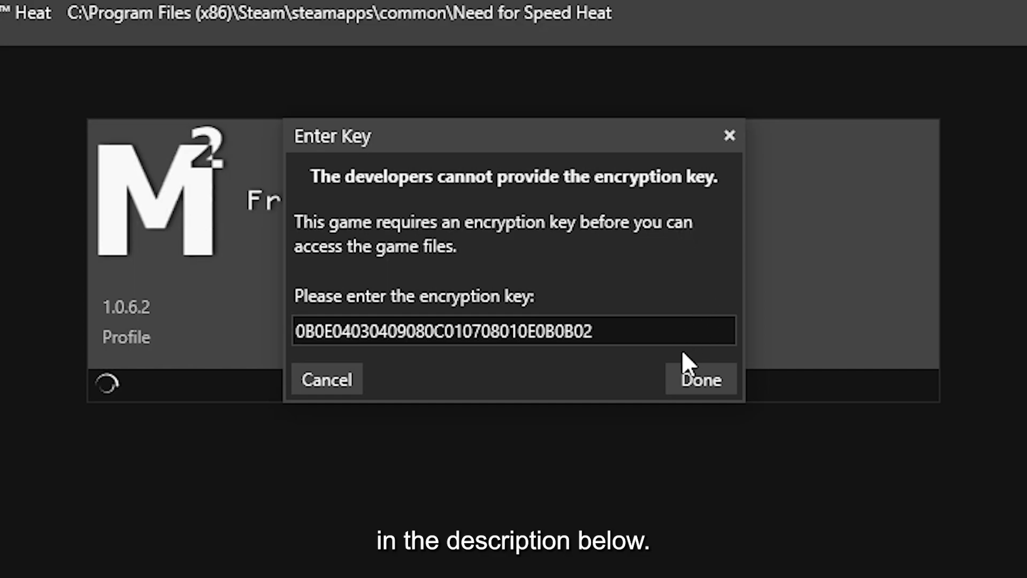
{"action": "left_click", "coordinate": [701, 380]}
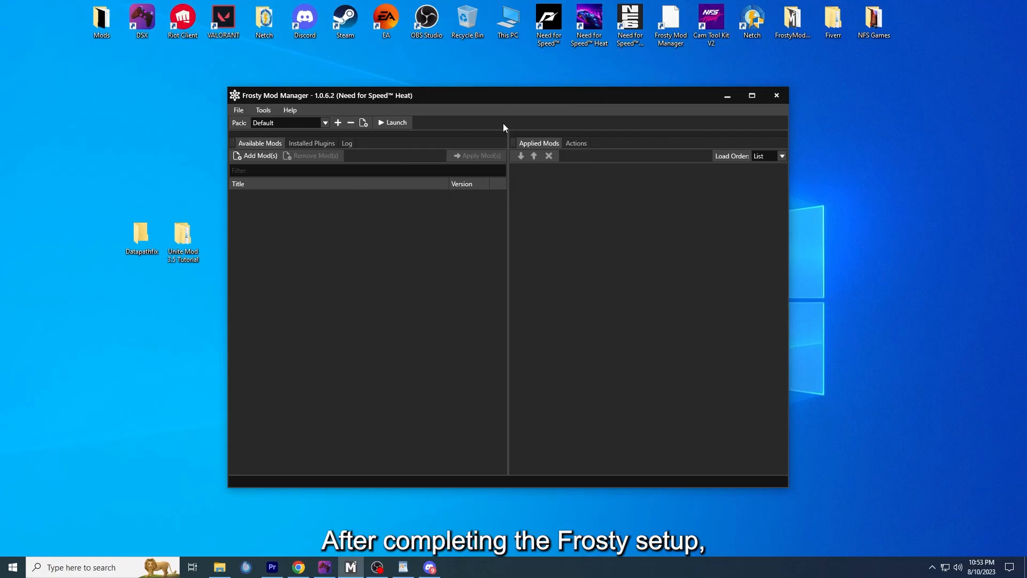
{"action": "left_click", "coordinate": [429, 566]}
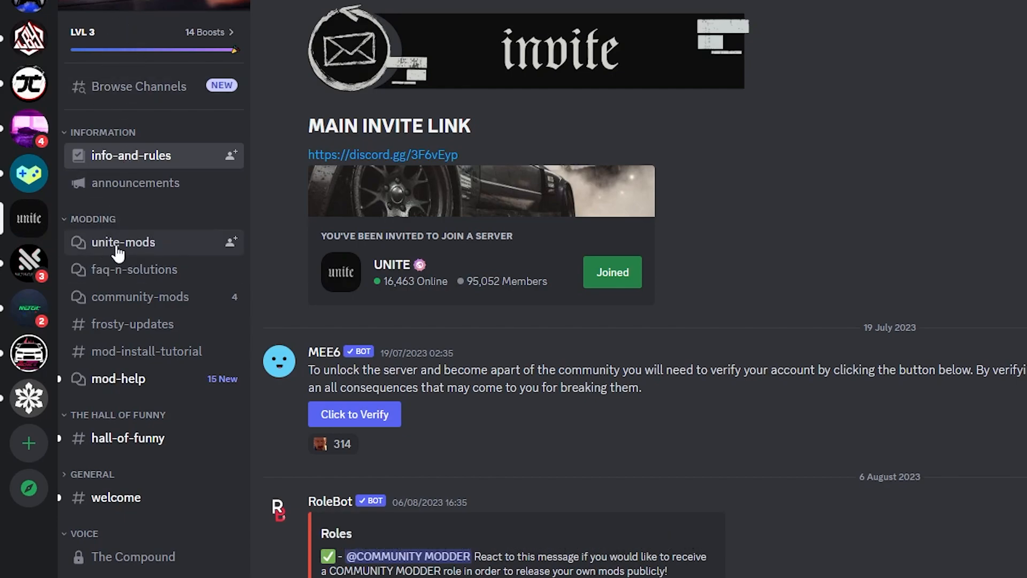
Open the UNITE Heat post in #unite-mods and follow its Download Link.
{"action": "left_click", "coordinate": [123, 242]}
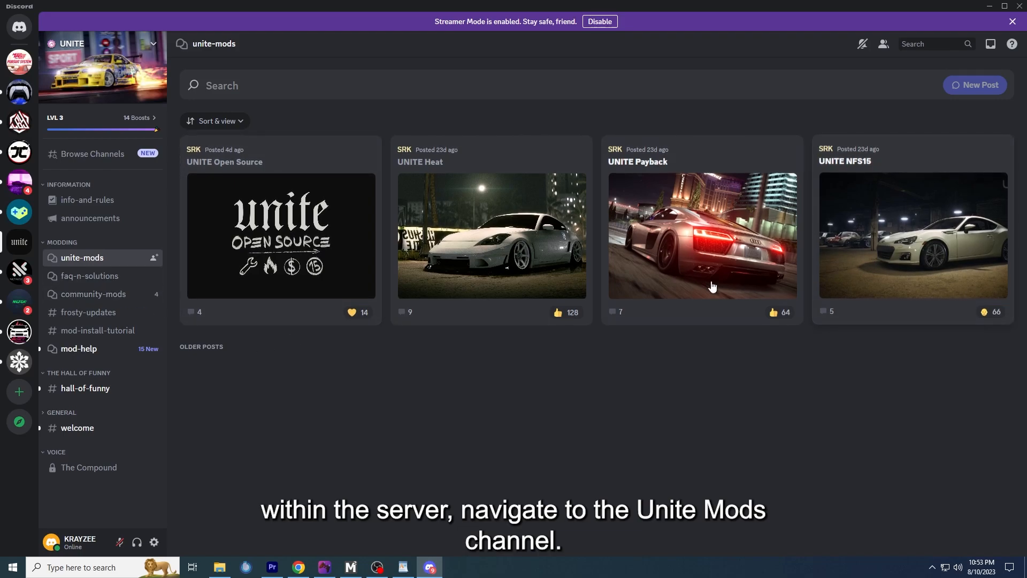
{"action": "mouse_move", "coordinate": [484, 220]}
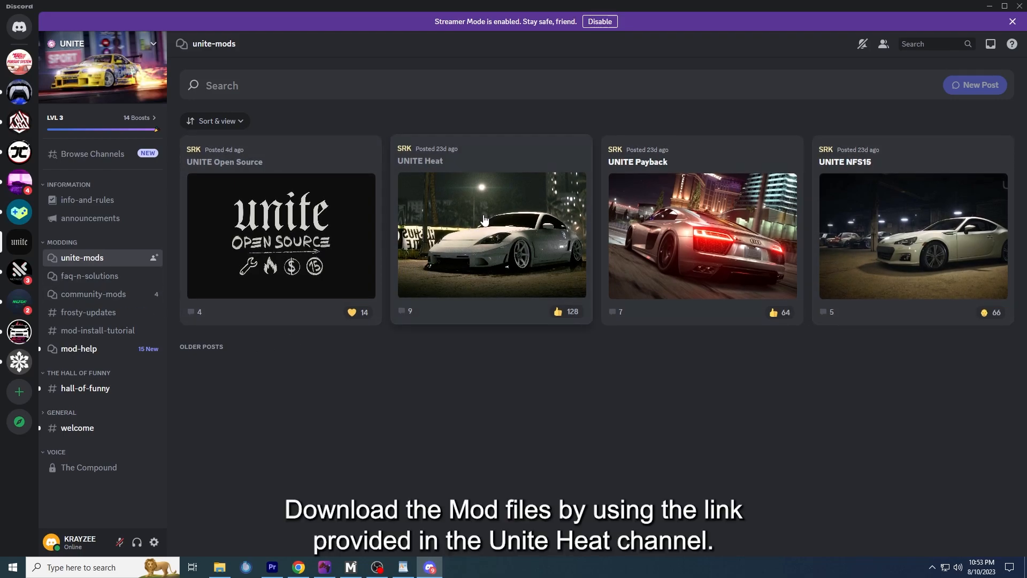
{"action": "left_click", "coordinate": [490, 236]}
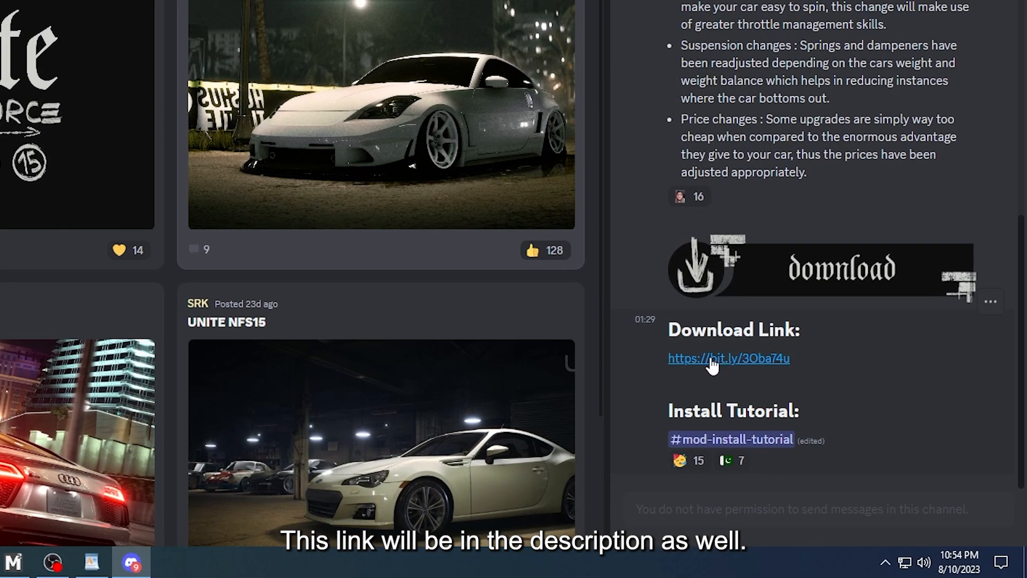
{"action": "left_click", "coordinate": [729, 358]}
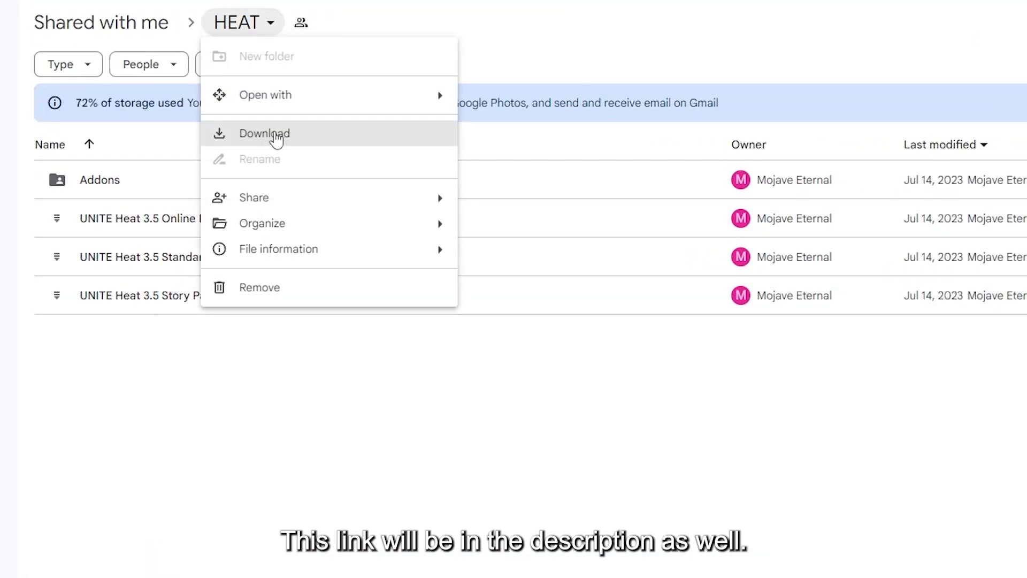
Download the Google Drive HEAT folder as a zip via the download manager.
{"action": "left_click", "coordinate": [264, 133]}
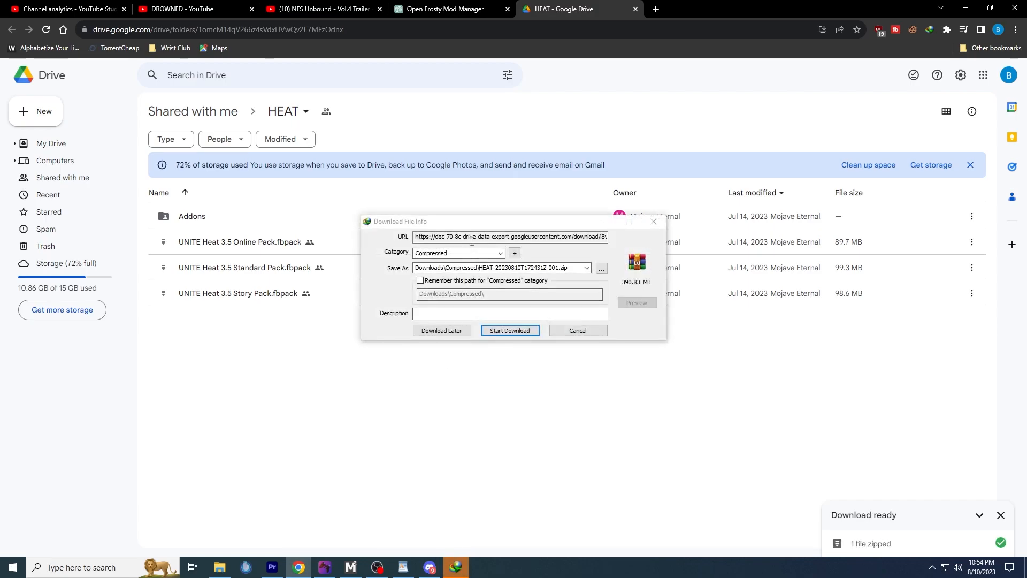
{"action": "left_click", "coordinate": [510, 331]}
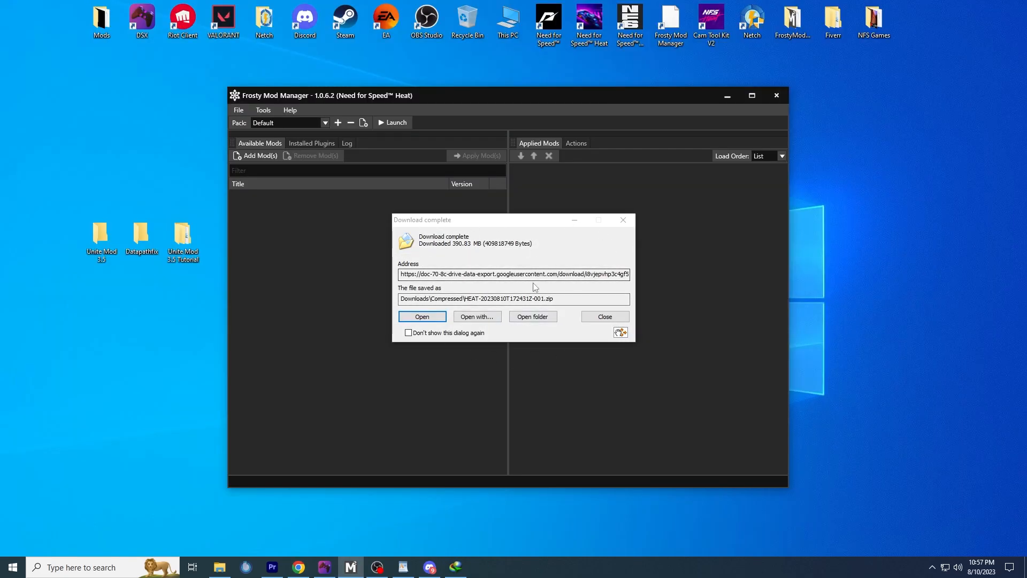
Open the HEAT zip in WinRAR and extract its contents into Unite Mod 3.5.
{"action": "left_click", "coordinate": [422, 317]}
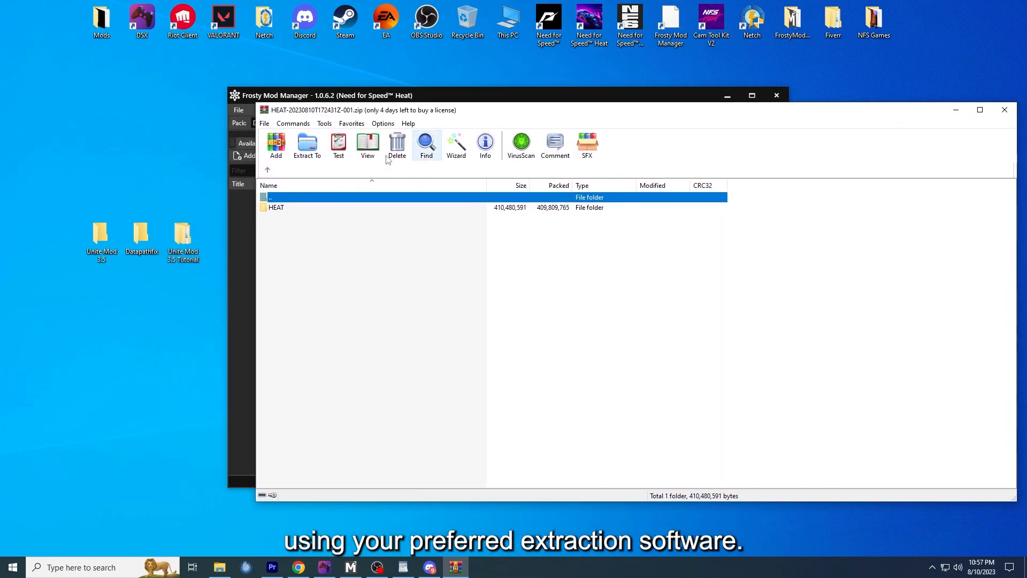
{"action": "double_click", "coordinate": [275, 207]}
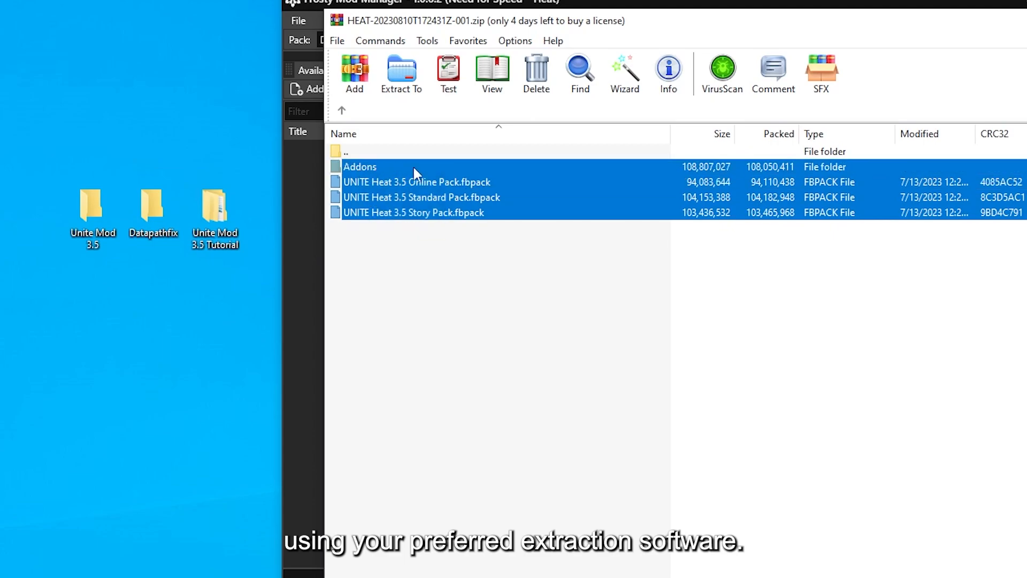
{"action": "mouse_move", "coordinate": [357, 169]}
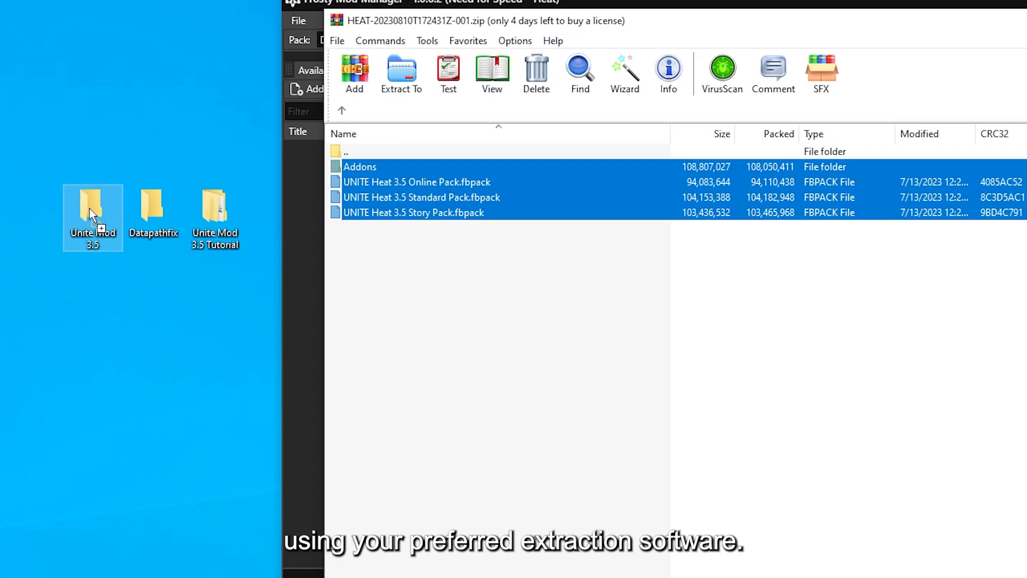
{"action": "left_click", "coordinate": [401, 72]}
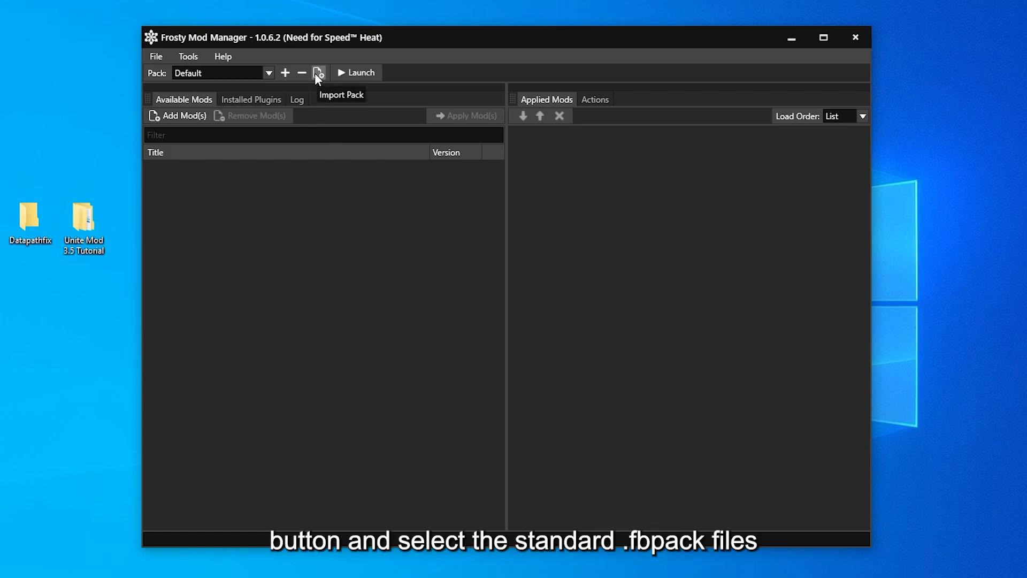
Import 'UNITE Heat 3.5 Standard Pack.fbpack' from the Unite Mod 3.5 folder.
{"action": "left_click", "coordinate": [318, 73]}
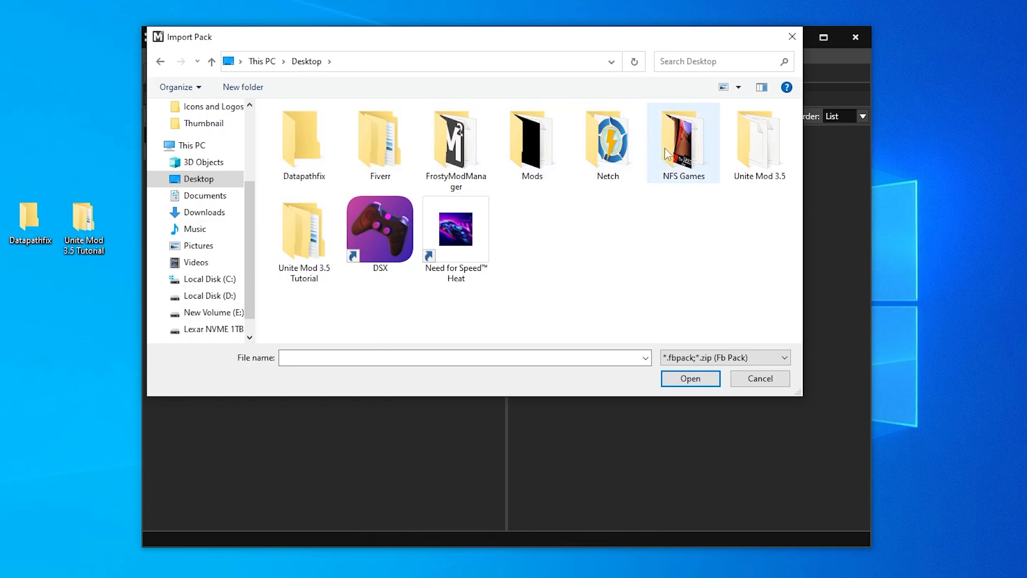
{"action": "double_click", "coordinate": [759, 137]}
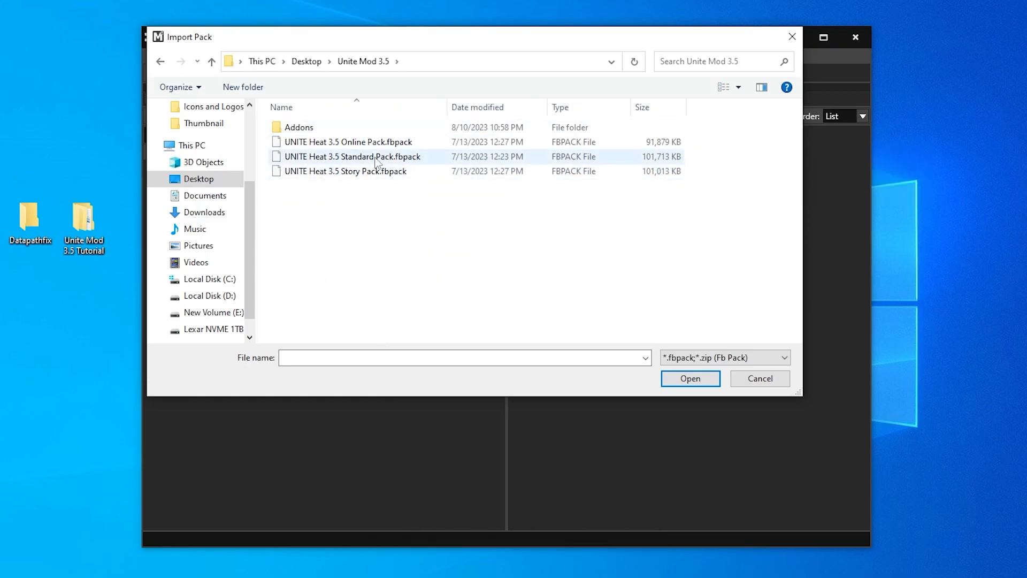
{"action": "left_click", "coordinate": [690, 379]}
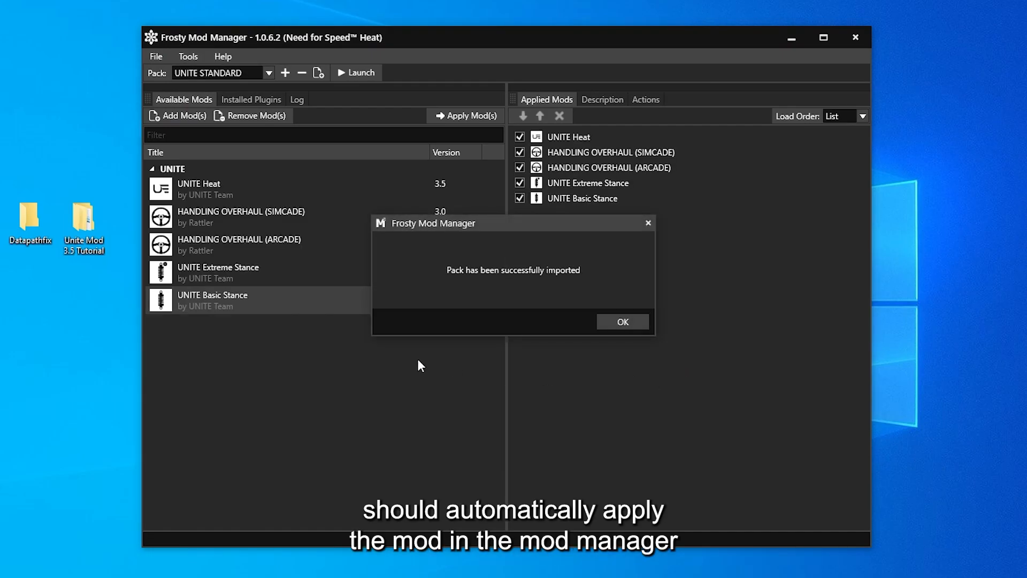
Dismiss the import message and disable HANDLING OVERHAUL (SIMCADE) and UNITE Basic Stance.
{"action": "left_click", "coordinate": [621, 322]}
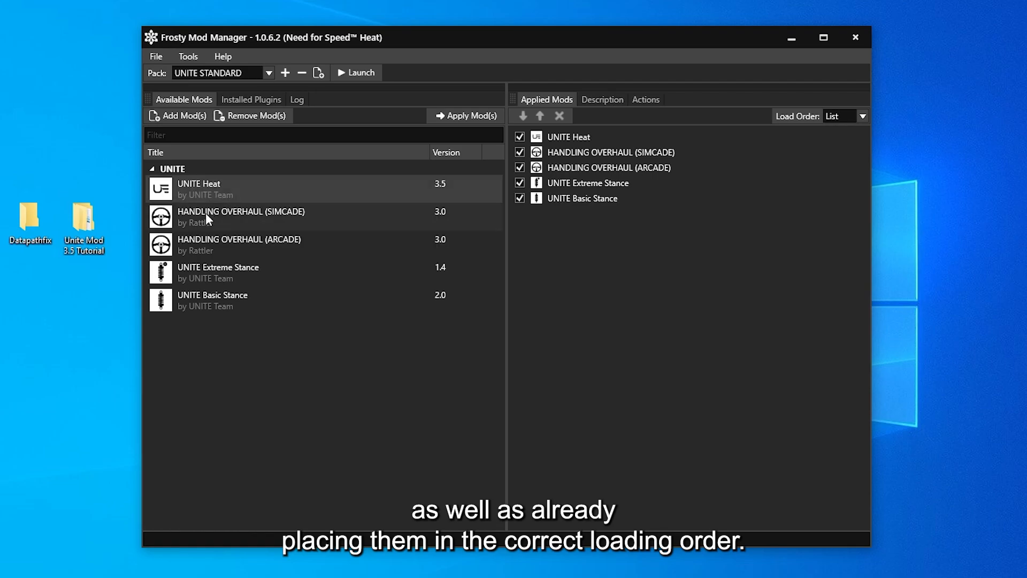
{"action": "left_click", "coordinate": [324, 300]}
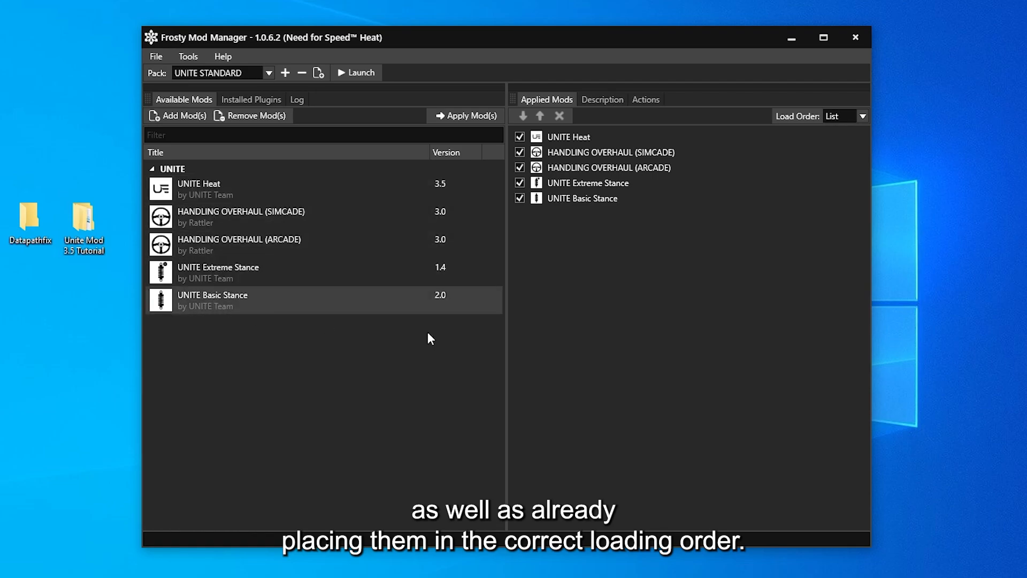
{"action": "mouse_move", "coordinate": [717, 153]}
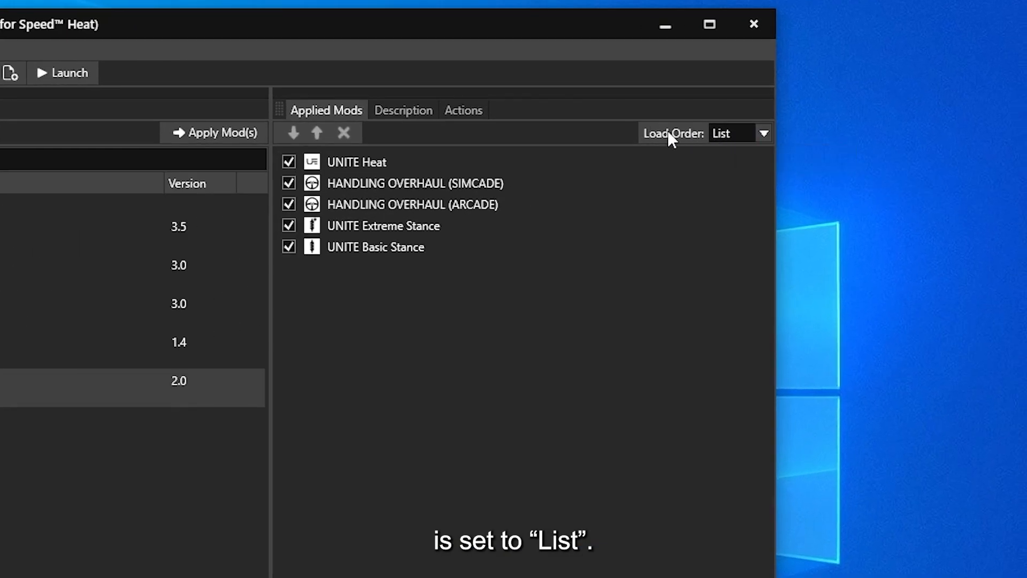
{"action": "left_click", "coordinate": [762, 133]}
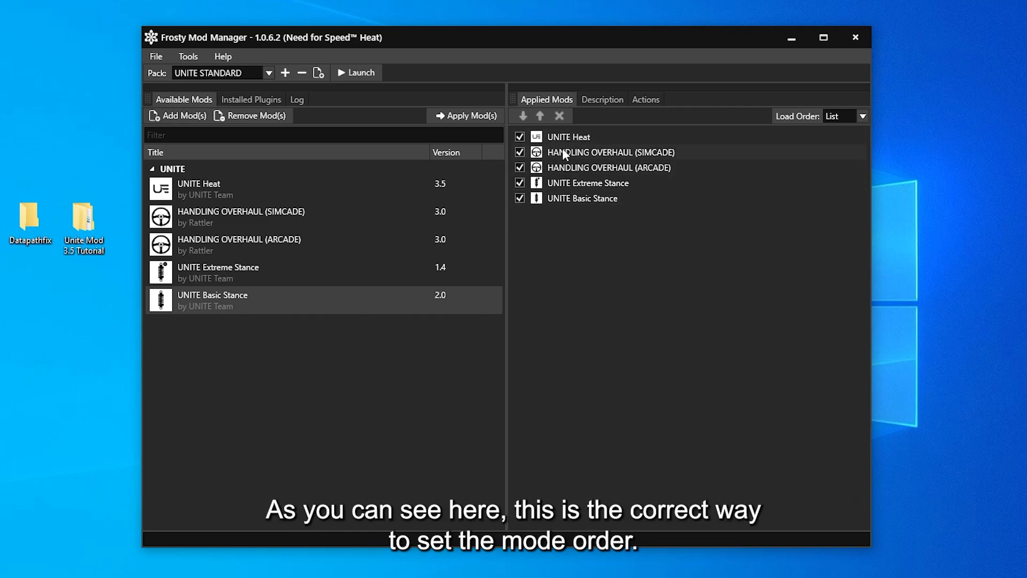
{"action": "mouse_move", "coordinate": [543, 173]}
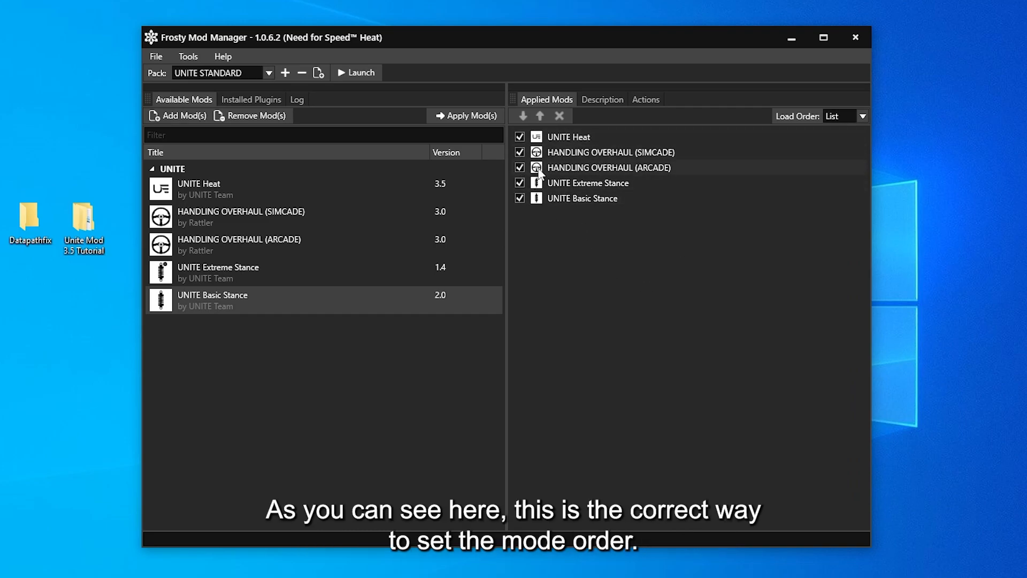
{"action": "left_click", "coordinate": [520, 152]}
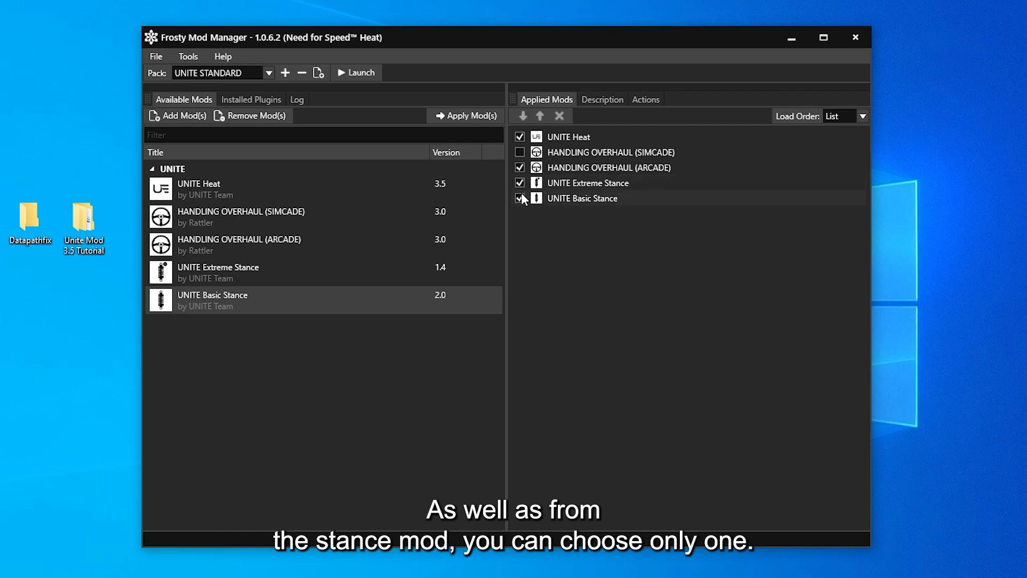
{"action": "left_click", "coordinate": [519, 198]}
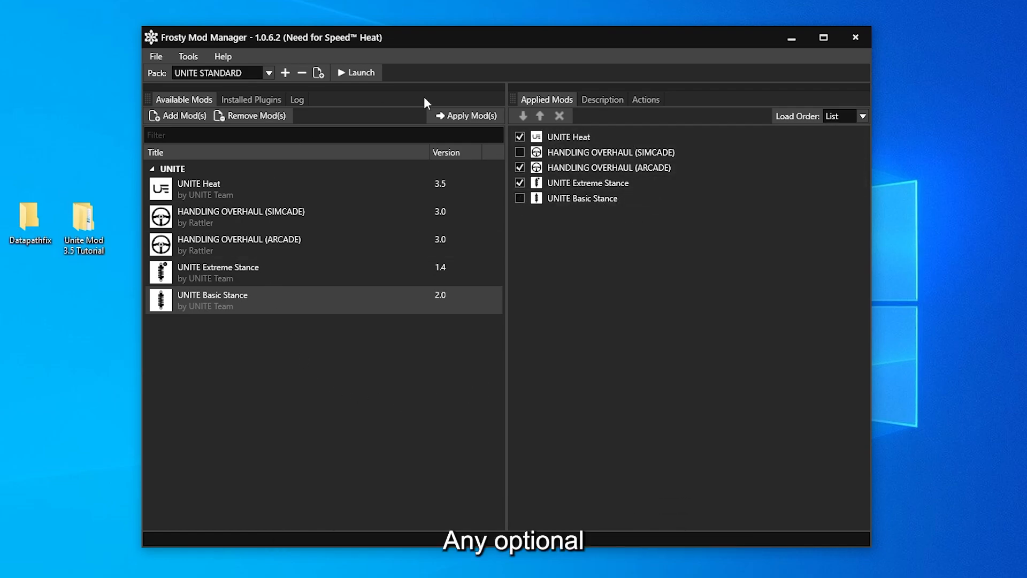
{"action": "mouse_move", "coordinate": [601, 345]}
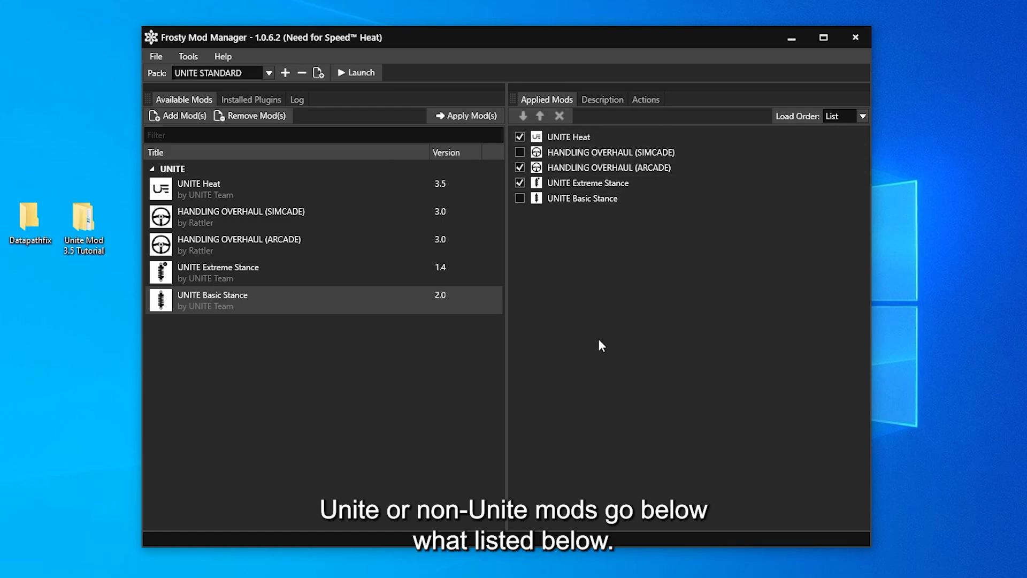
{"action": "mouse_move", "coordinate": [235, 231]}
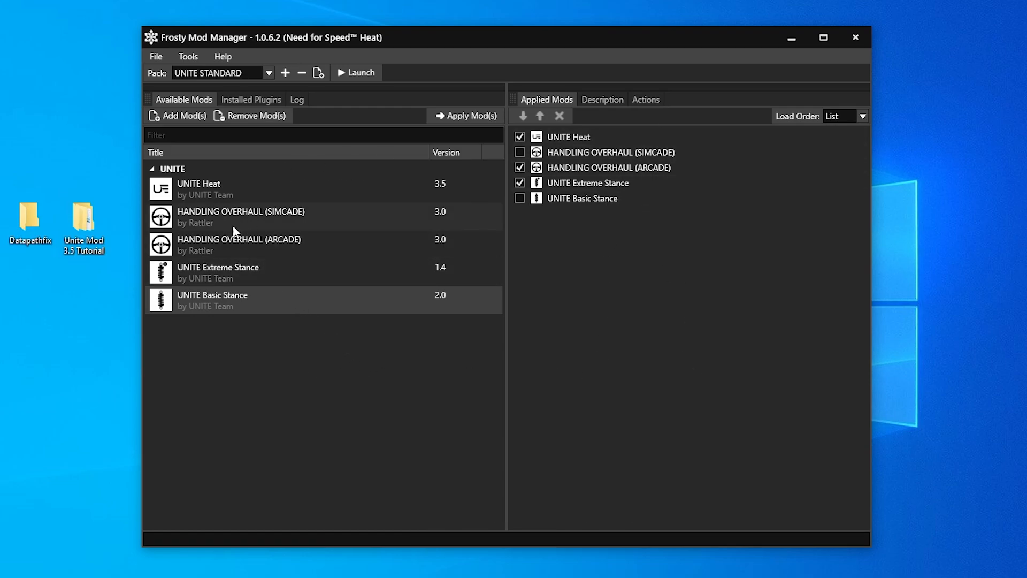
{"action": "mouse_move", "coordinate": [177, 115]}
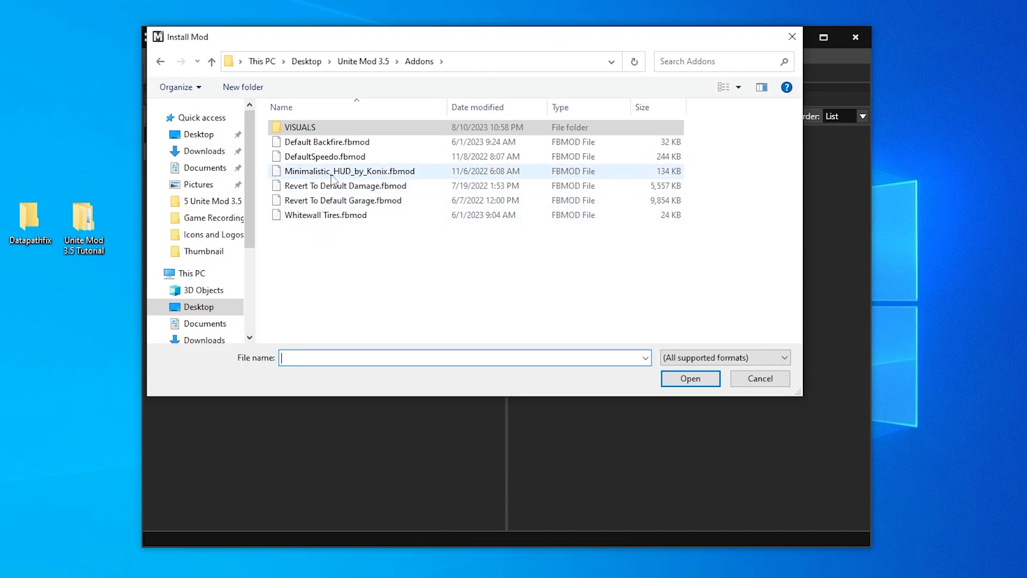
Import Minimalistic_HUD_by_Konix.fbmod and apply it to the UNITE STANDARD pack.
{"action": "left_click", "coordinate": [350, 171]}
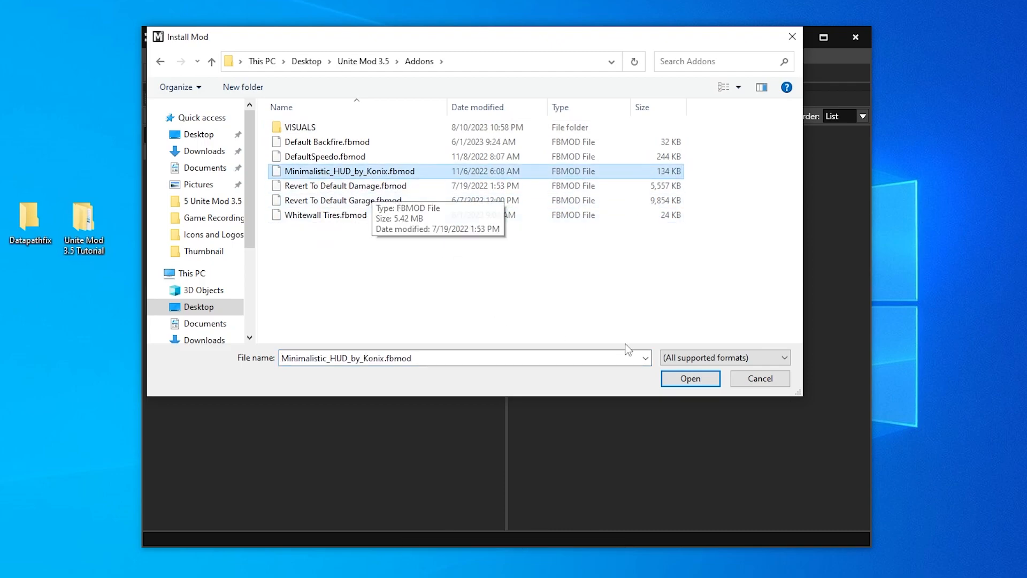
{"action": "left_click", "coordinate": [690, 378]}
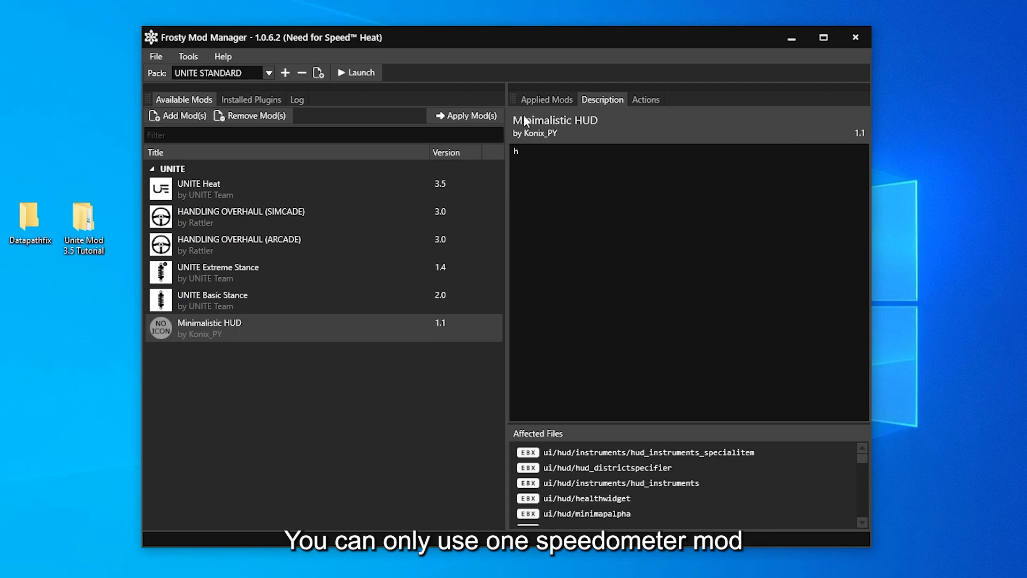
{"action": "left_click", "coordinate": [546, 99]}
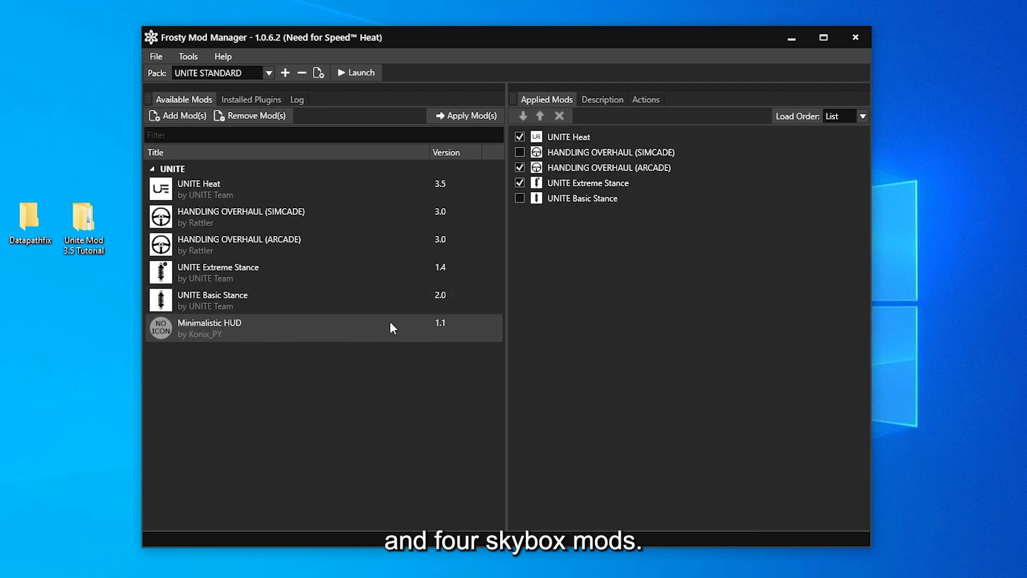
{"action": "left_click", "coordinate": [467, 115]}
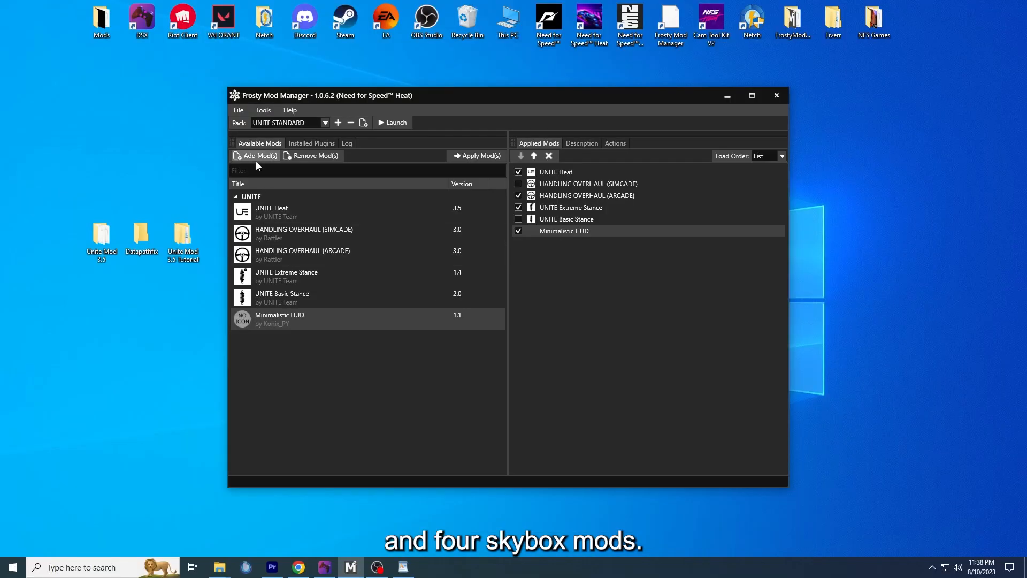
Import the Midday - Bright visuals mod and apply it to the pack.
{"action": "left_click", "coordinate": [257, 155]}
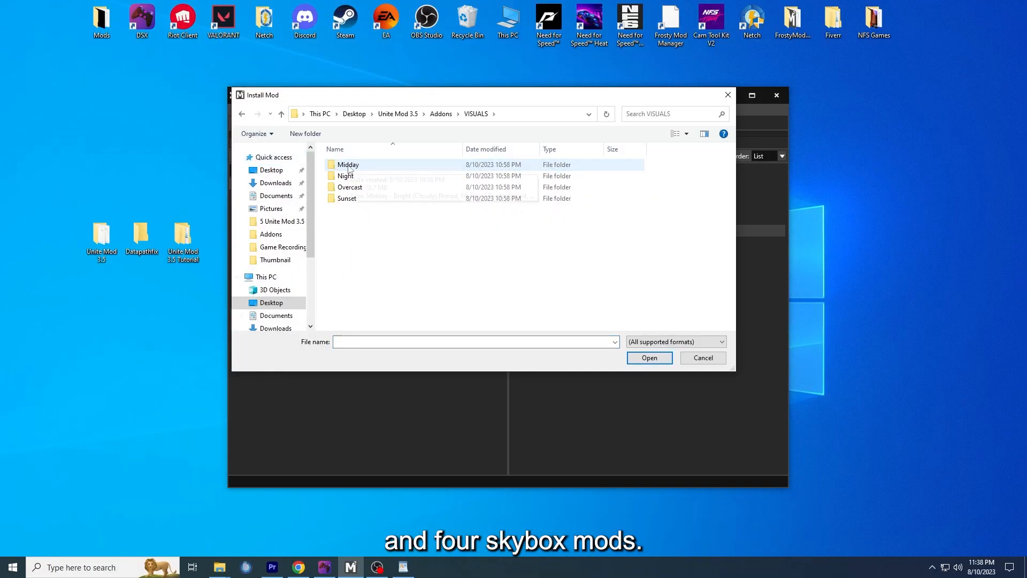
{"action": "double_click", "coordinate": [348, 164]}
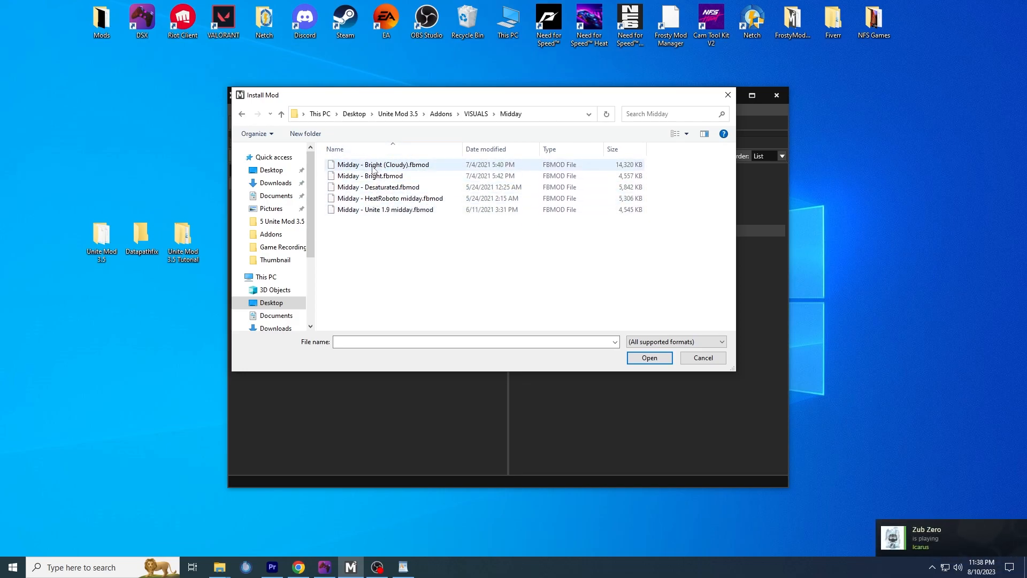
{"action": "left_click", "coordinate": [370, 176]}
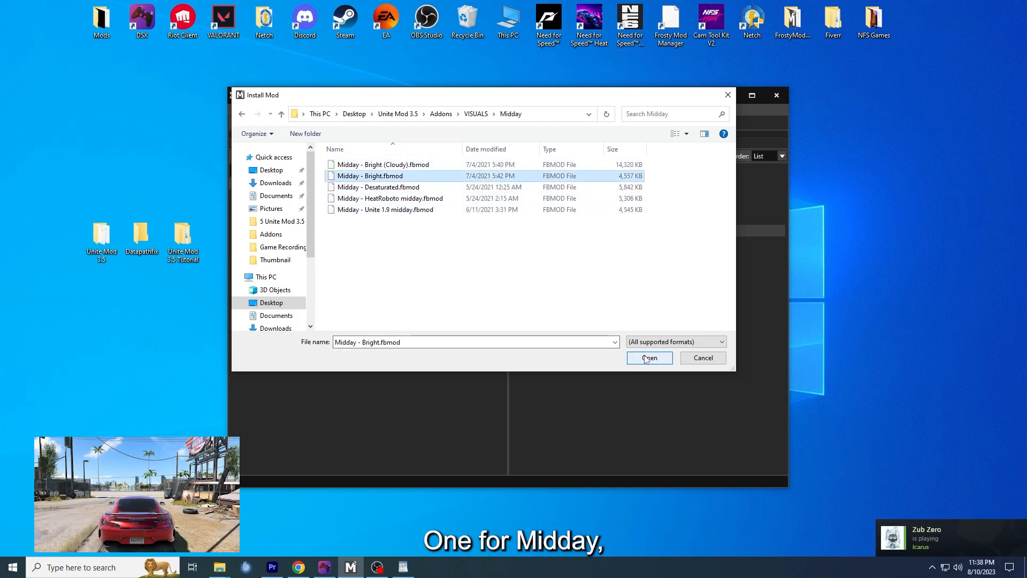
{"action": "left_click", "coordinate": [649, 358]}
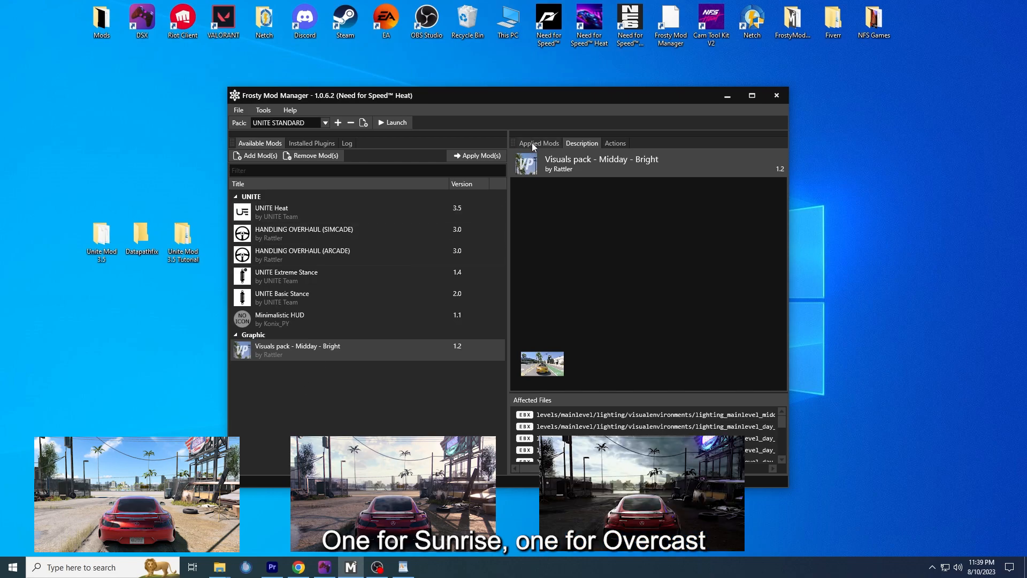
{"action": "left_click", "coordinate": [481, 155]}
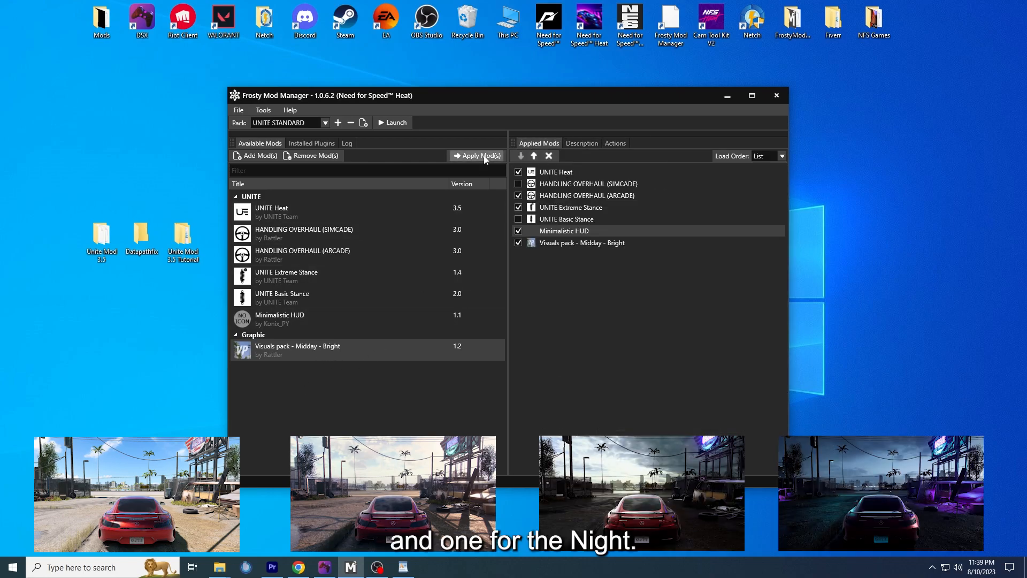
Import and apply the Night - Early morning, HeatRoboto overcast and Payback's beta sunset visuals.
{"action": "left_click", "coordinate": [255, 155]}
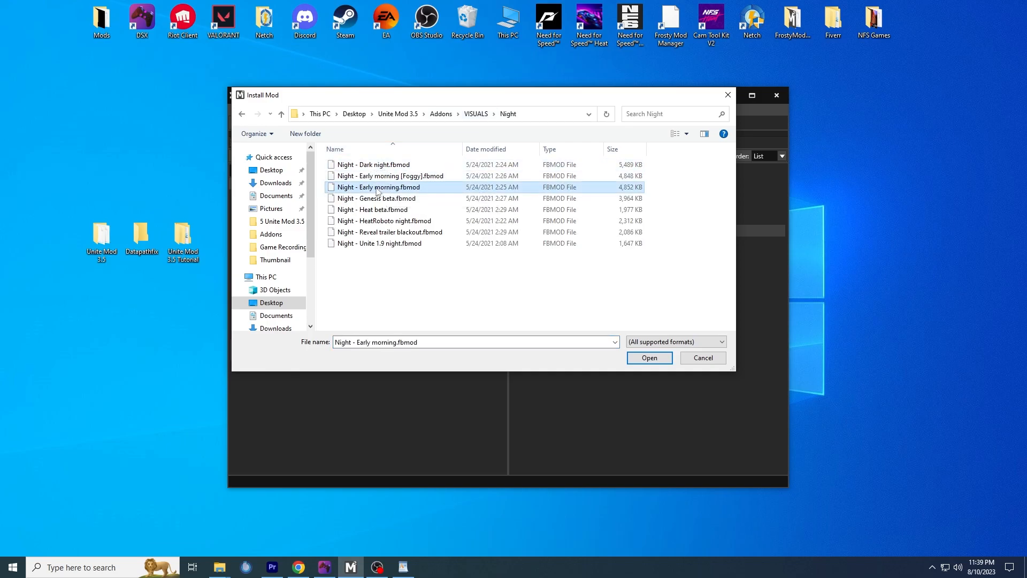
{"action": "left_click", "coordinate": [649, 358]}
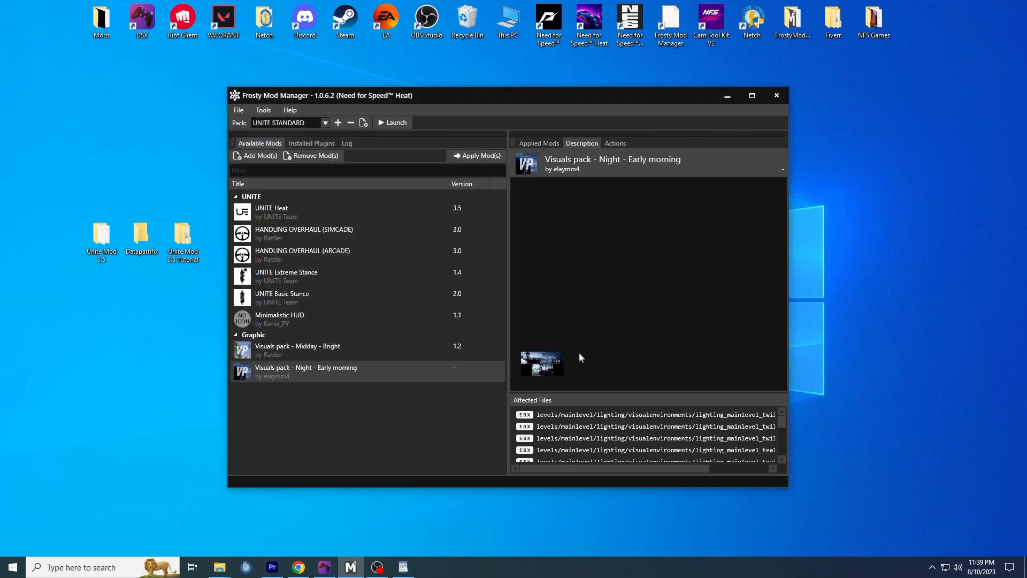
{"action": "mouse_move", "coordinate": [477, 156]}
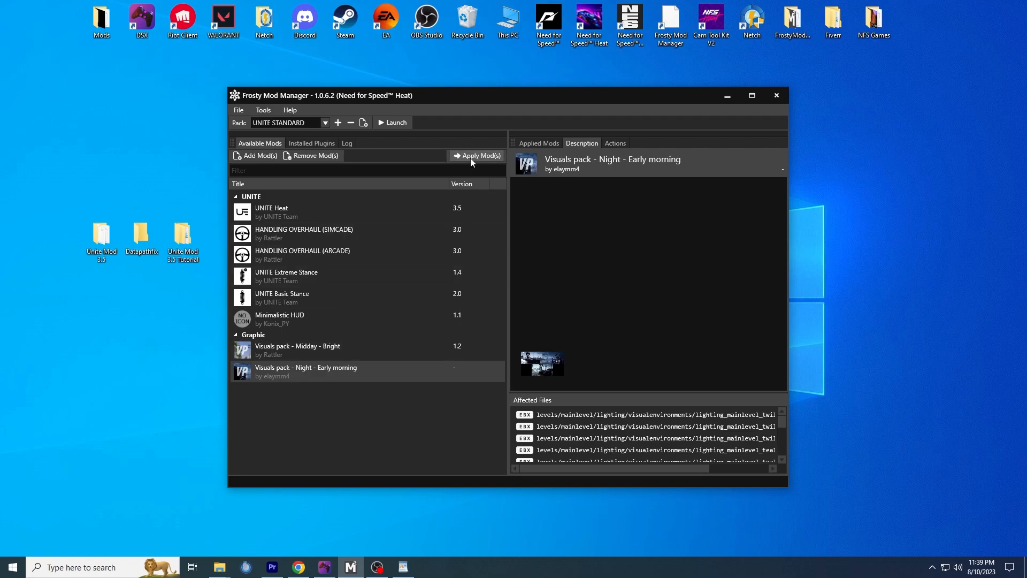
{"action": "left_click", "coordinate": [255, 155]}
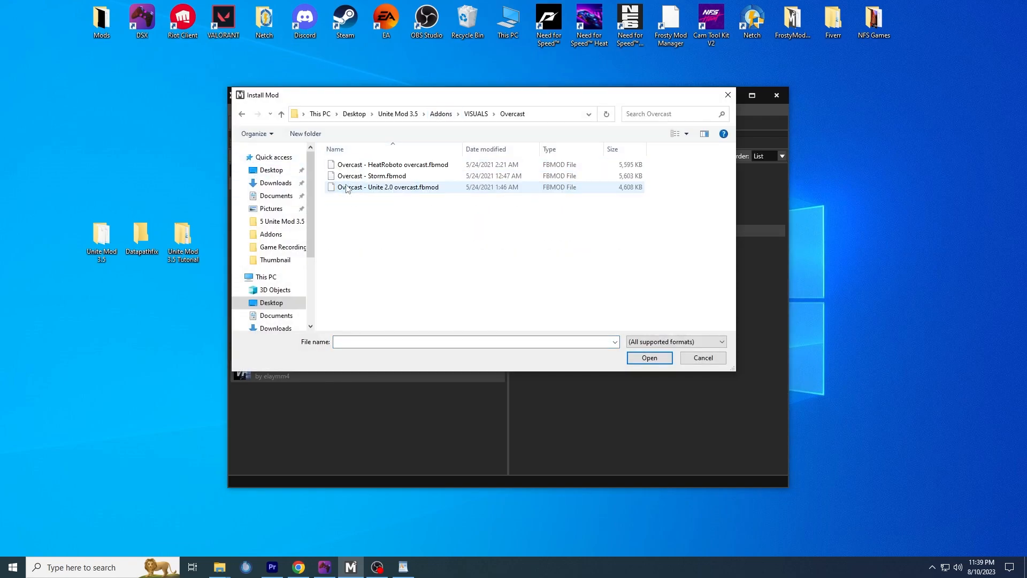
{"action": "left_click", "coordinate": [648, 358]}
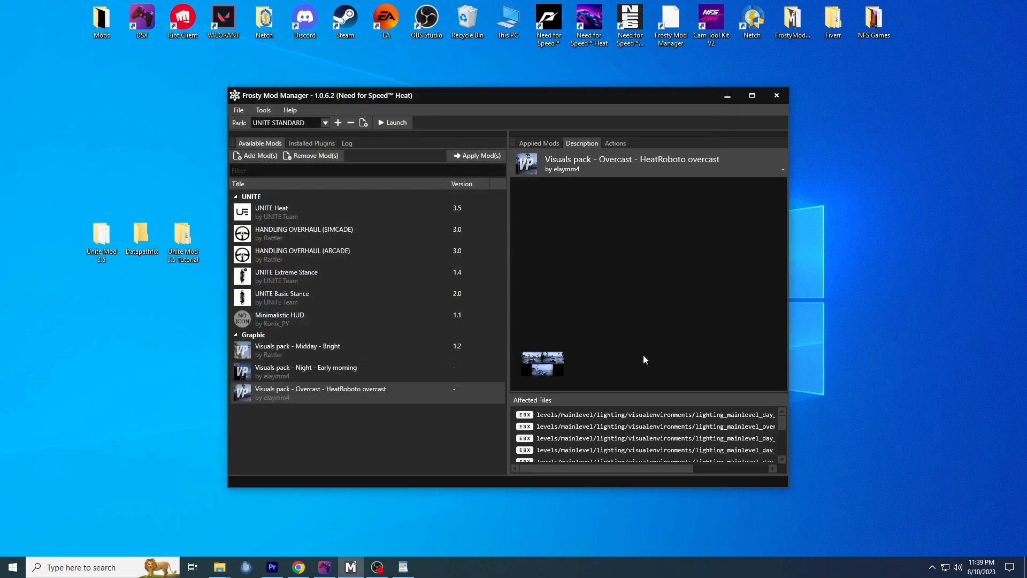
{"action": "left_click", "coordinate": [538, 143]}
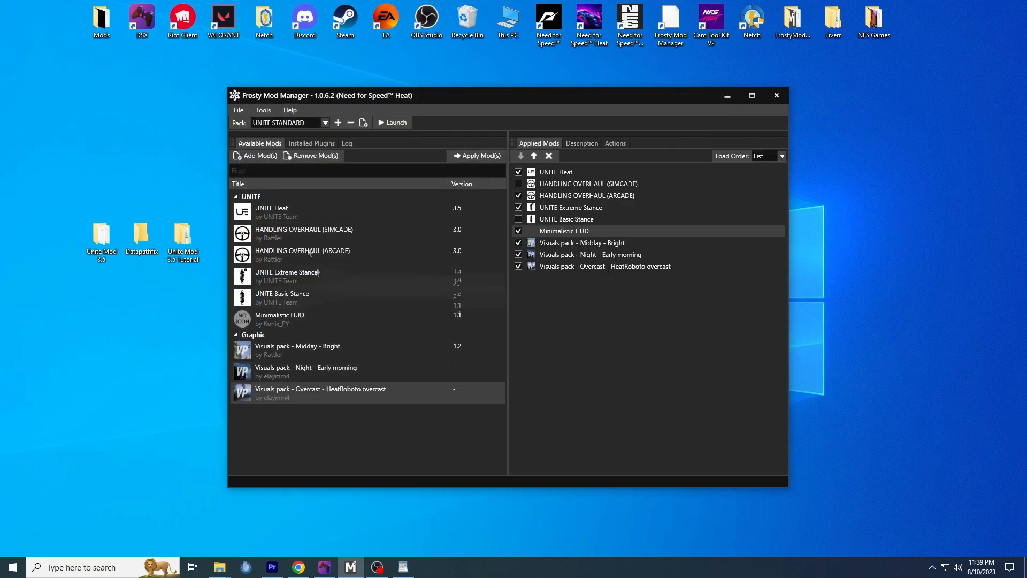
{"action": "left_click", "coordinate": [256, 155]}
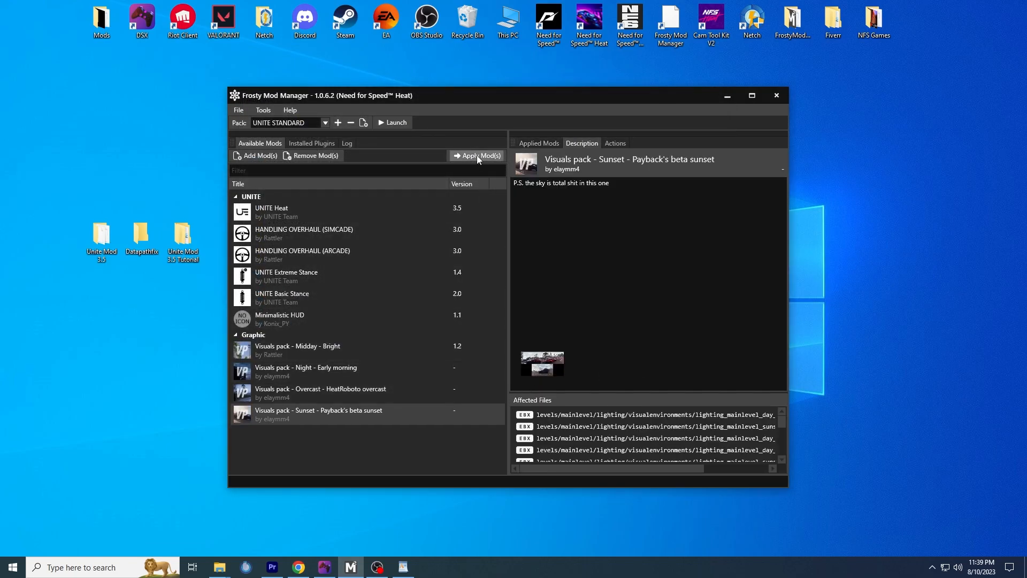
{"action": "left_click", "coordinate": [539, 143]}
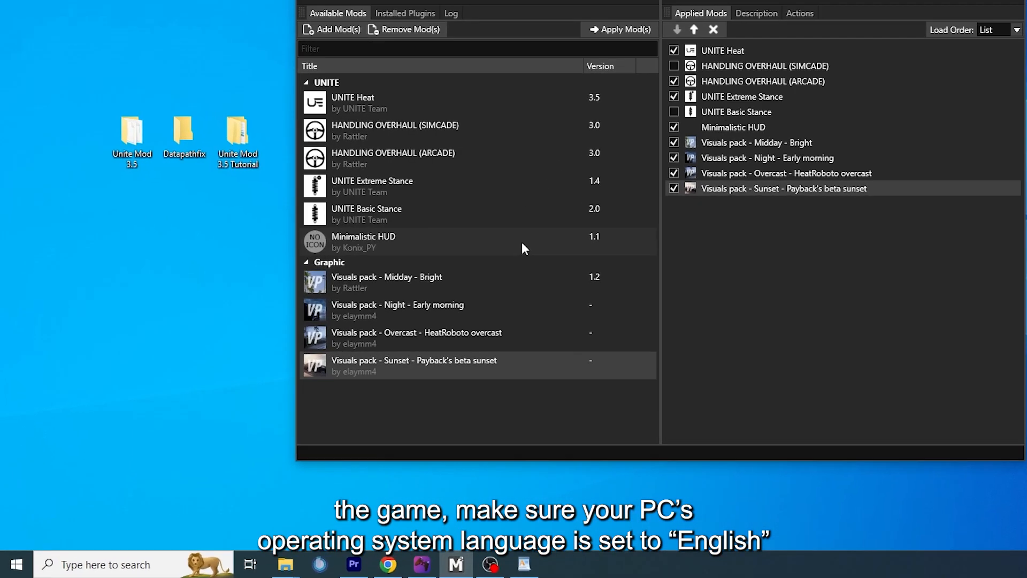
Go to Windows Settings > Time & Language > Language.
{"action": "left_click", "coordinate": [15, 564]}
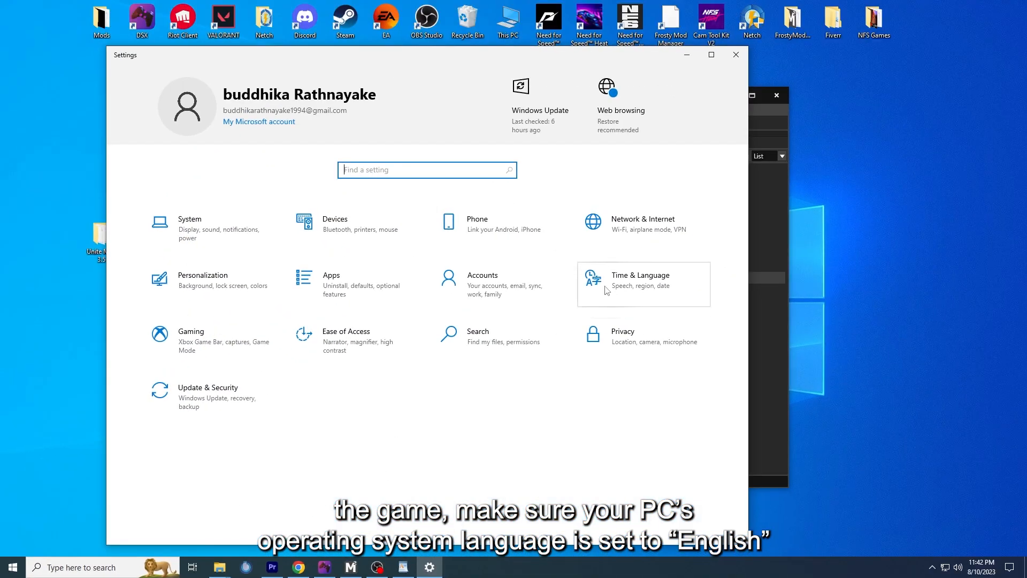
{"action": "left_click", "coordinate": [643, 284]}
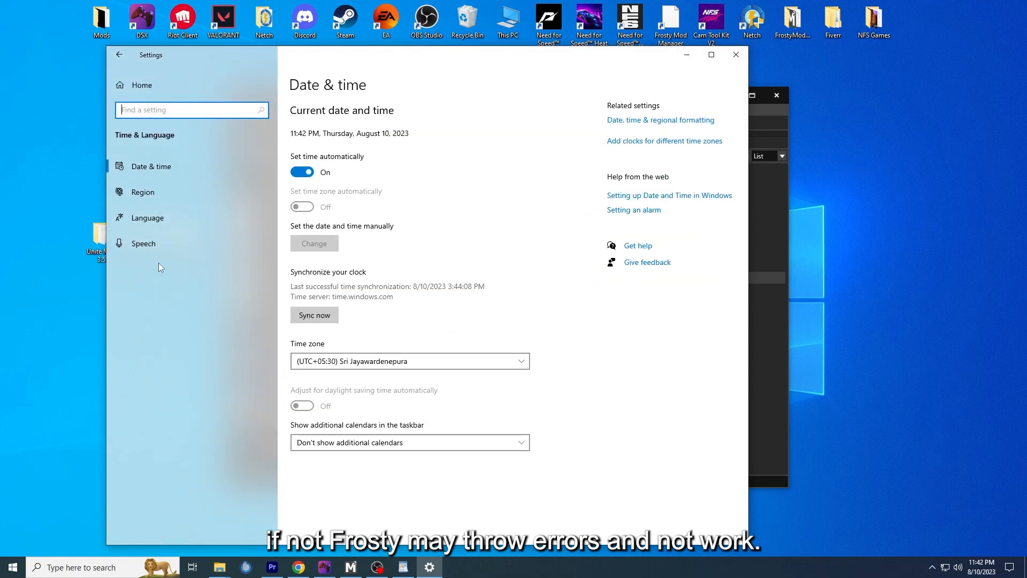
{"action": "left_click", "coordinate": [146, 218]}
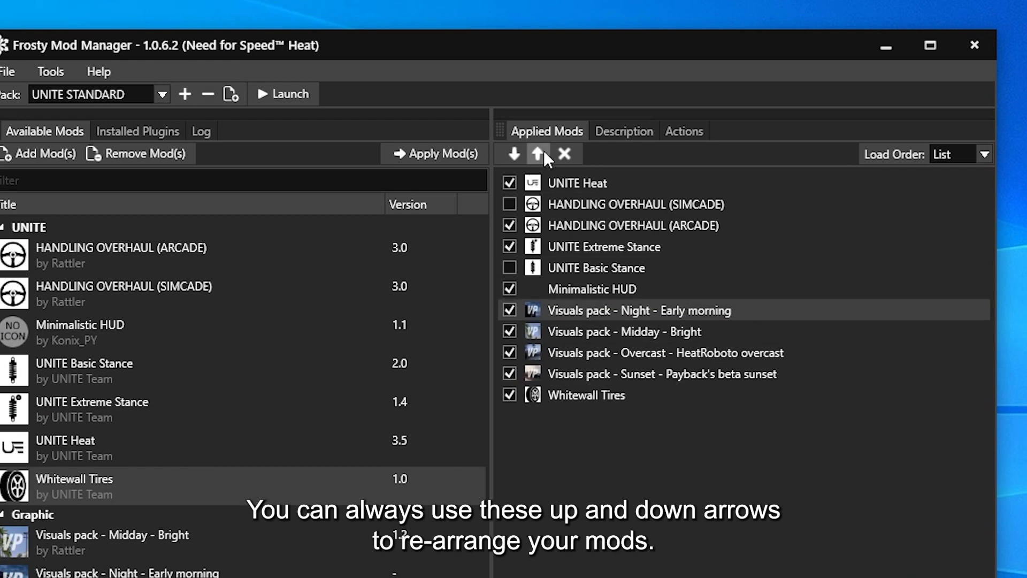
Move Night - Early morning below Midday - Bright and remove Whitewall Tires from applied mods.
{"action": "left_click", "coordinate": [537, 155]}
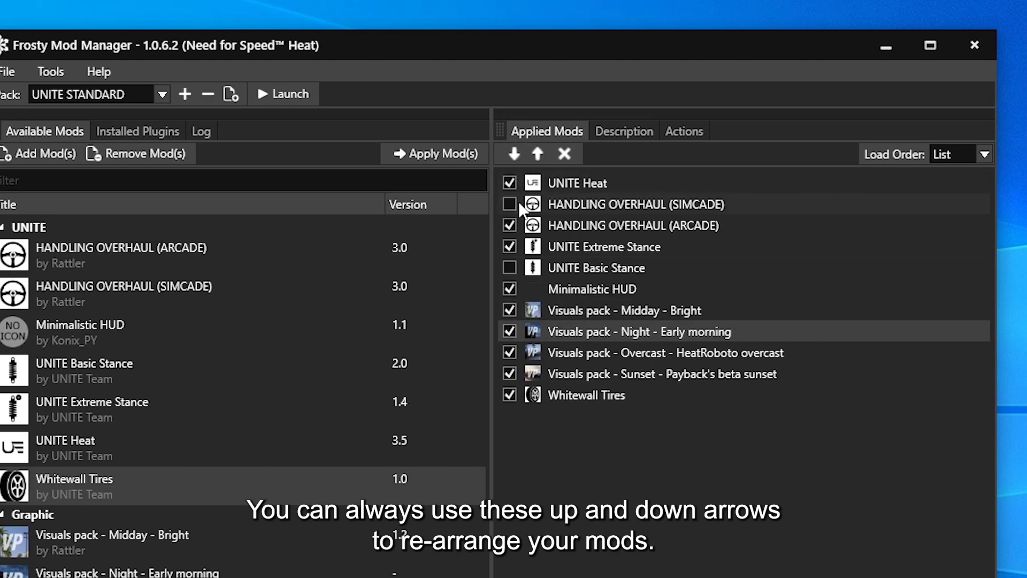
{"action": "left_click", "coordinate": [510, 309]}
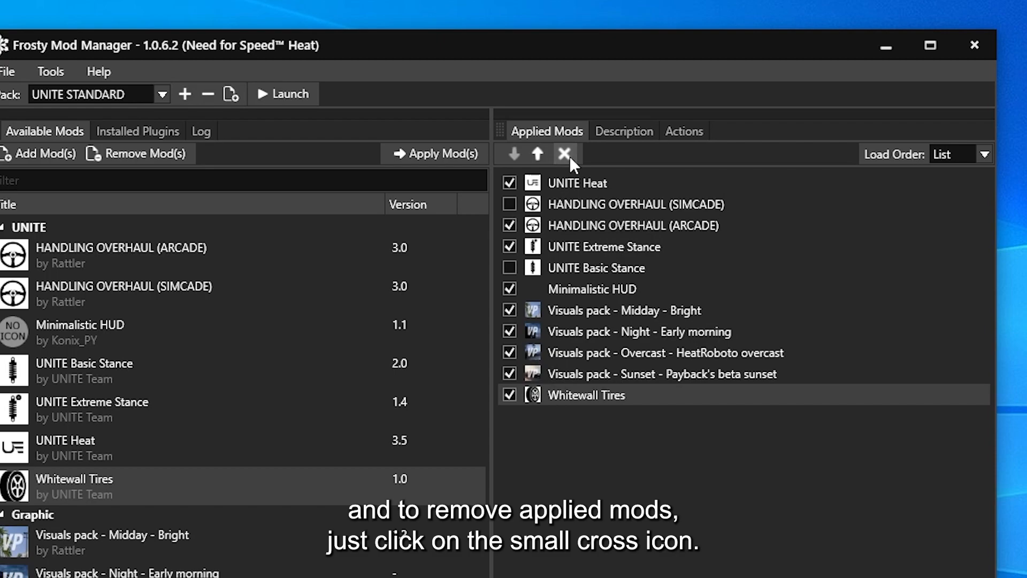
{"action": "left_click", "coordinate": [566, 154]}
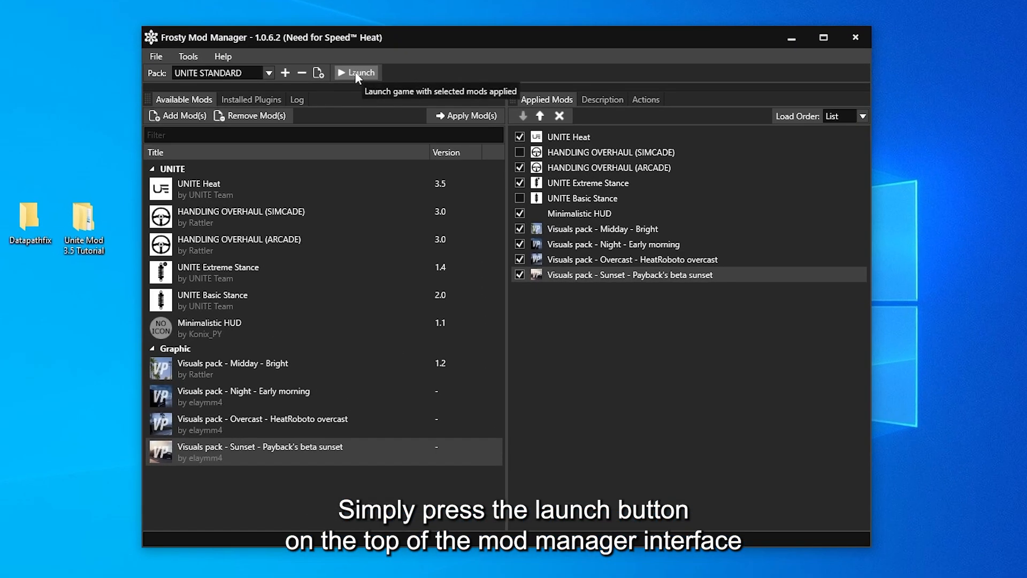
Launch Need for Speed Heat with the applied mods and let Applying Mods finish.
{"action": "left_click", "coordinate": [358, 72]}
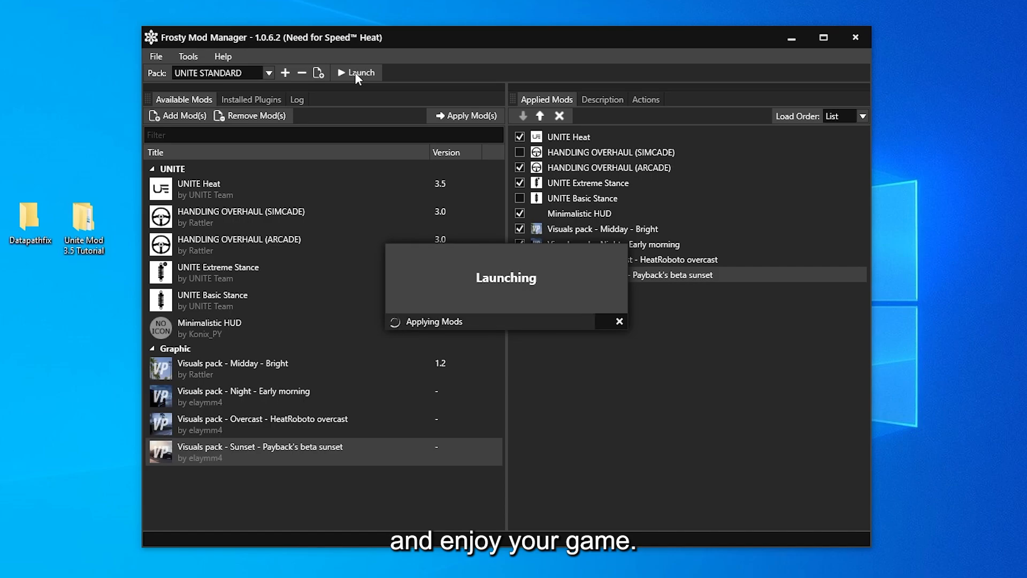
{"action": "left_click", "coordinate": [356, 73]}
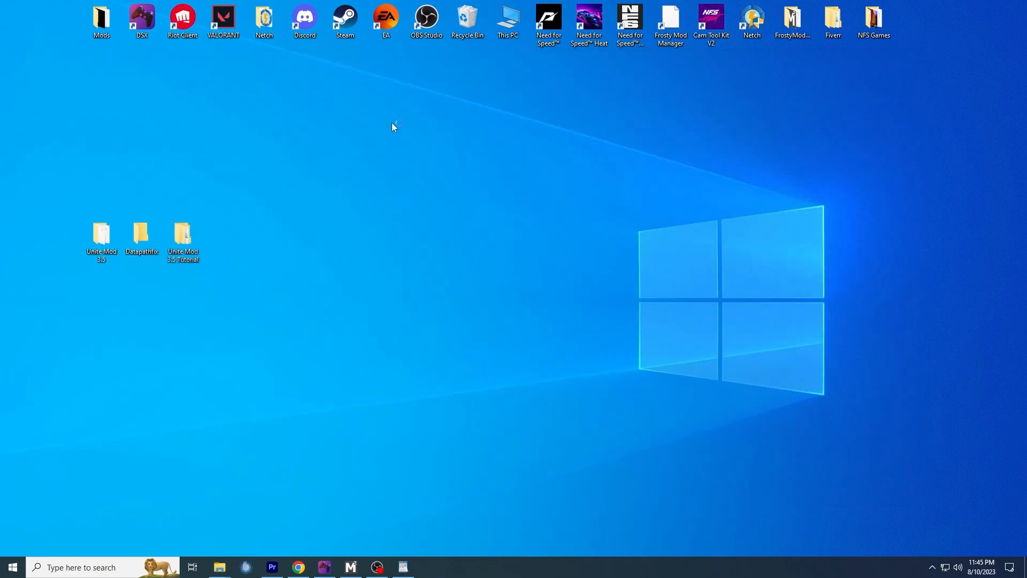
{"action": "double_click", "coordinate": [588, 20]}
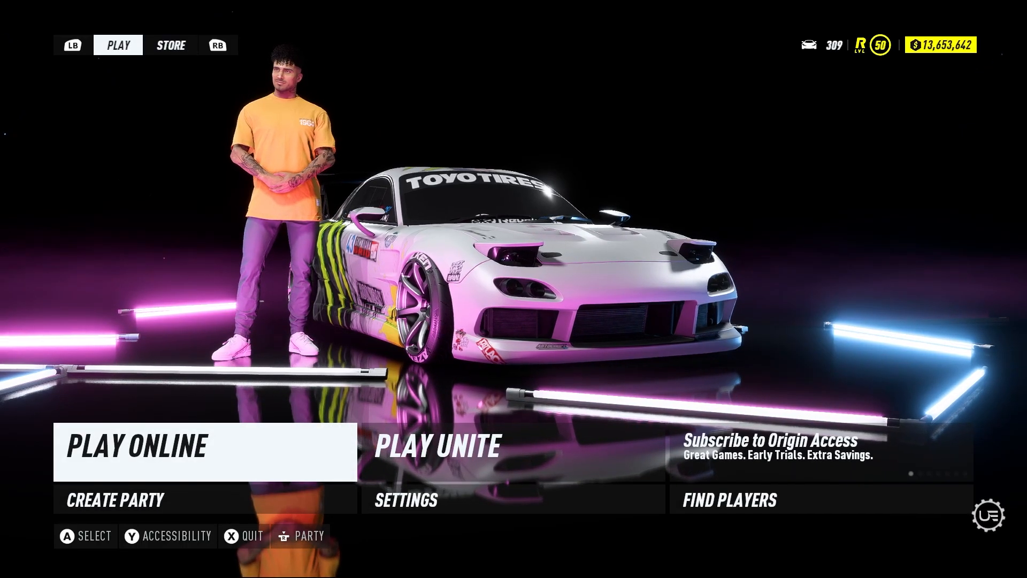
Start PLAY UNITE and drive the car from the garage through the city.
{"action": "left_click", "coordinate": [437, 447]}
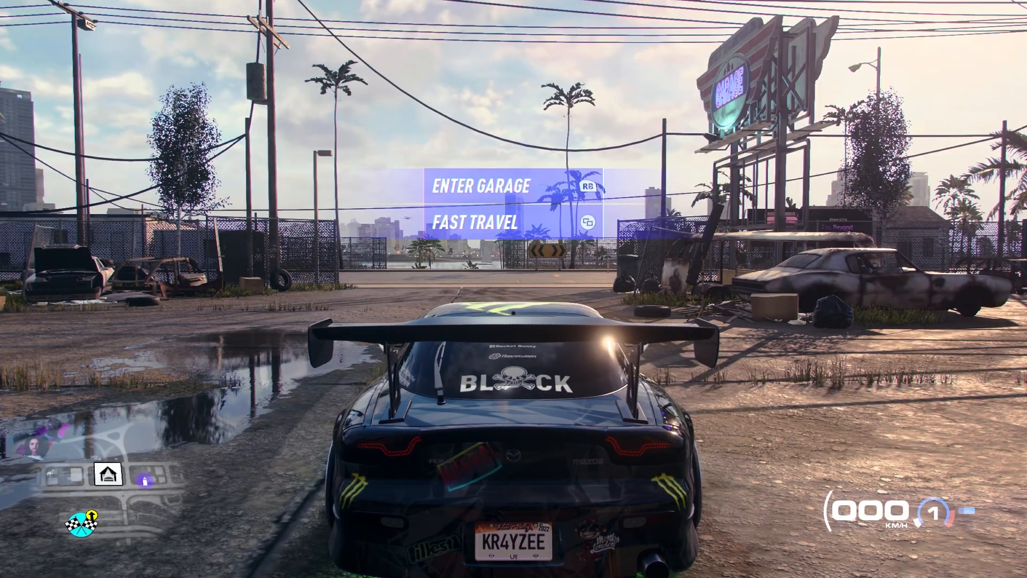
{"action": "key", "text": "w"}
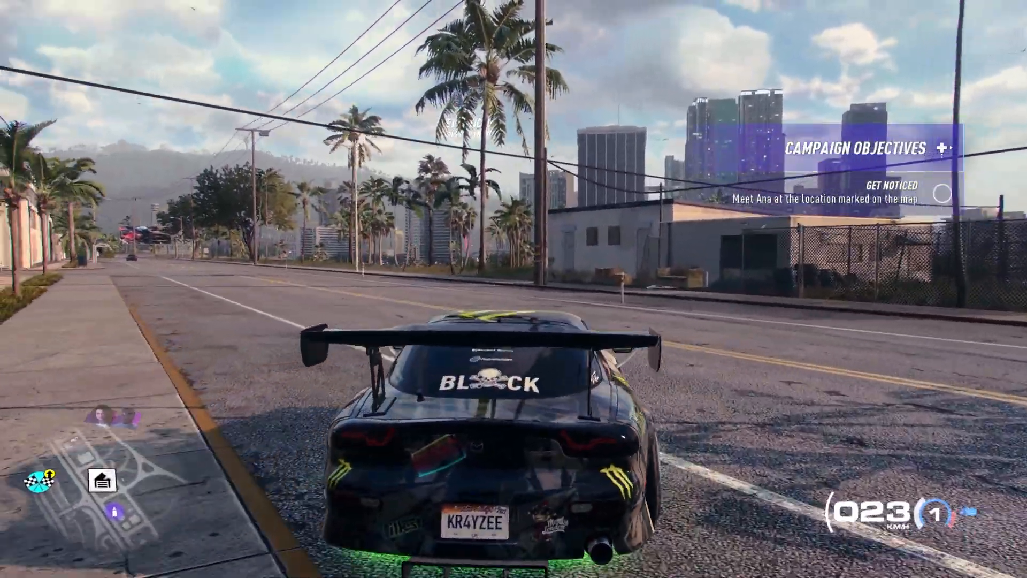
{"action": "key", "text": "w"}
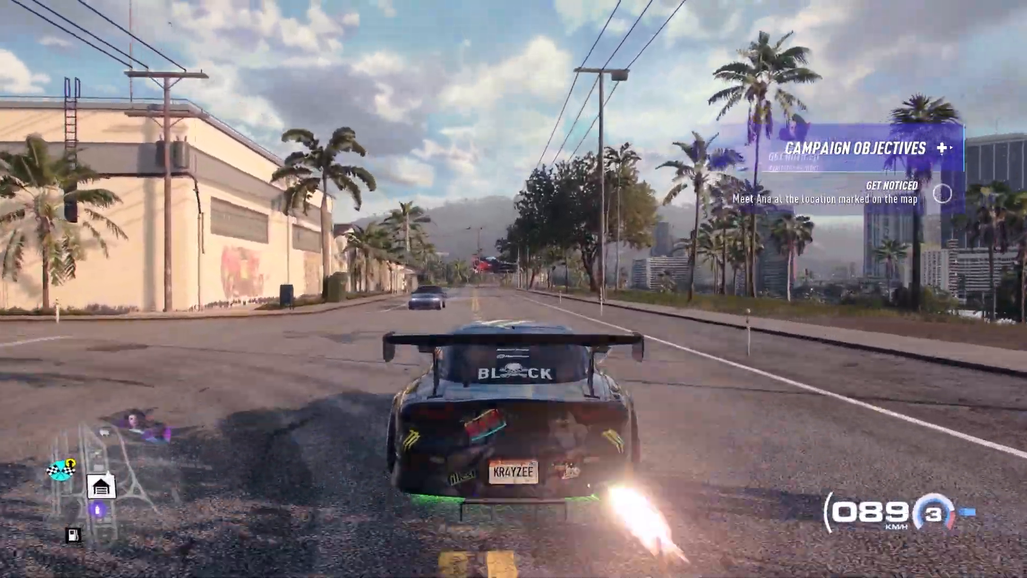
{"action": "key", "text": "w"}
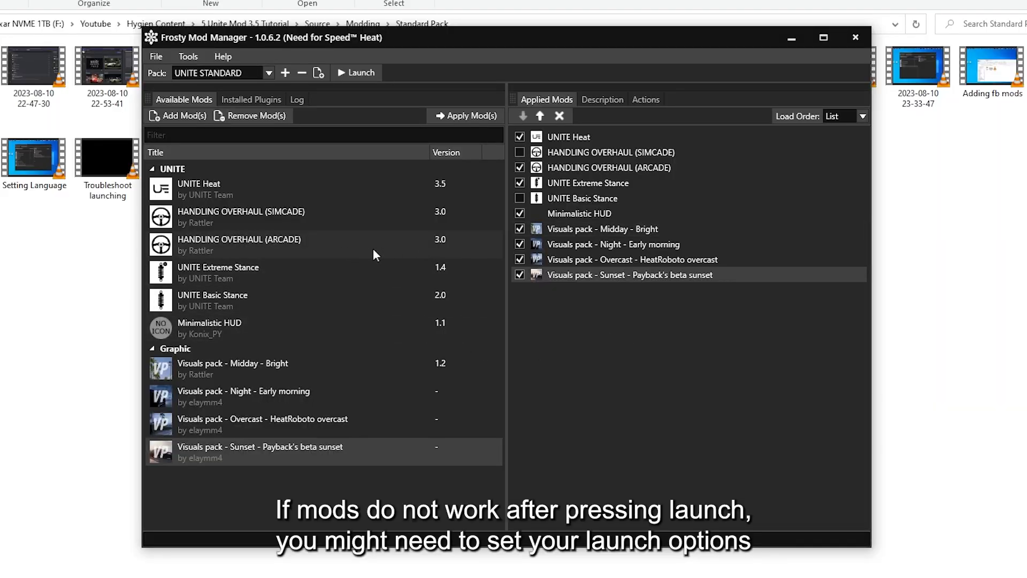
Enable platform launching with EADesktop in Launch Options and save.
{"action": "left_click", "coordinate": [188, 56]}
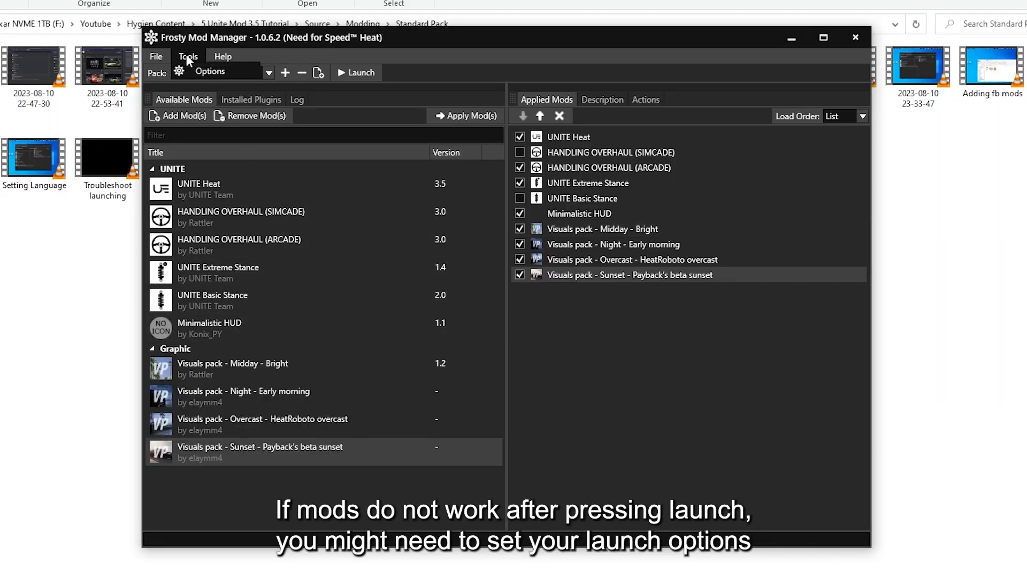
{"action": "left_click", "coordinate": [210, 71]}
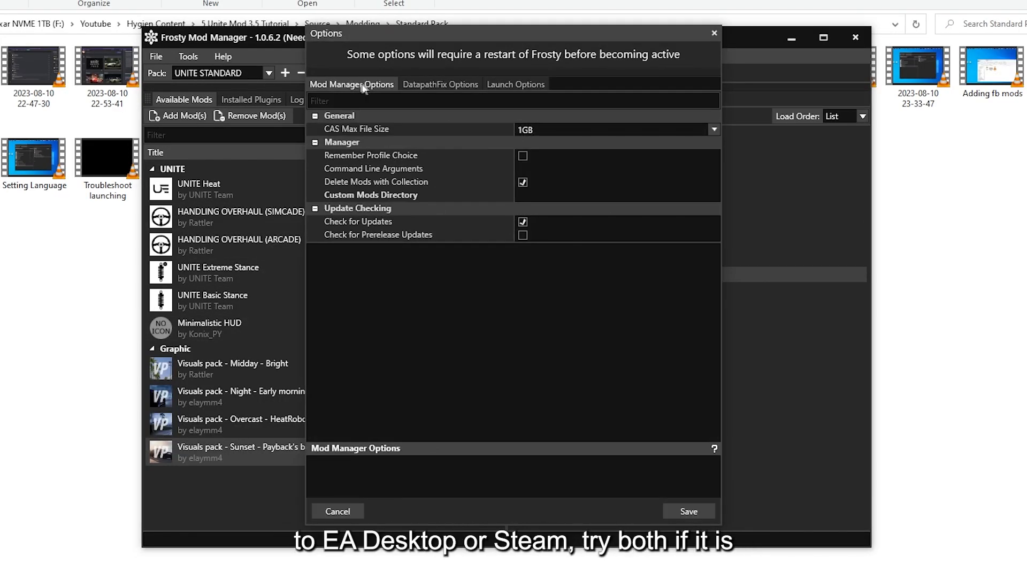
{"action": "left_click", "coordinate": [516, 84]}
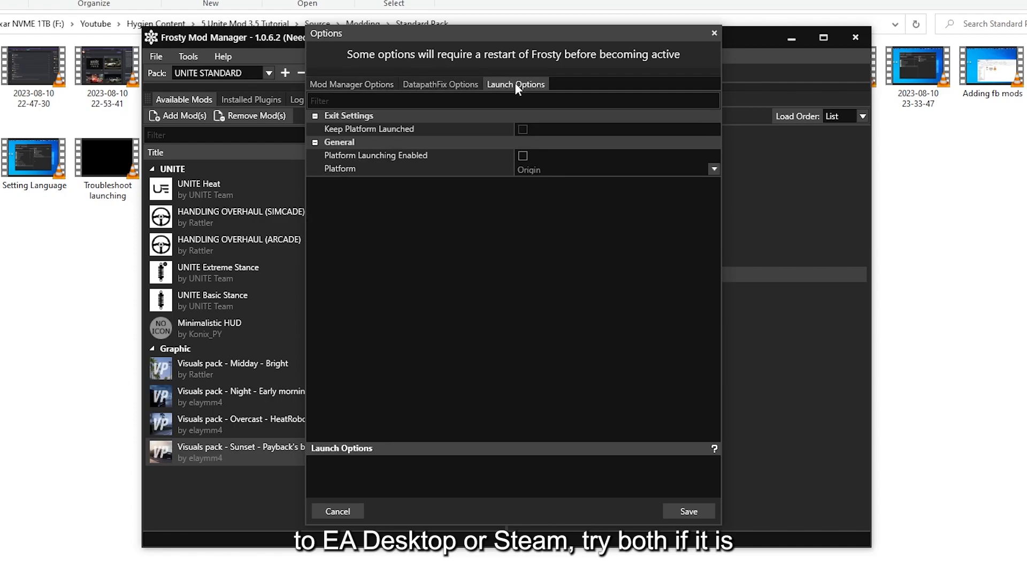
{"action": "mouse_move", "coordinate": [427, 161]}
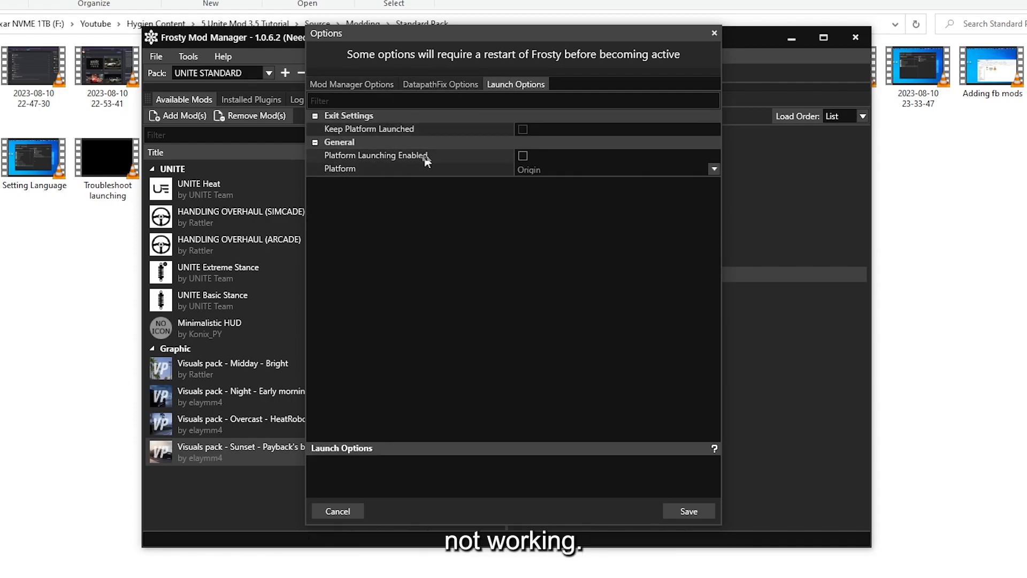
{"action": "left_click", "coordinate": [714, 169]}
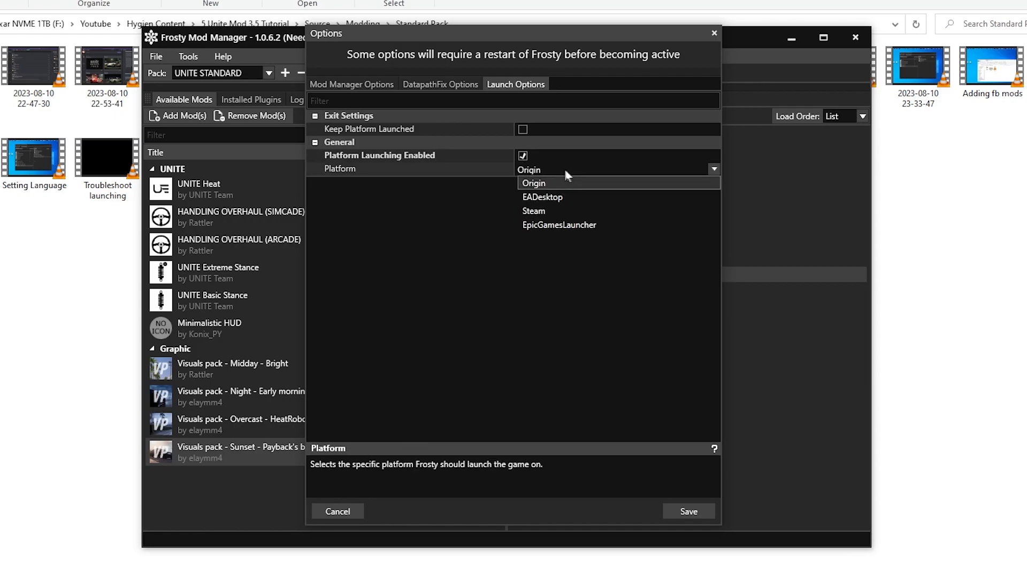
{"action": "left_click", "coordinate": [542, 196]}
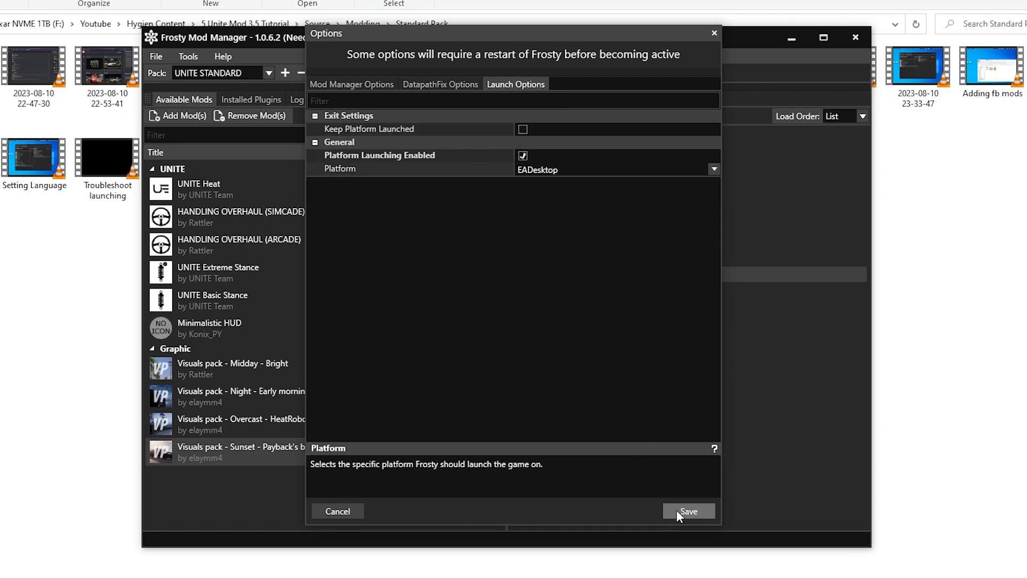
{"action": "left_click", "coordinate": [688, 511]}
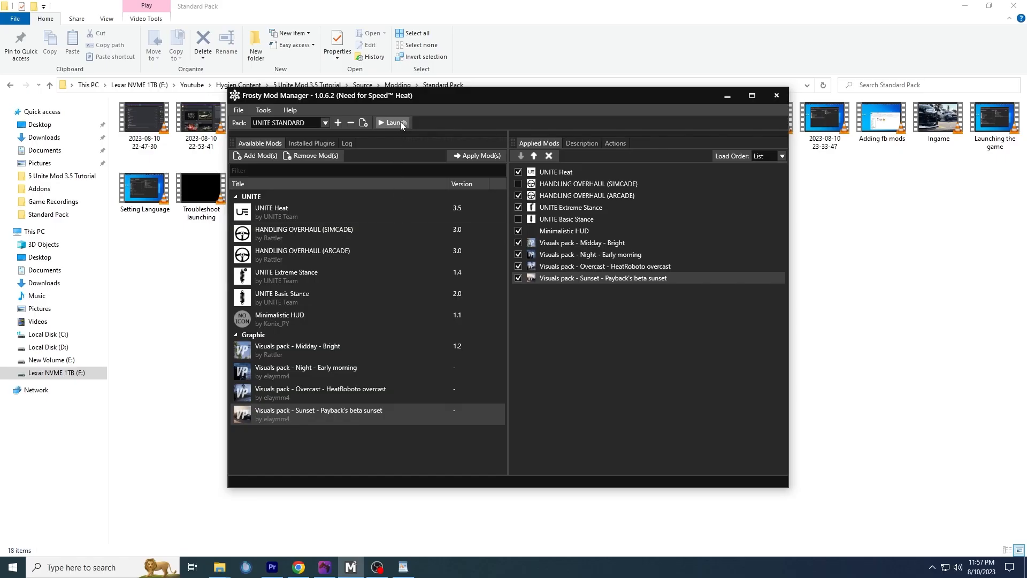
Reopen Frosty Mod Manager's Tools > Options dialog.
{"action": "left_click", "coordinate": [262, 110]}
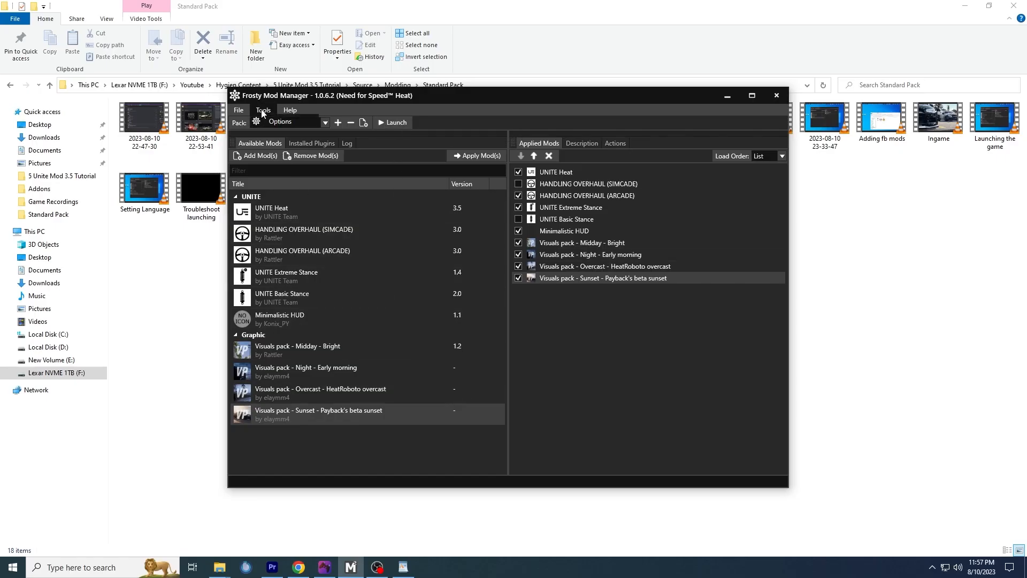
{"action": "left_click", "coordinate": [280, 122]}
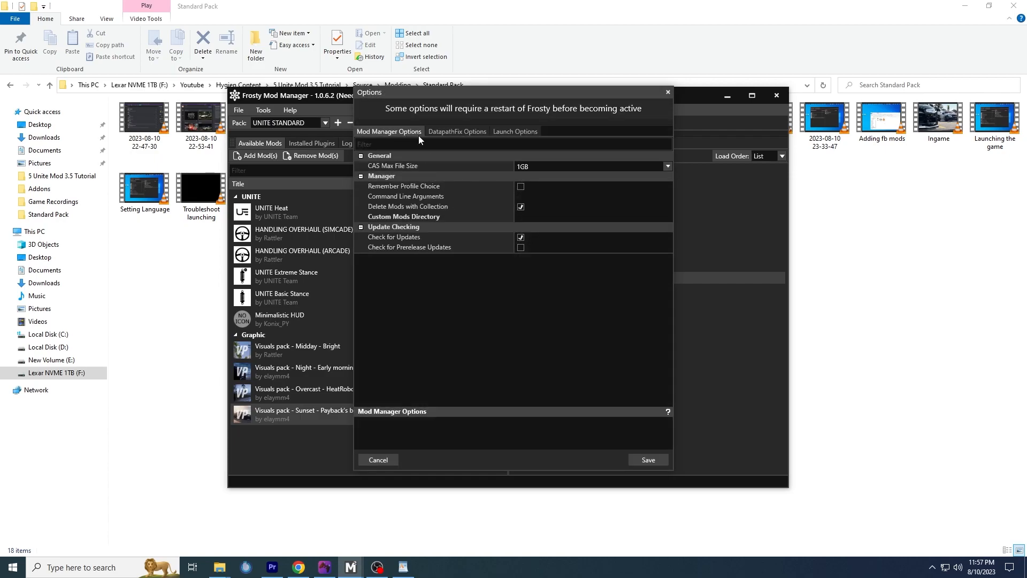
{"action": "left_click", "coordinate": [515, 131]}
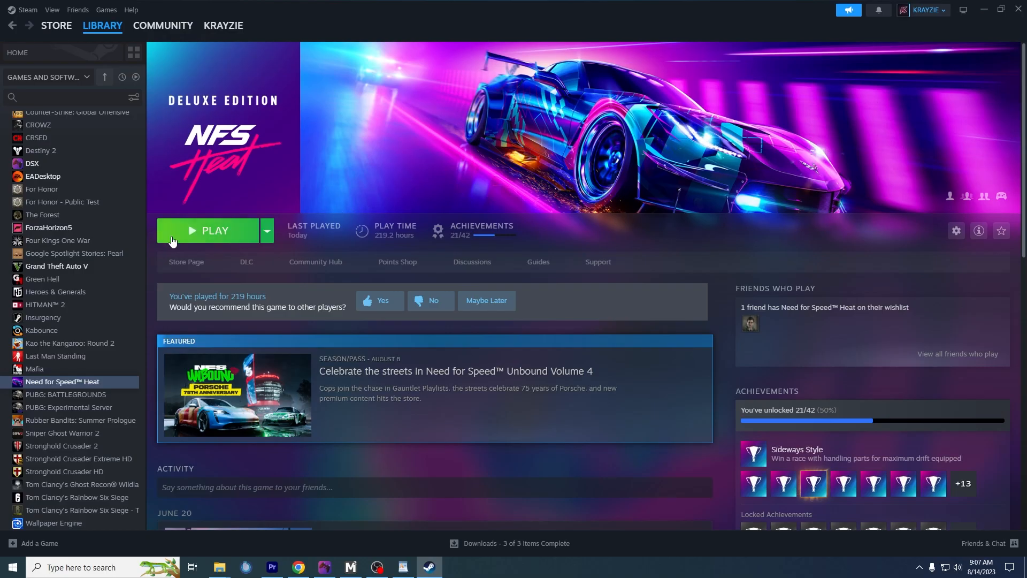
Verify integrity of Need for Speed Heat's files from Steam Properties > Installed Files.
{"action": "right_click", "coordinate": [64, 382]}
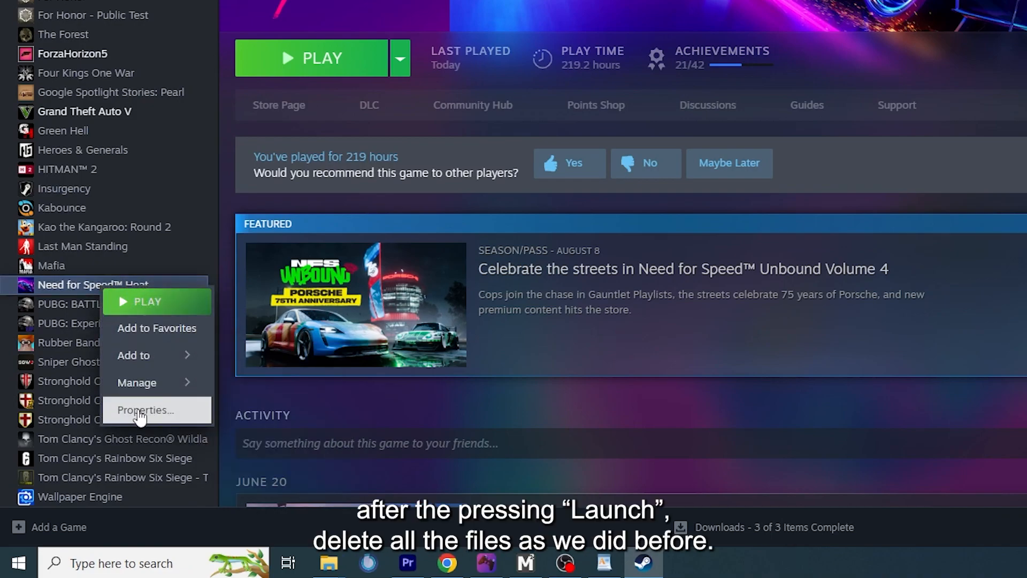
{"action": "left_click", "coordinate": [137, 410]}
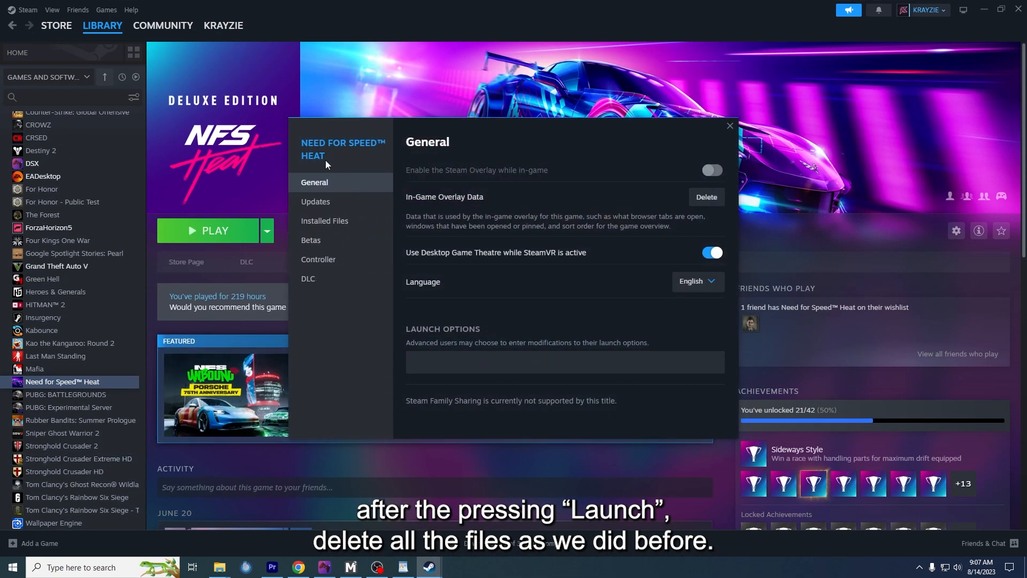
{"action": "left_click", "coordinate": [325, 221]}
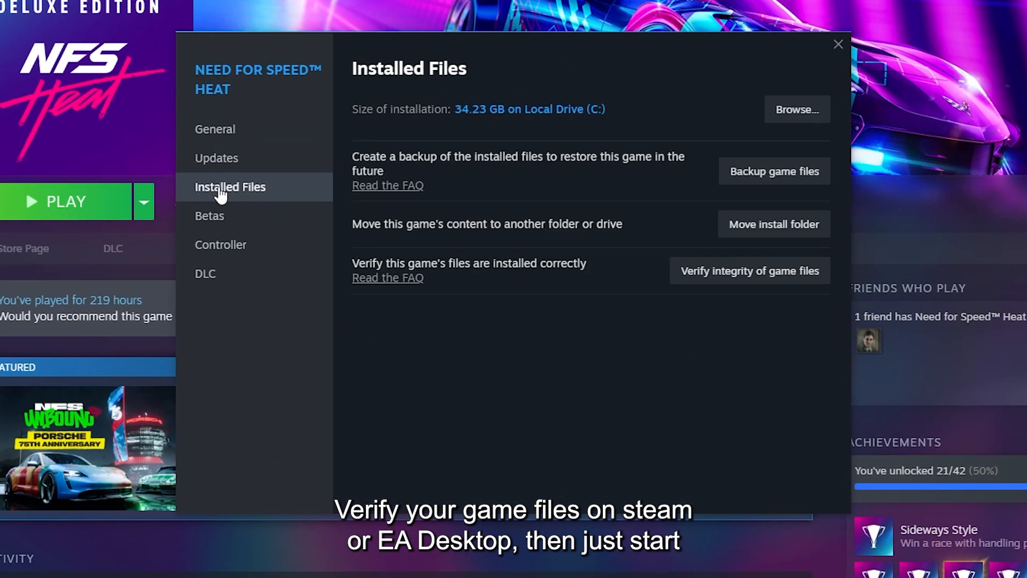
{"action": "mouse_move", "coordinate": [570, 280]}
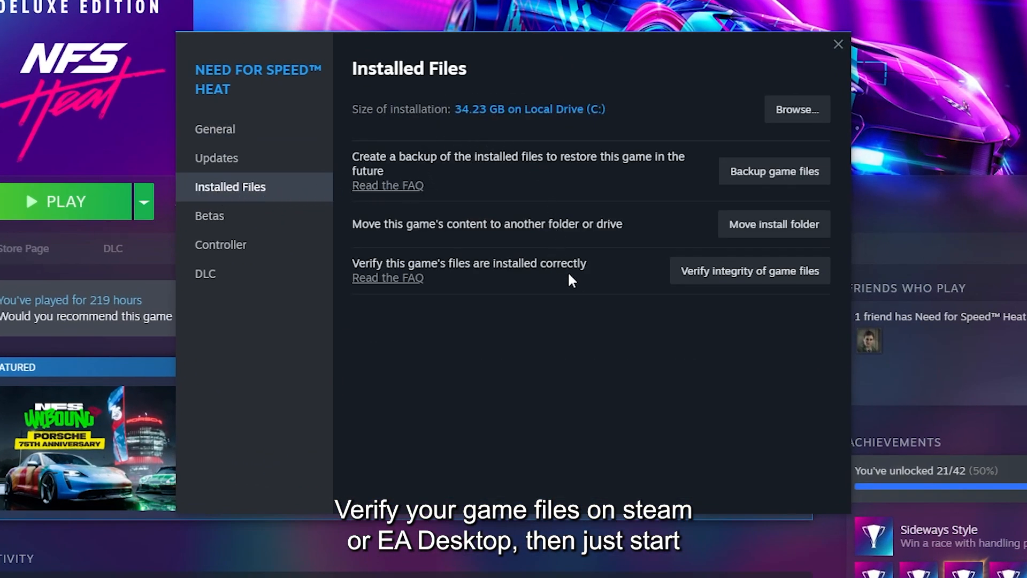
{"action": "left_click", "coordinate": [749, 271]}
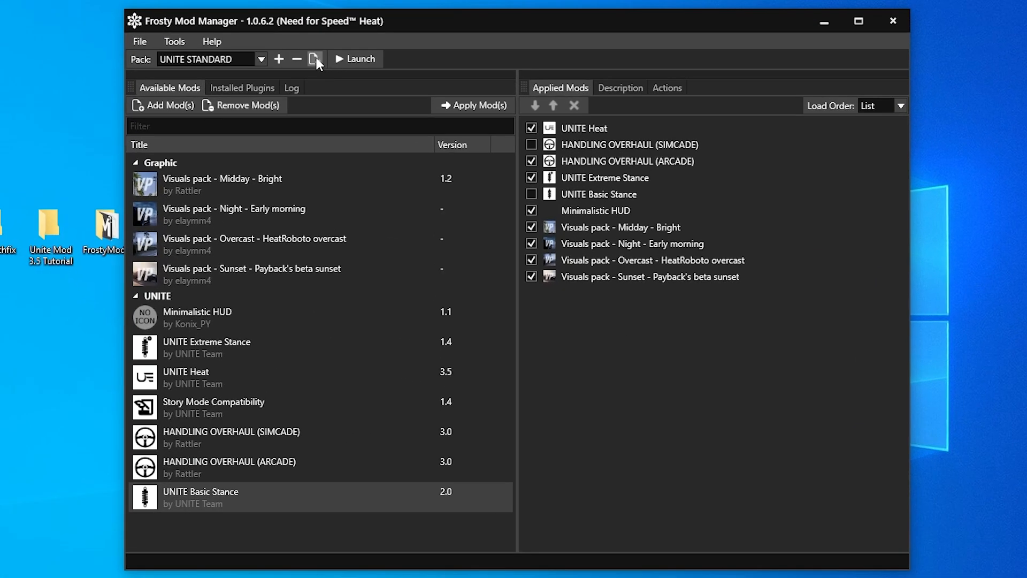
Import the UNITE STORY pack with HANDLING OVERHAUL SIMCADE and ARCADE disabled, then switch to UNITE STANDARD.
{"action": "left_click", "coordinate": [315, 59]}
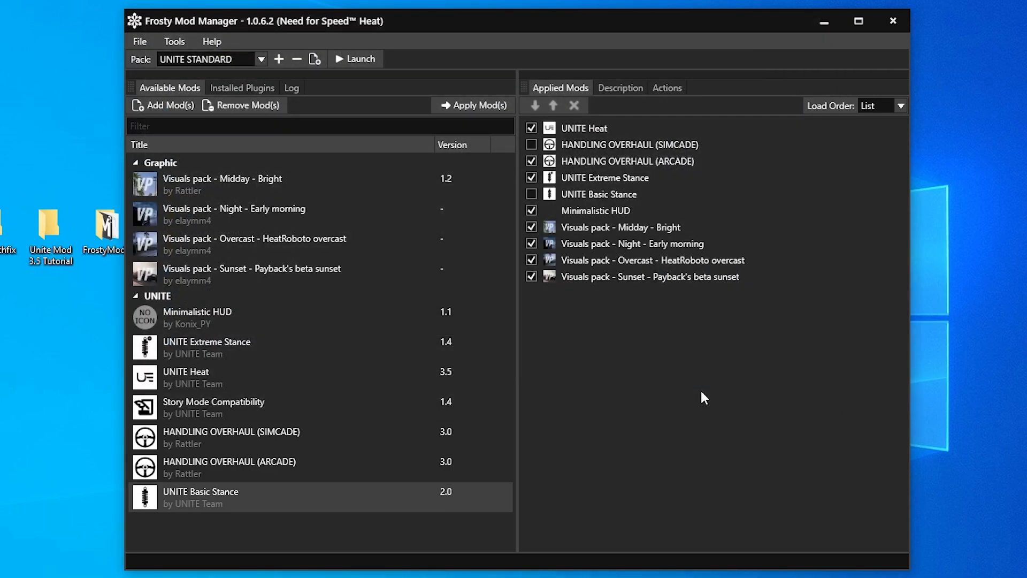
{"action": "left_click", "coordinate": [261, 59]}
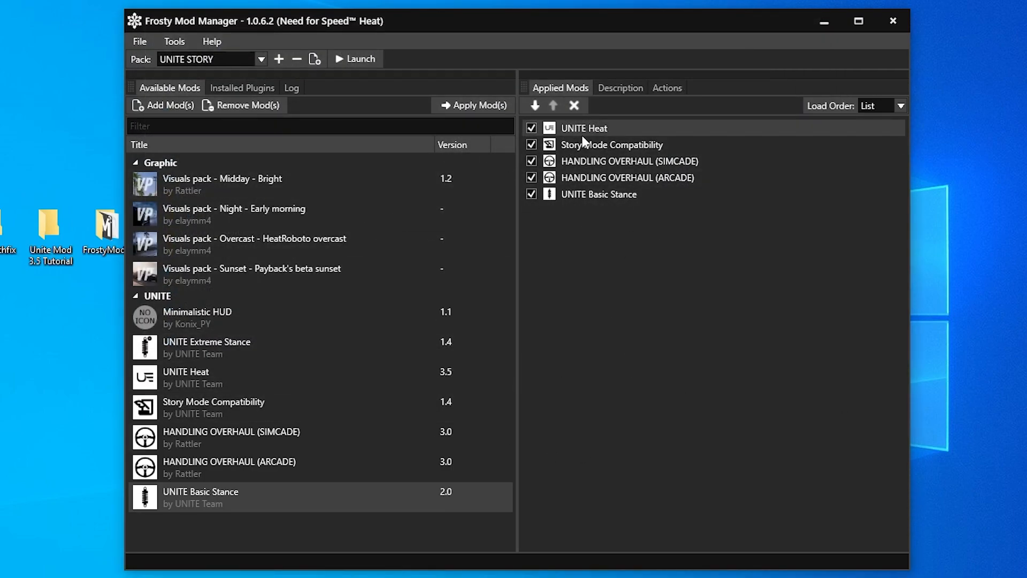
{"action": "left_click", "coordinate": [531, 160]}
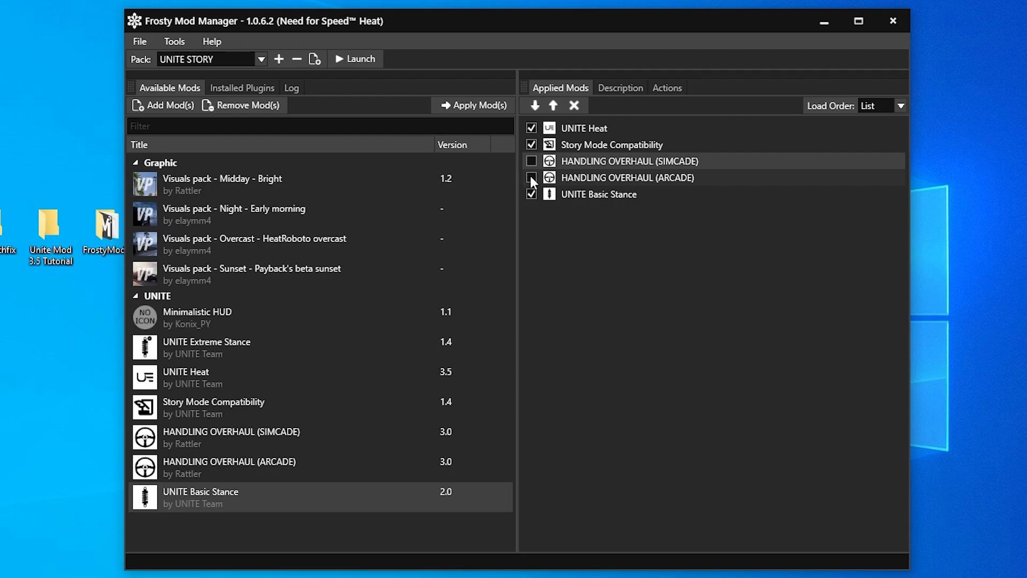
{"action": "left_click", "coordinate": [531, 178]}
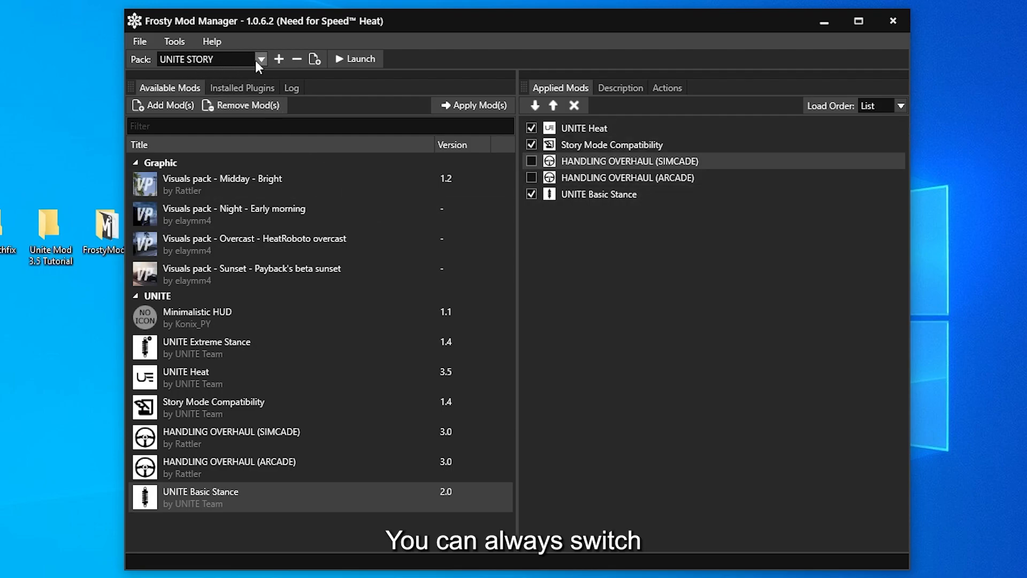
{"action": "left_click", "coordinate": [262, 59]}
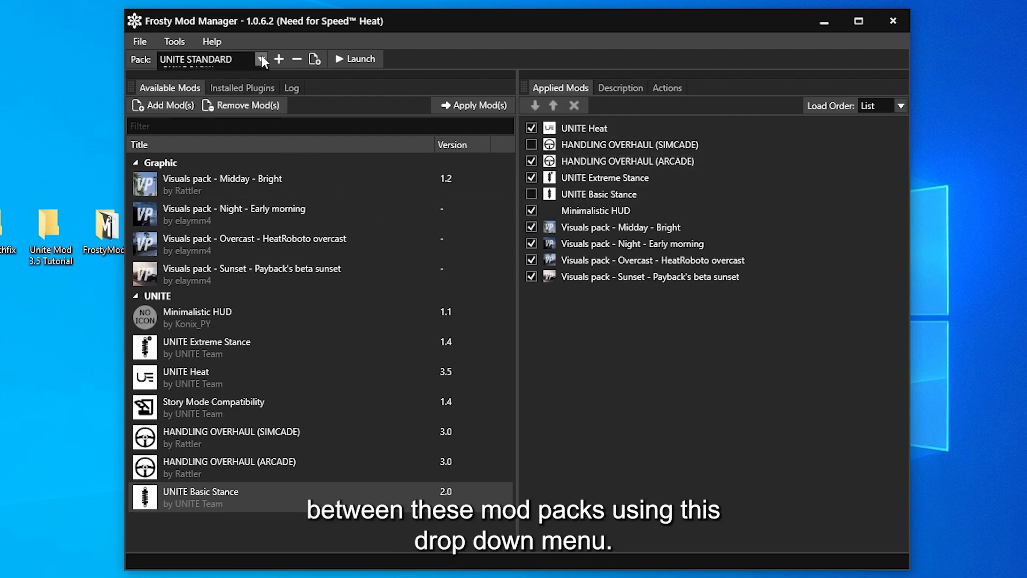
{"action": "left_click", "coordinate": [262, 59]}
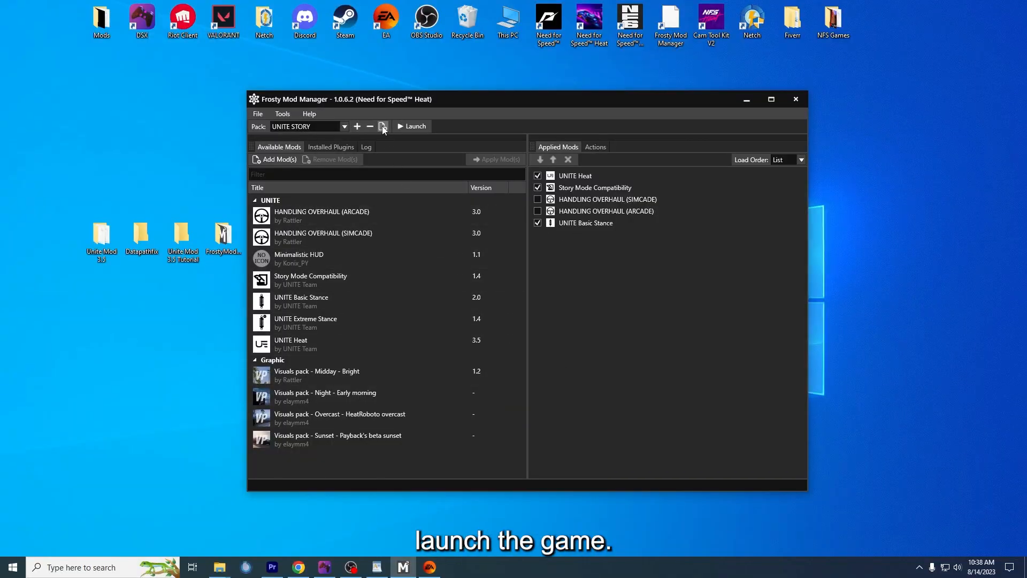
Import UNITE Heat 3.5 Online Pack.fbpack and launch the game with it.
{"action": "left_click", "coordinate": [383, 126]}
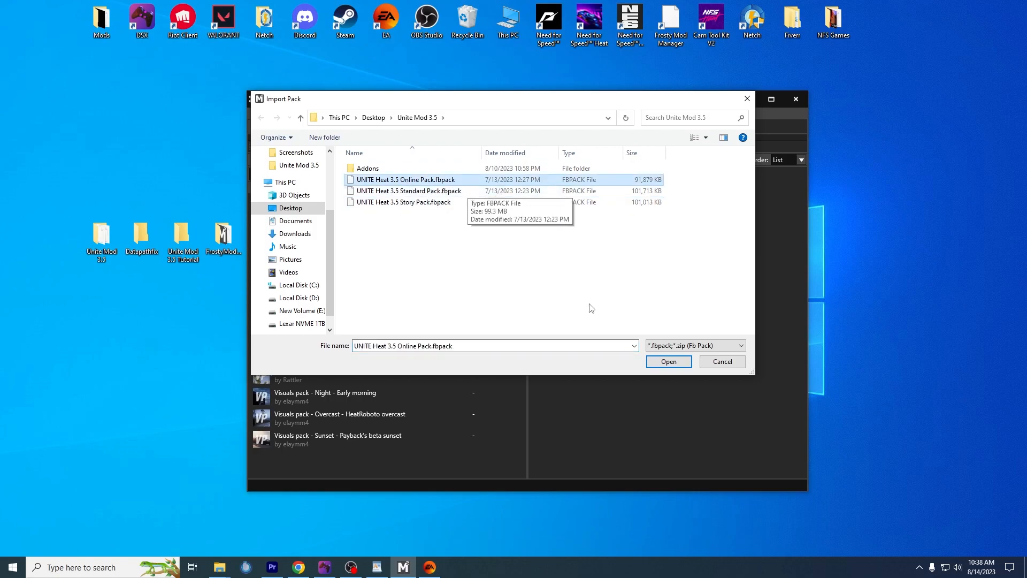
{"action": "left_click", "coordinate": [668, 361]}
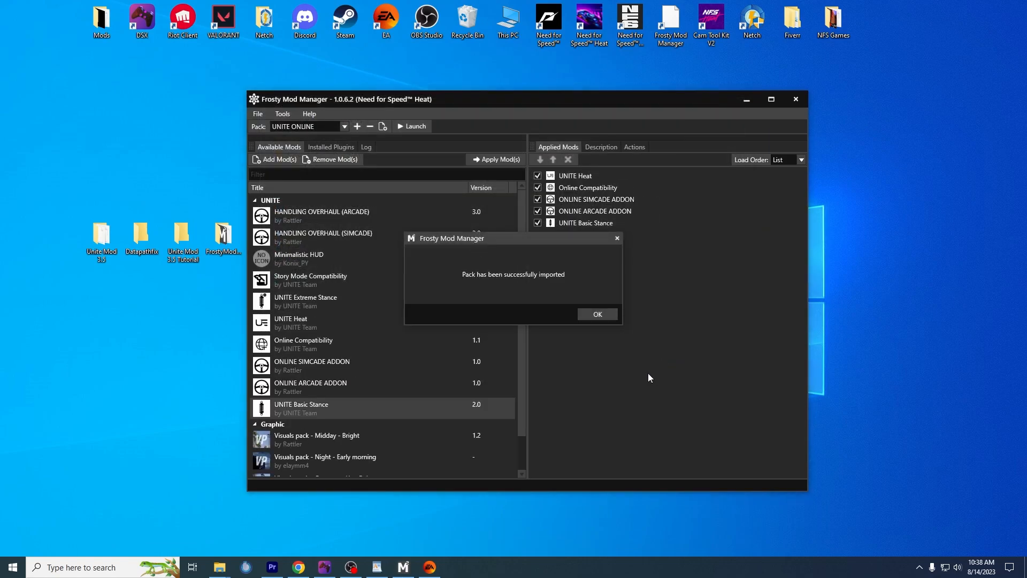
{"action": "left_click", "coordinate": [596, 314]}
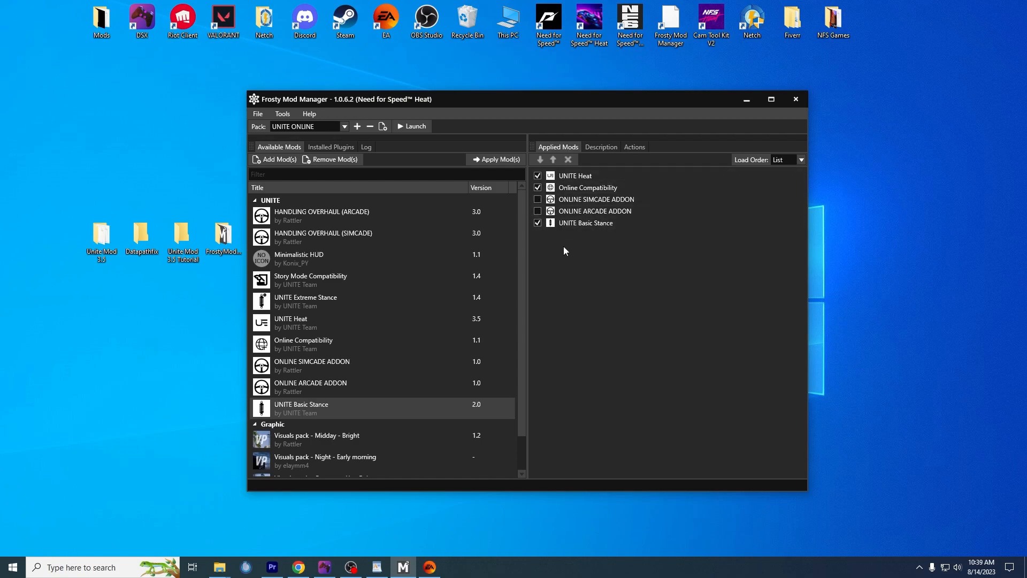
{"action": "left_click", "coordinate": [415, 126]}
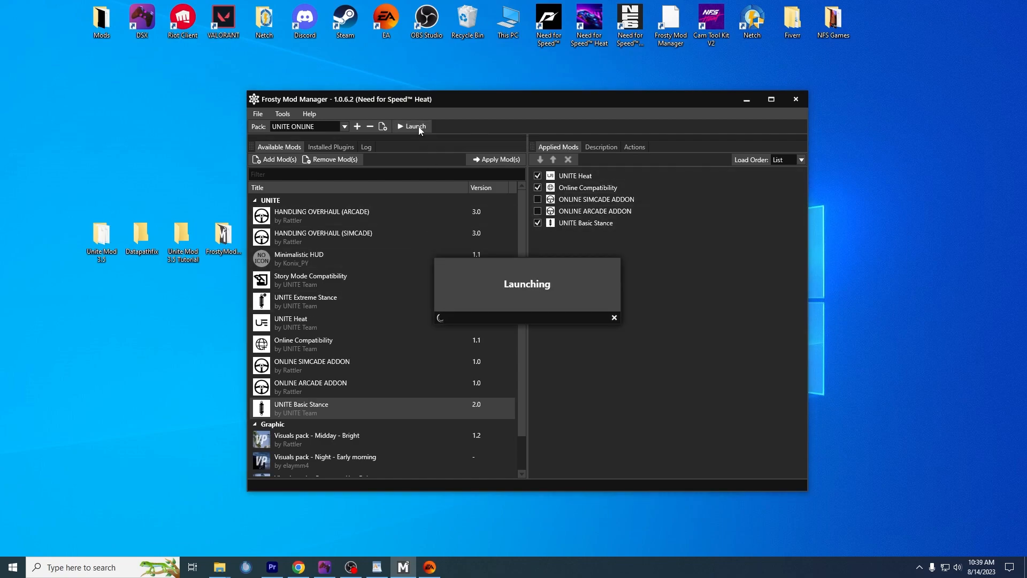
{"action": "left_click", "coordinate": [414, 126]}
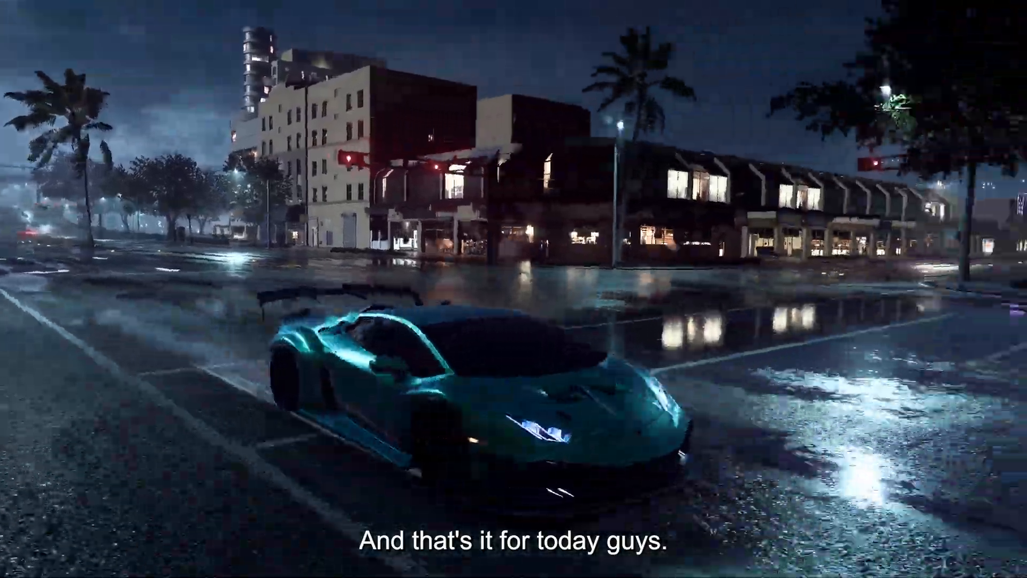